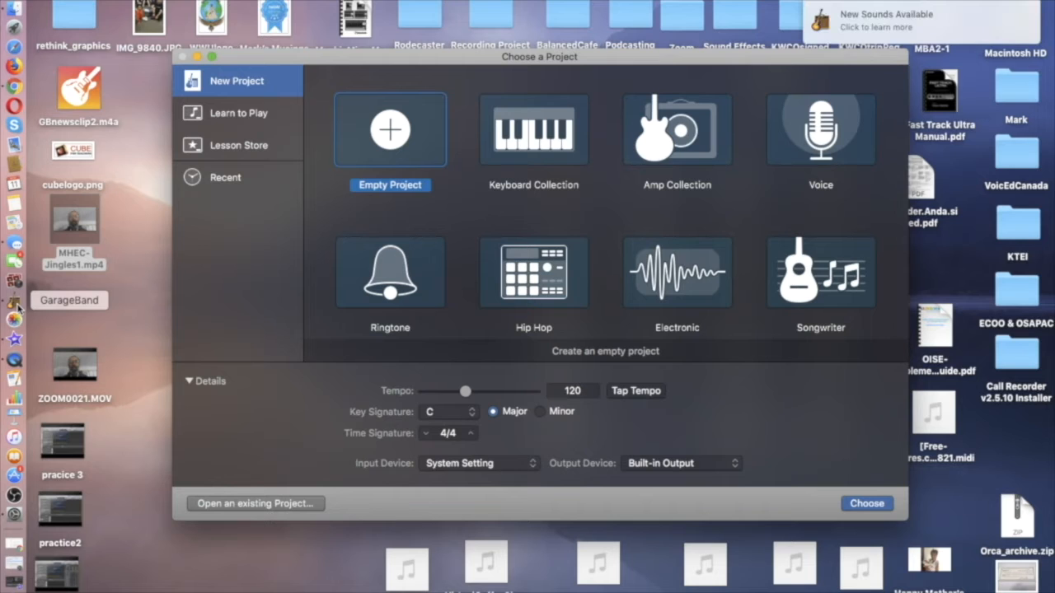
{"action": "mouse_move", "coordinate": [280, 231]}
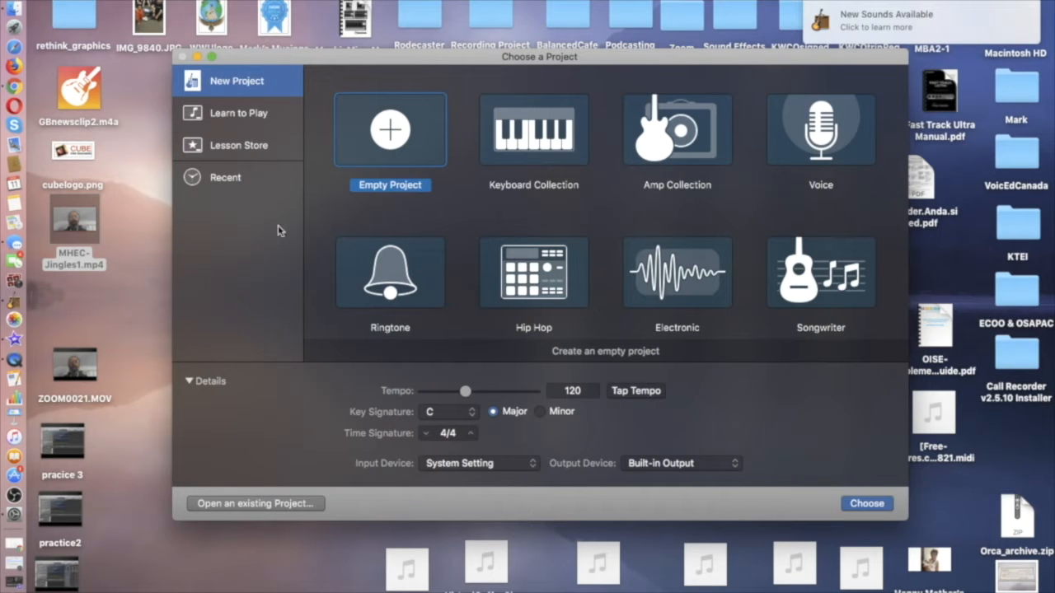
{"action": "mouse_move", "coordinate": [757, 156]}
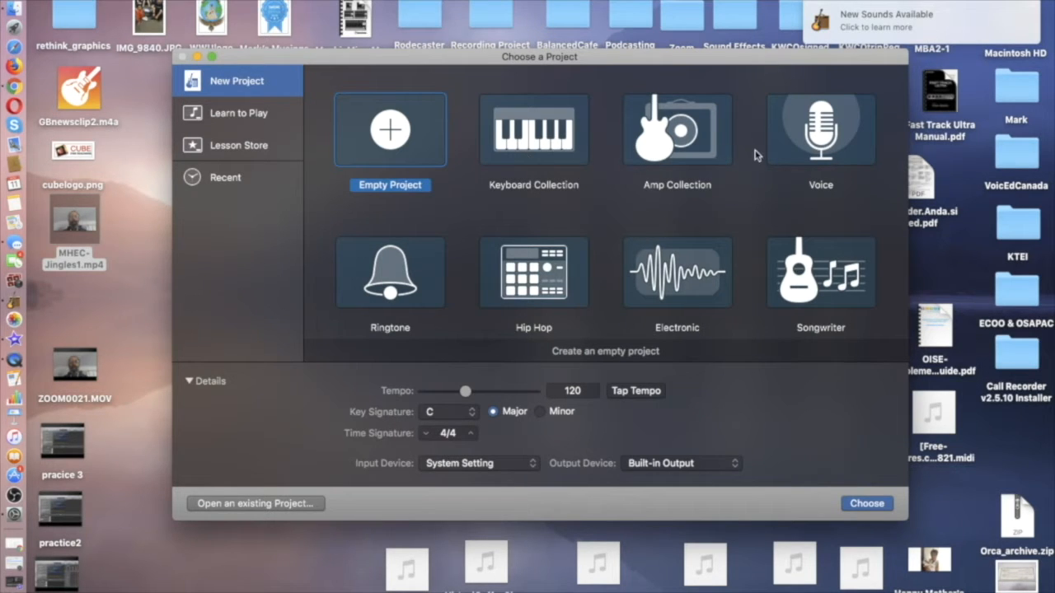
{"action": "mouse_move", "coordinate": [701, 265]}
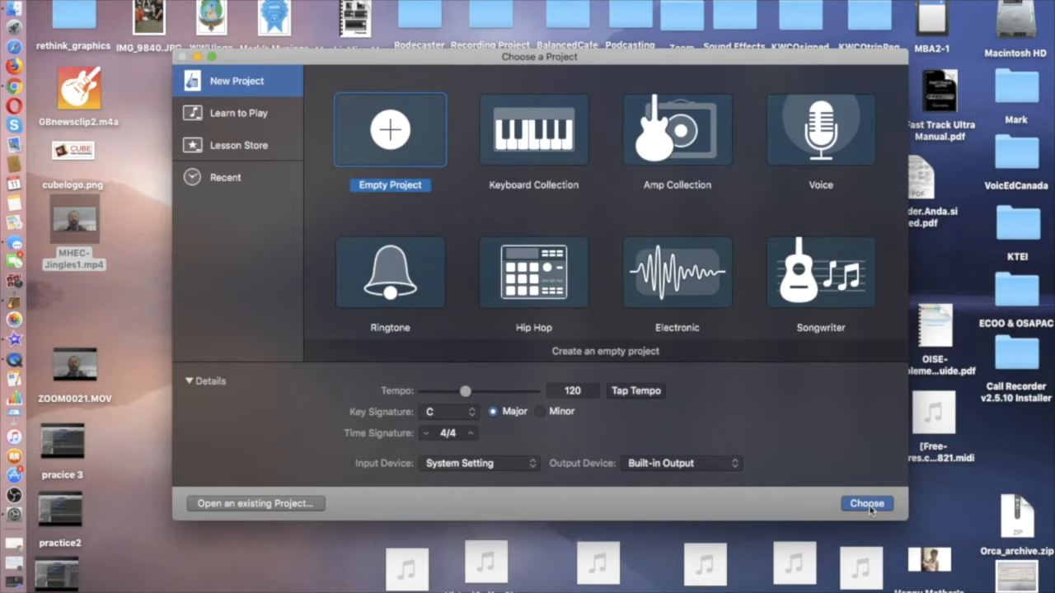
Create a new Empty Project from the Choose a Project dialog
{"action": "left_click", "coordinate": [866, 504]}
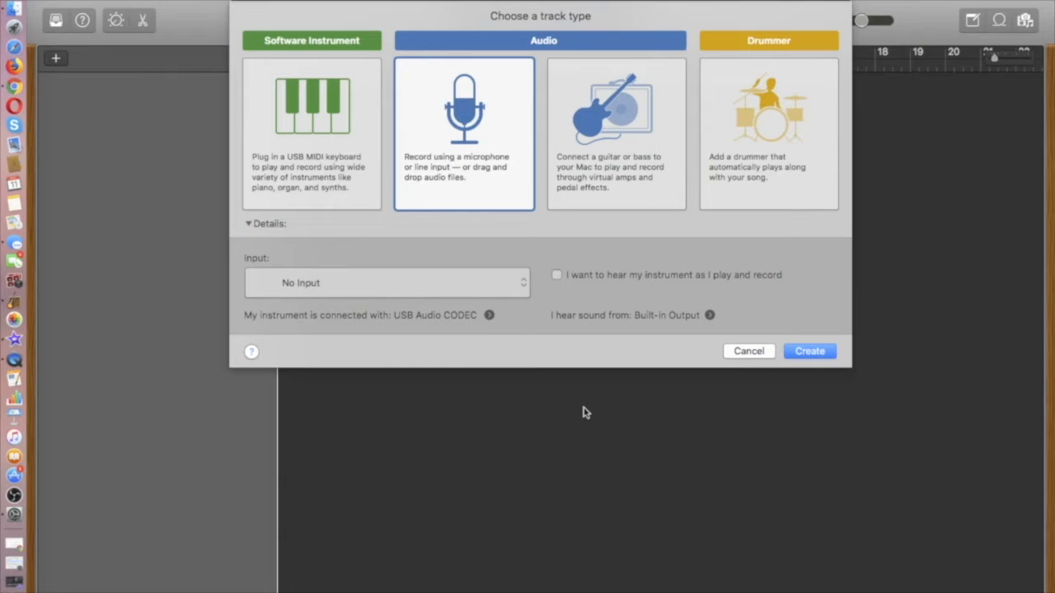
{"action": "mouse_move", "coordinate": [491, 303]}
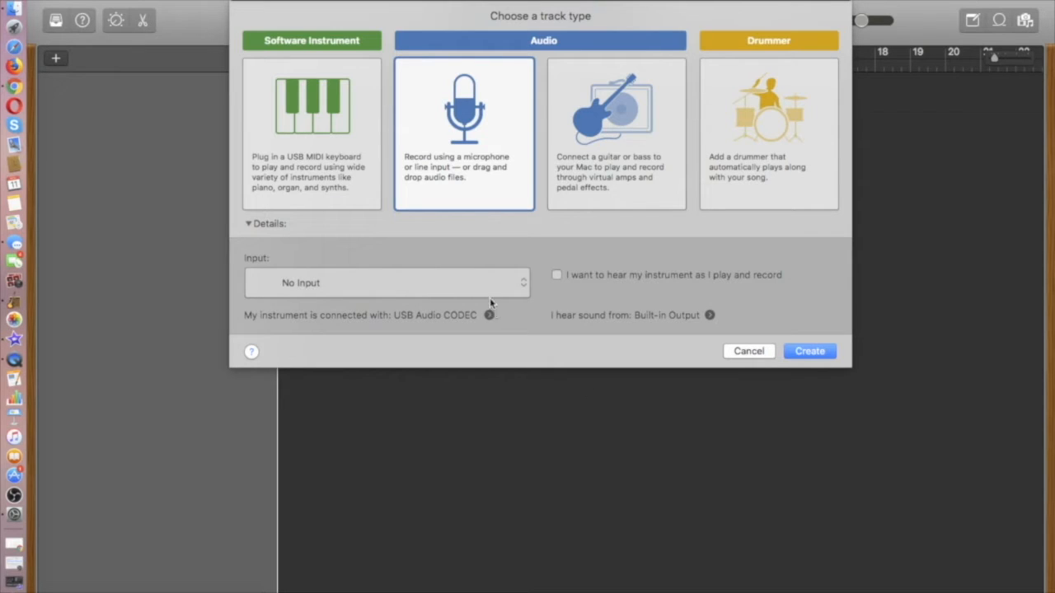
{"action": "mouse_move", "coordinate": [478, 183]}
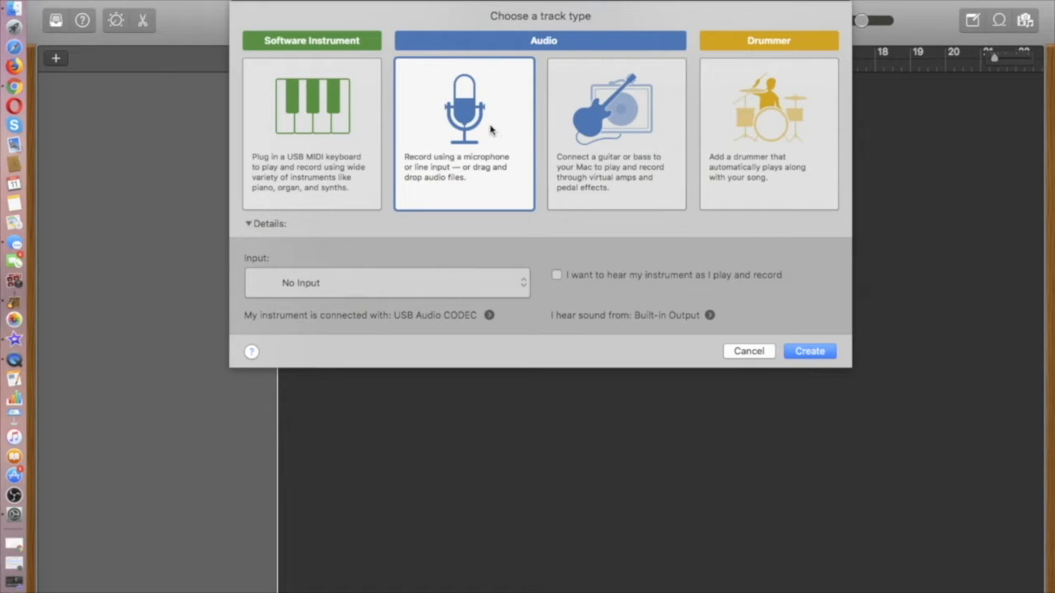
{"action": "mouse_move", "coordinate": [474, 182]}
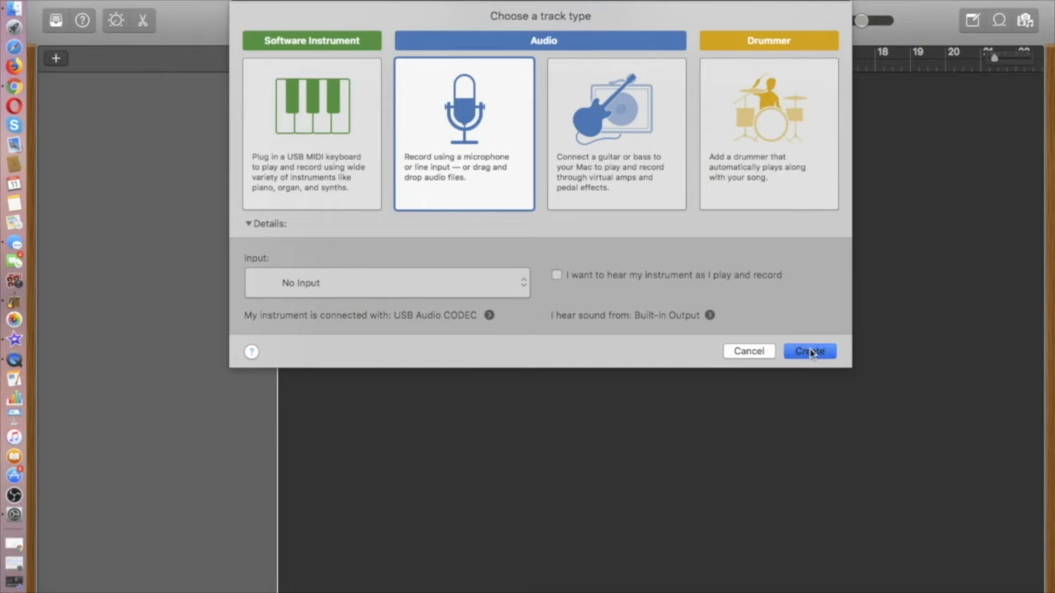
Add an Audio (microphone) track, creating Audio 1
{"action": "left_click", "coordinate": [808, 351]}
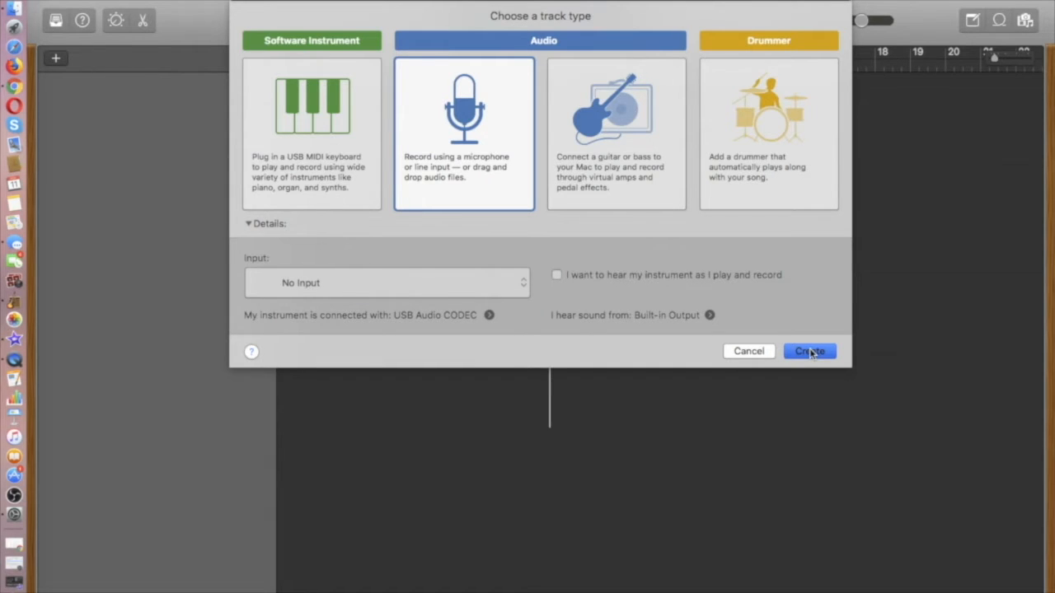
{"action": "left_click", "coordinate": [809, 351]}
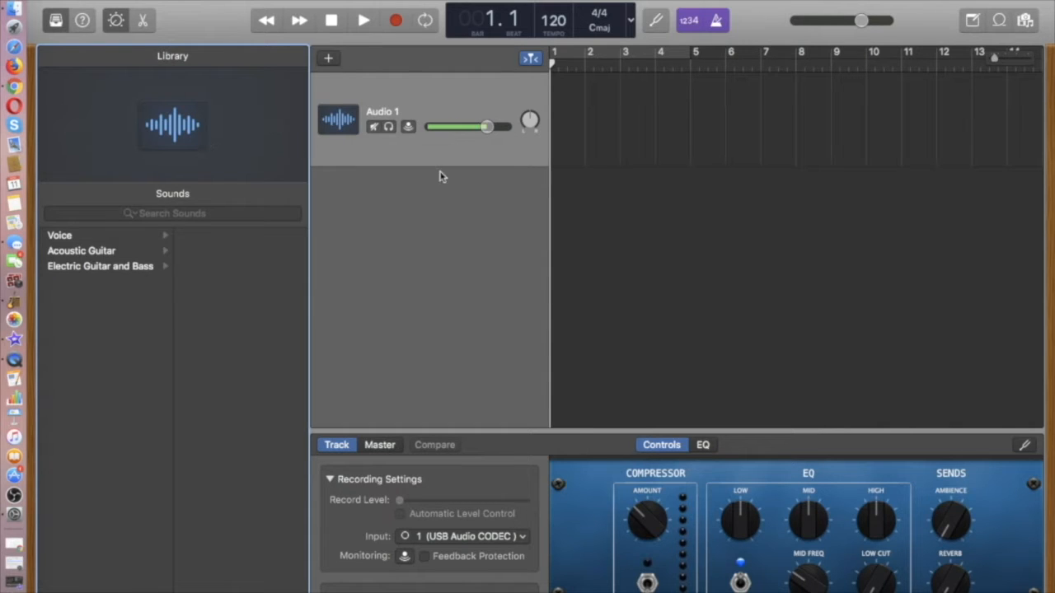
{"action": "mouse_move", "coordinate": [644, 142]}
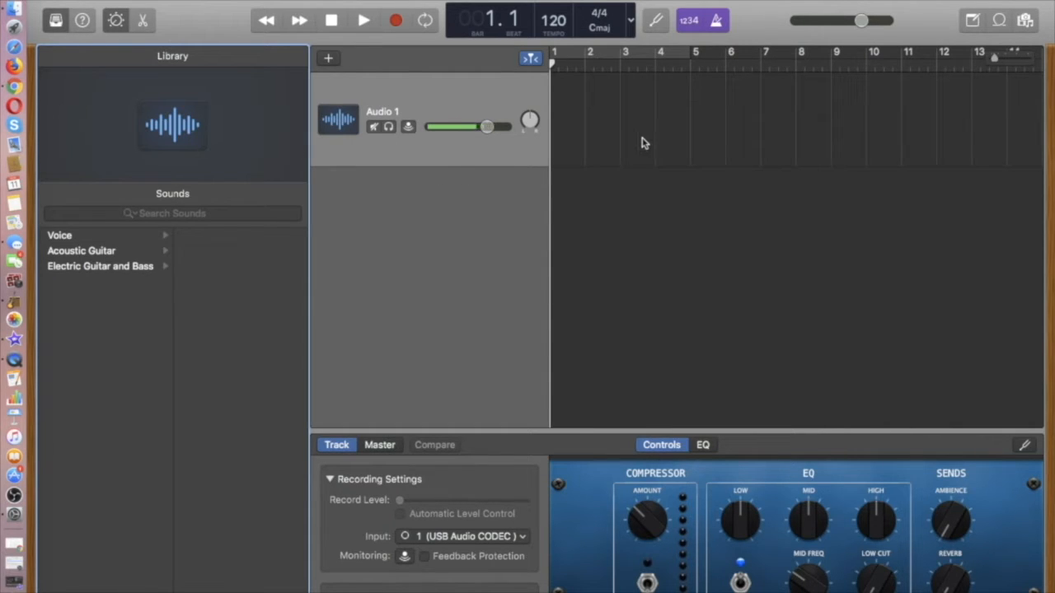
{"action": "mouse_move", "coordinate": [295, 64]}
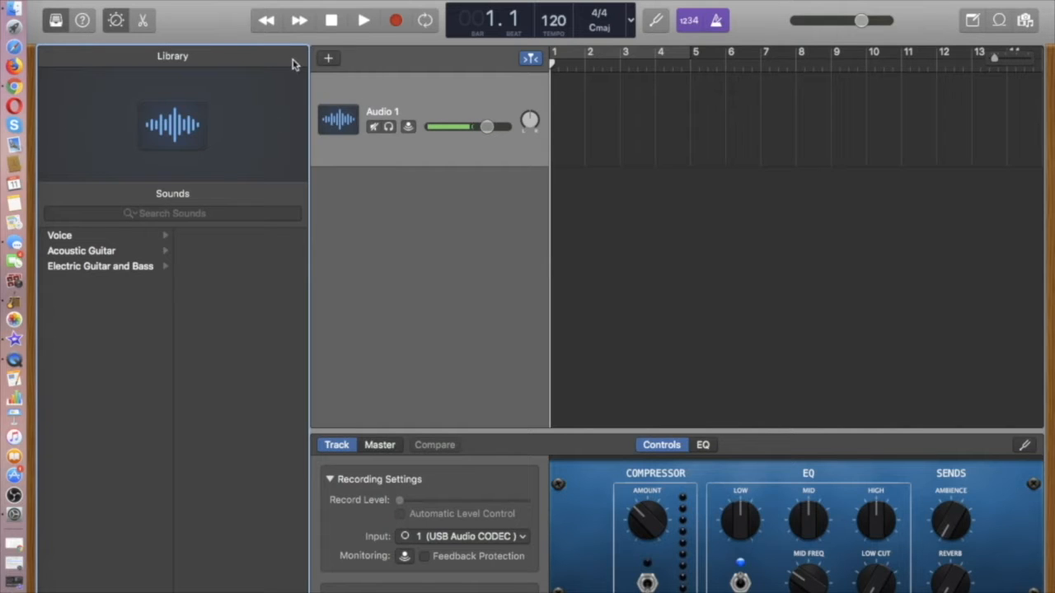
{"action": "mouse_move", "coordinate": [303, 66]}
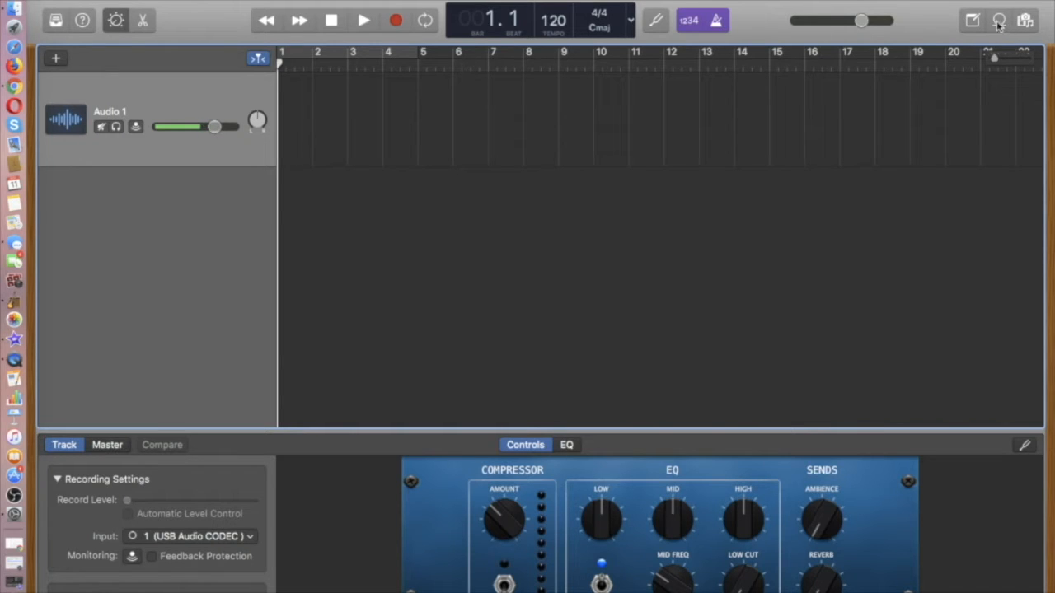
{"action": "mouse_move", "coordinate": [999, 21]}
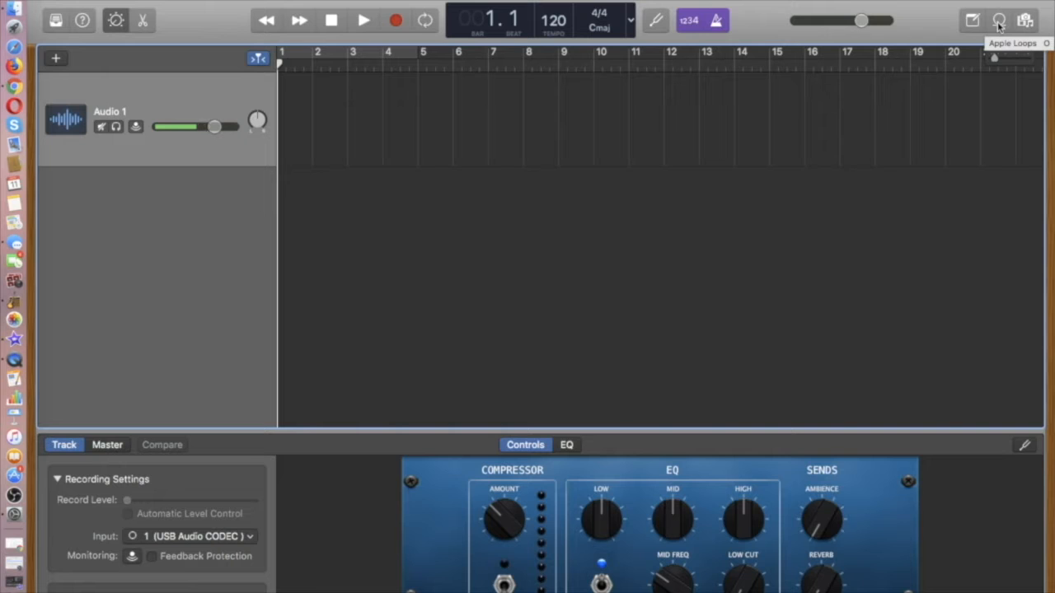
Open the Apple Loops browser from the top-right toolbar
{"action": "left_click", "coordinate": [999, 20]}
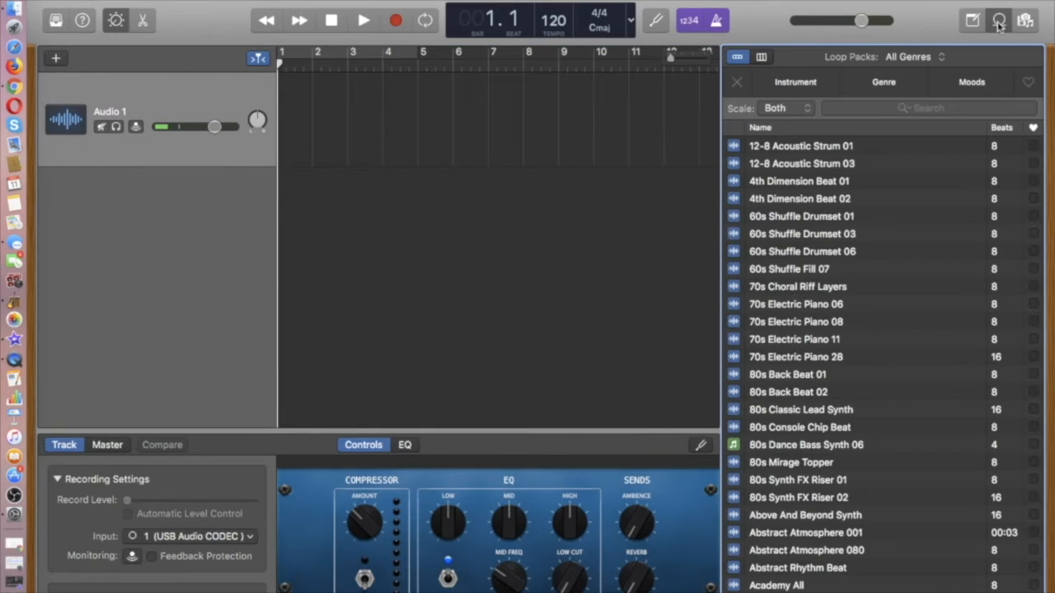
{"action": "left_click_drag", "start_coordinate": [161, 126], "coordinate": [214, 126]}
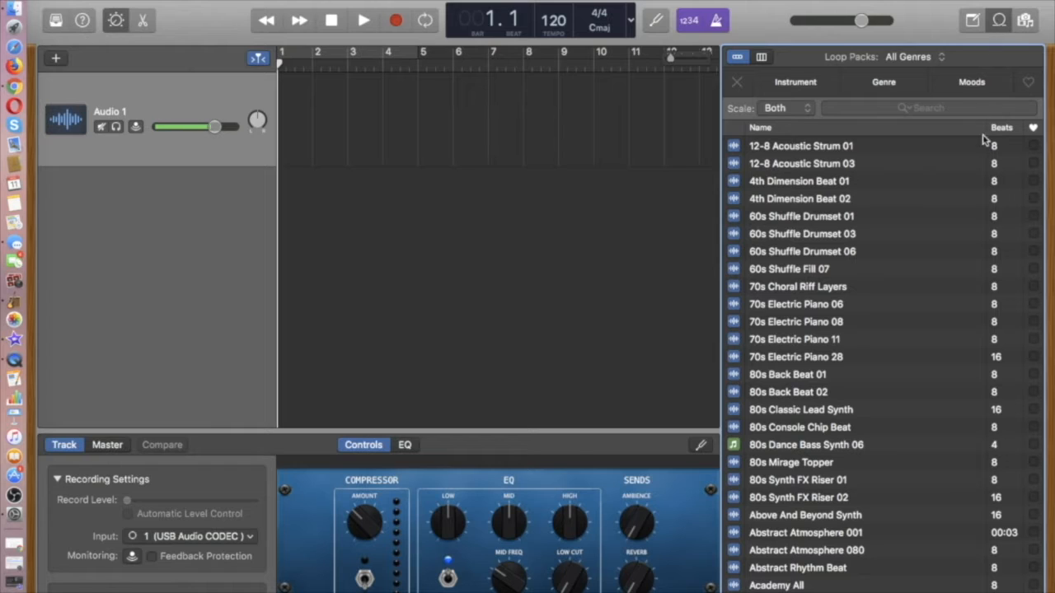
{"action": "mouse_move", "coordinate": [874, 180]}
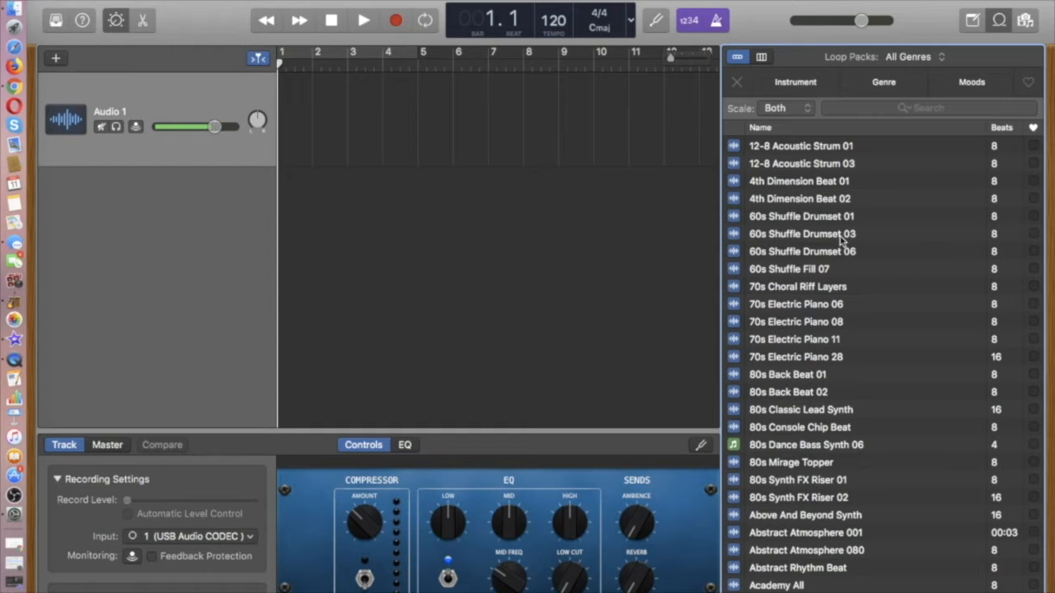
{"action": "mouse_move", "coordinate": [839, 270]}
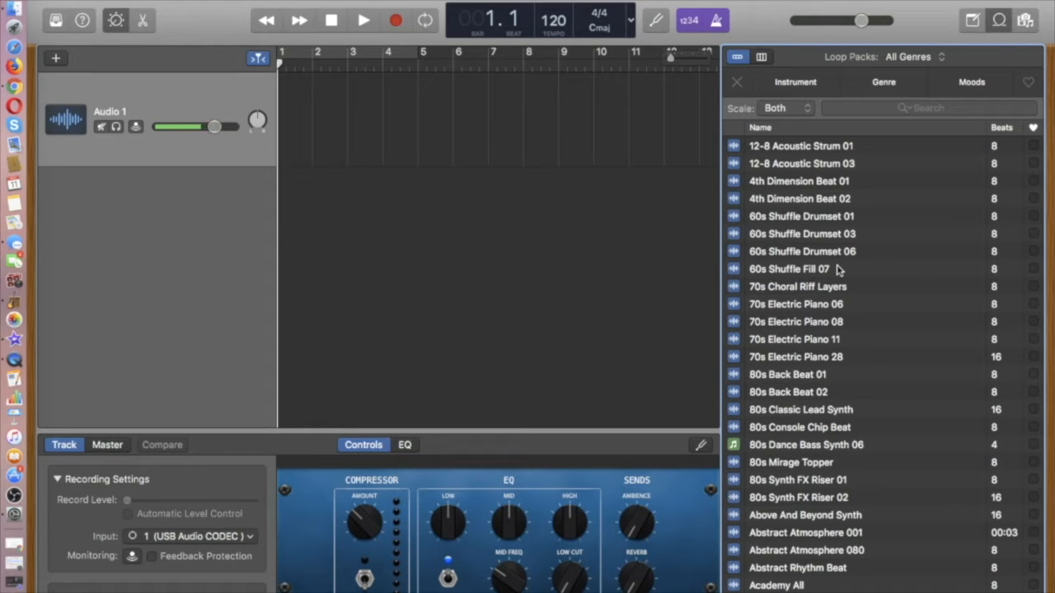
{"action": "mouse_move", "coordinate": [832, 298]}
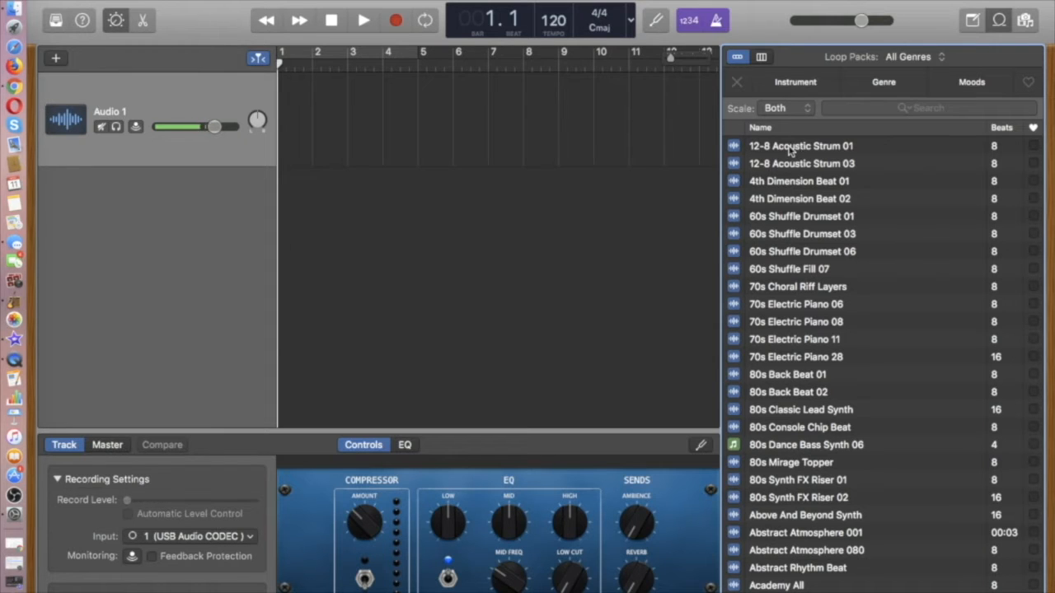
Preview the 12-8 Acoustic Strum 01 and 80s Back Beat 02 loops
{"action": "left_click", "coordinate": [799, 146]}
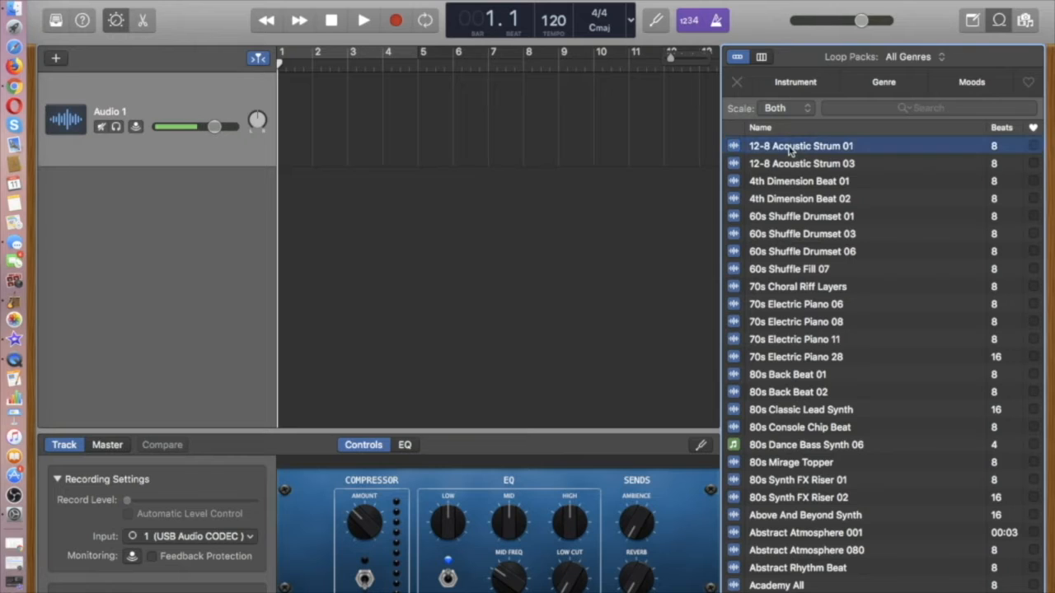
{"action": "left_click", "coordinate": [733, 146]}
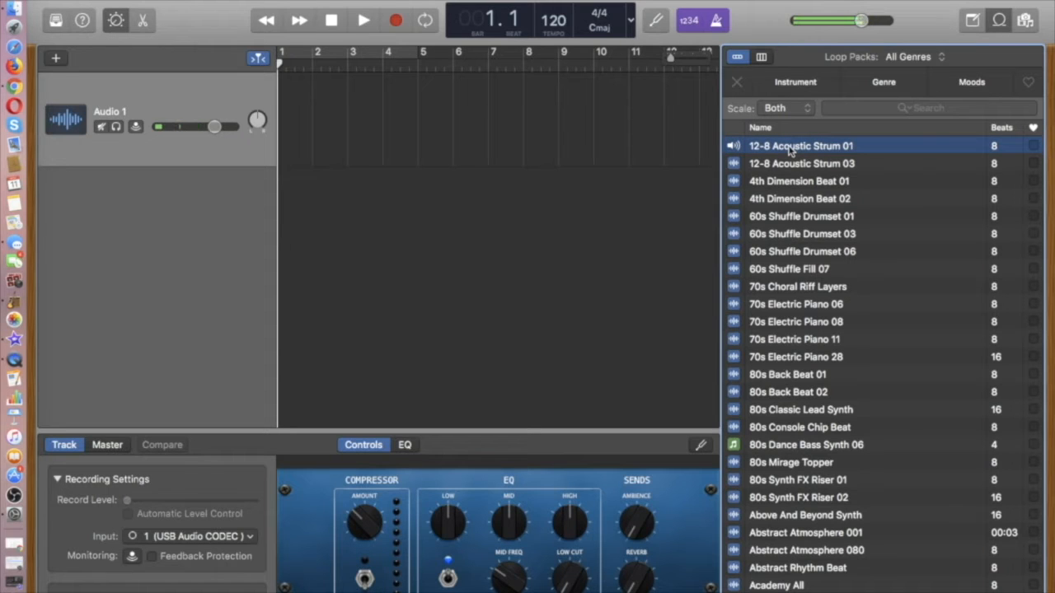
{"action": "left_click_drag", "start_coordinate": [216, 126], "coordinate": [156, 126]}
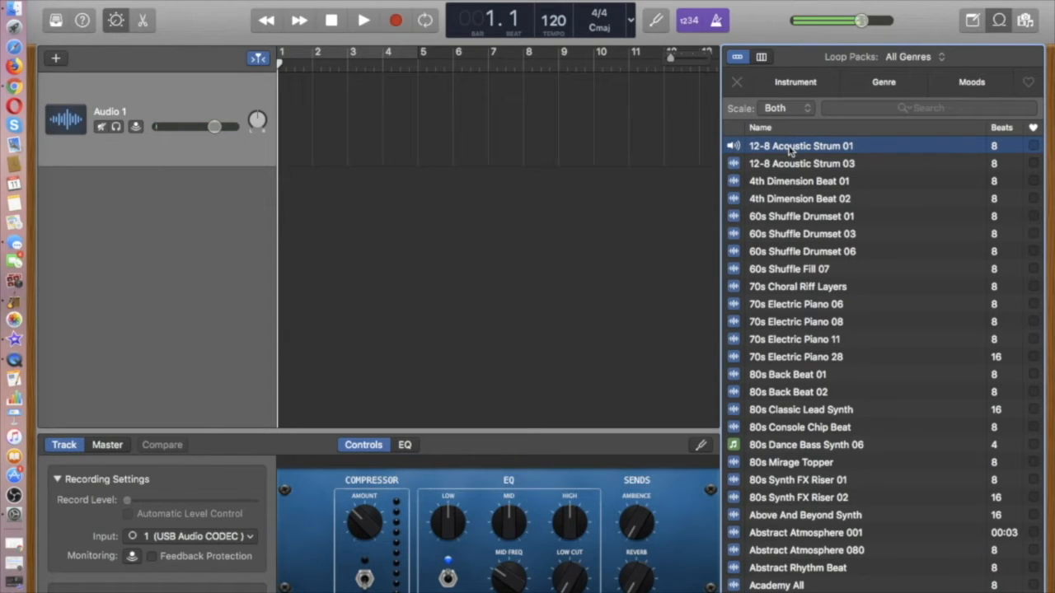
{"action": "left_click", "coordinate": [733, 146]}
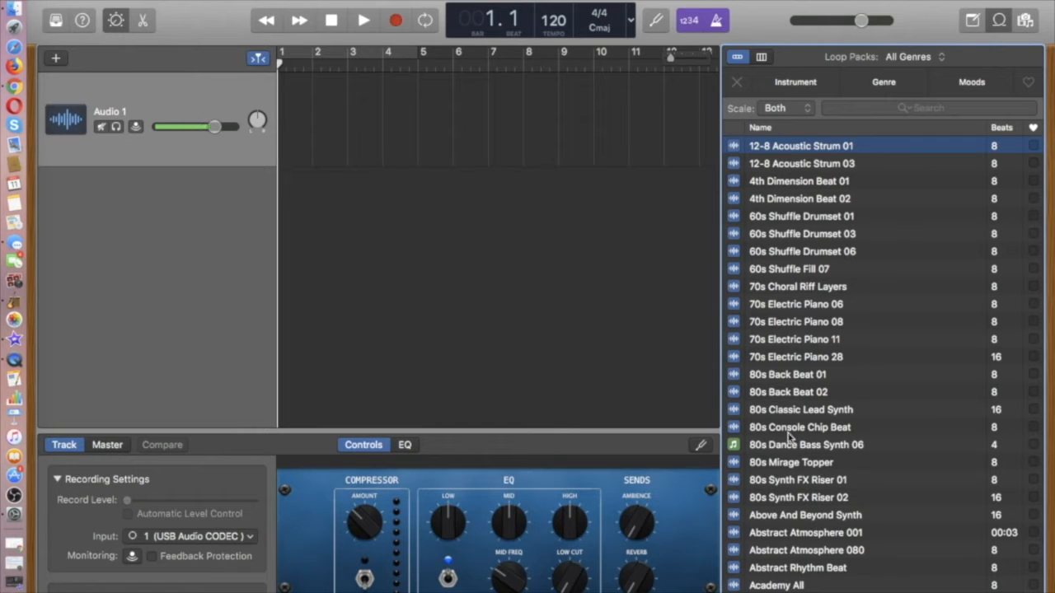
{"action": "left_click", "coordinate": [788, 391]}
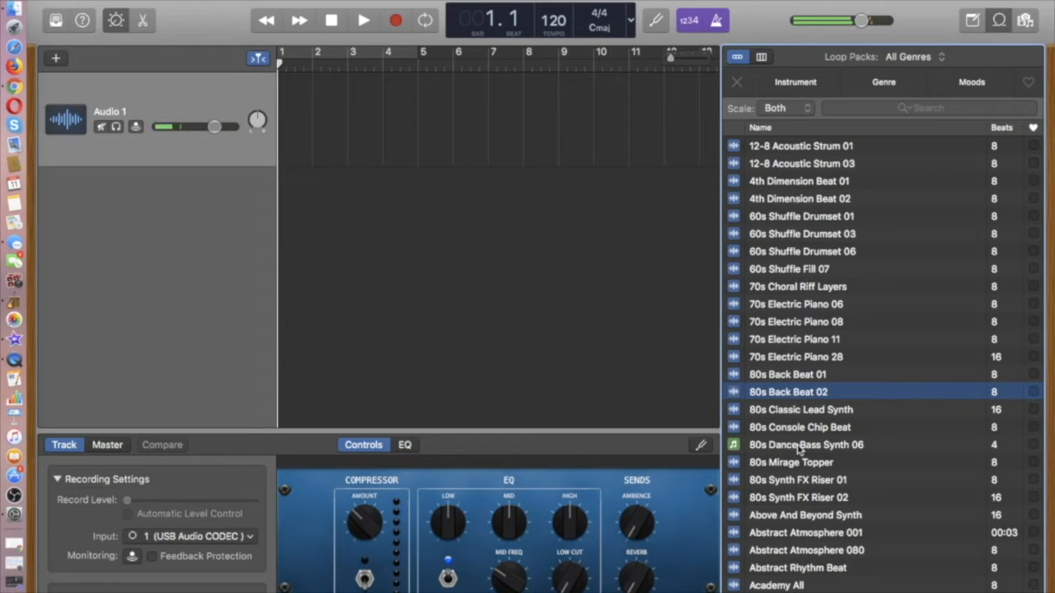
{"action": "scroll", "scroll_direction": "down", "scroll_amount": 3}
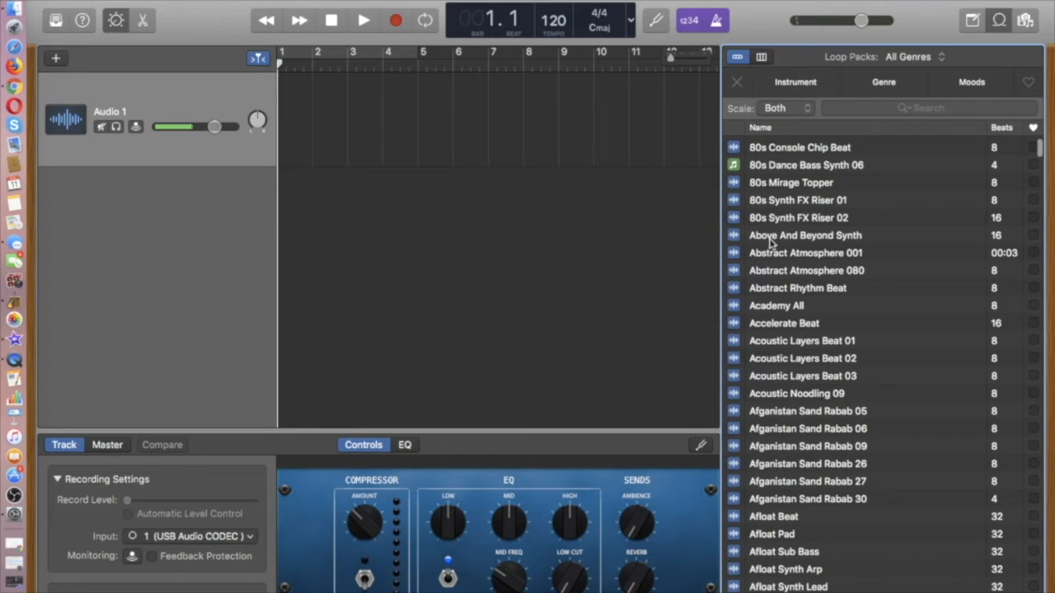
{"action": "mouse_move", "coordinate": [808, 243]}
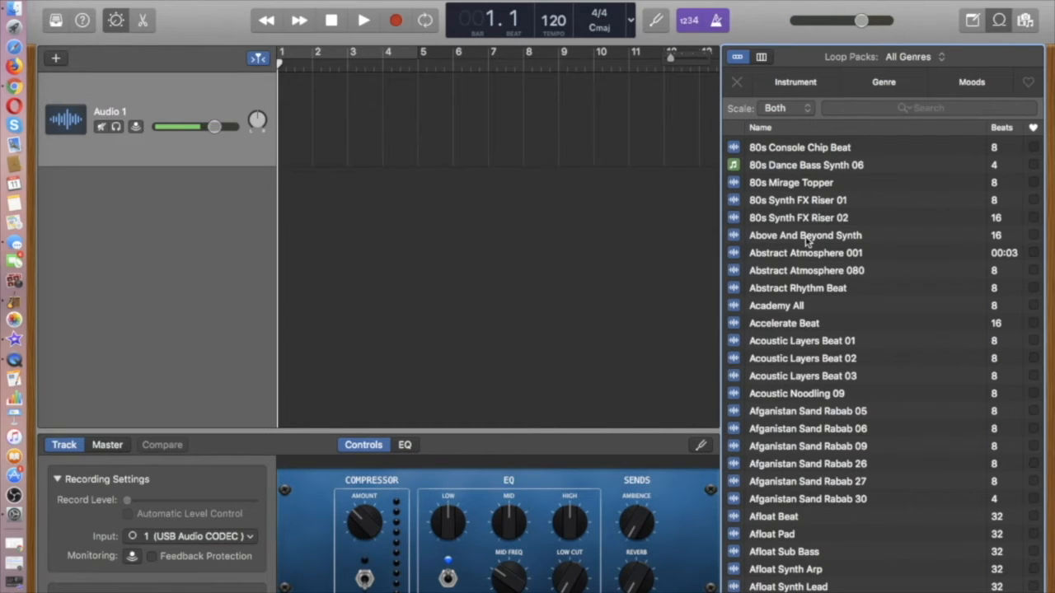
Preview Above And Beyond Synth and other loops further down the list
{"action": "left_click", "coordinate": [806, 235]}
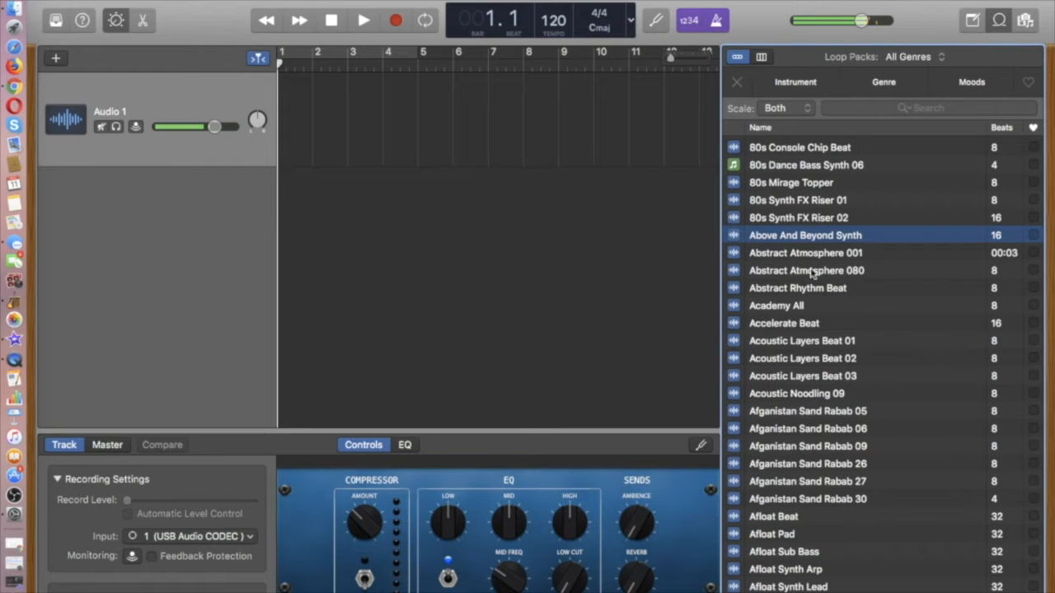
{"action": "scroll", "scroll_direction": "down", "scroll_amount": 3}
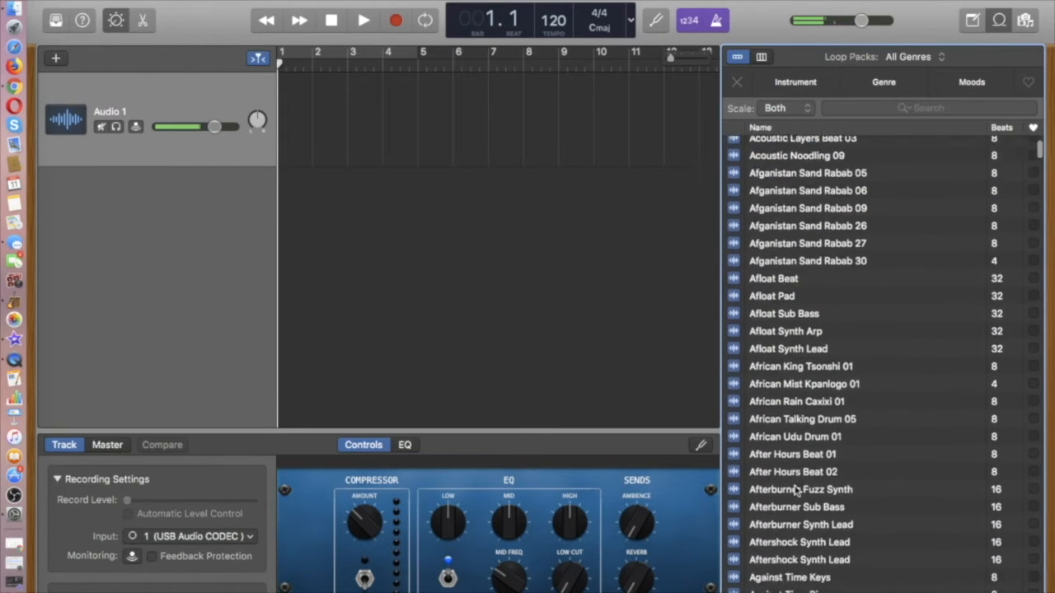
{"action": "scroll", "scroll_direction": "down", "scroll_amount": 3}
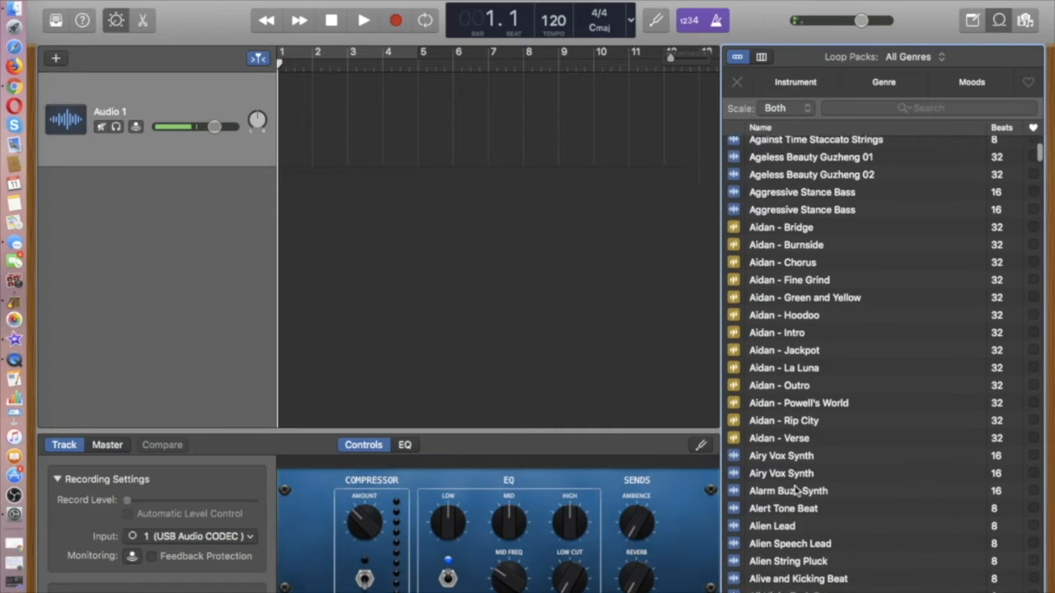
{"action": "scroll", "scroll_direction": "down", "scroll_amount": 3}
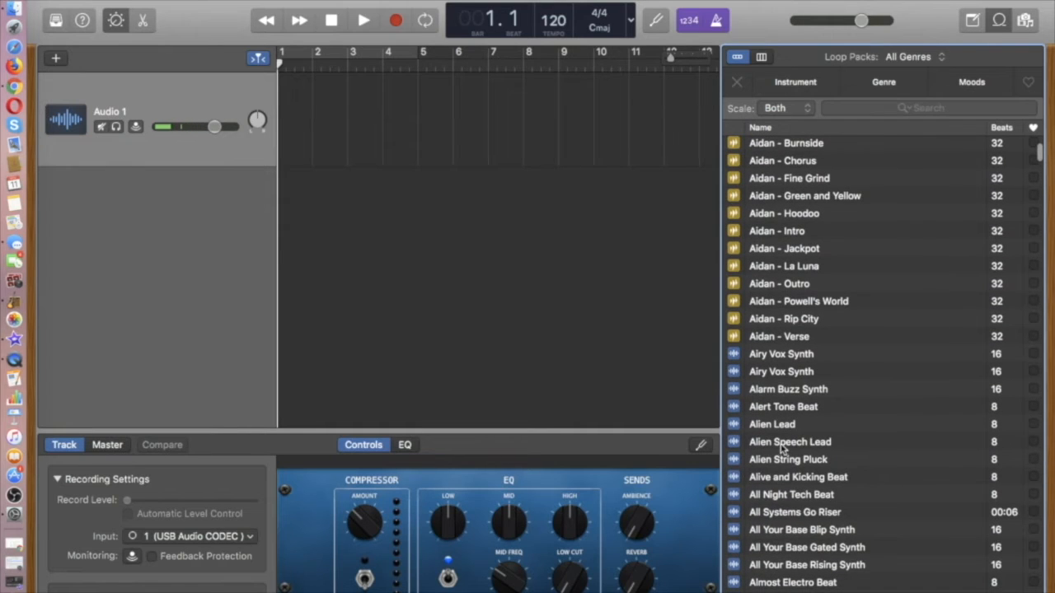
{"action": "left_click", "coordinate": [788, 459]}
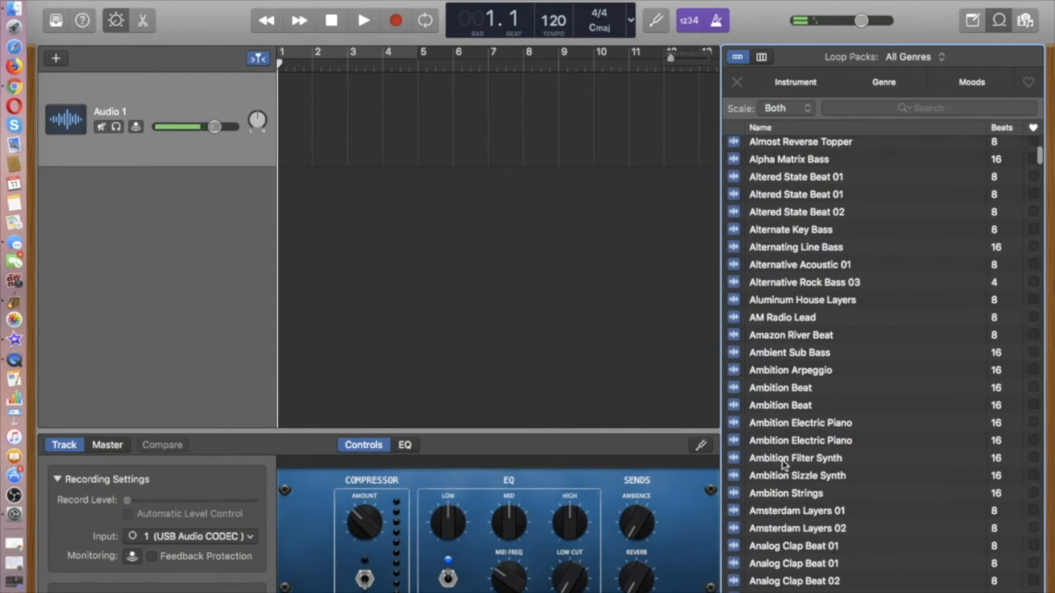
{"action": "scroll", "scroll_direction": "down", "scroll_amount": 3}
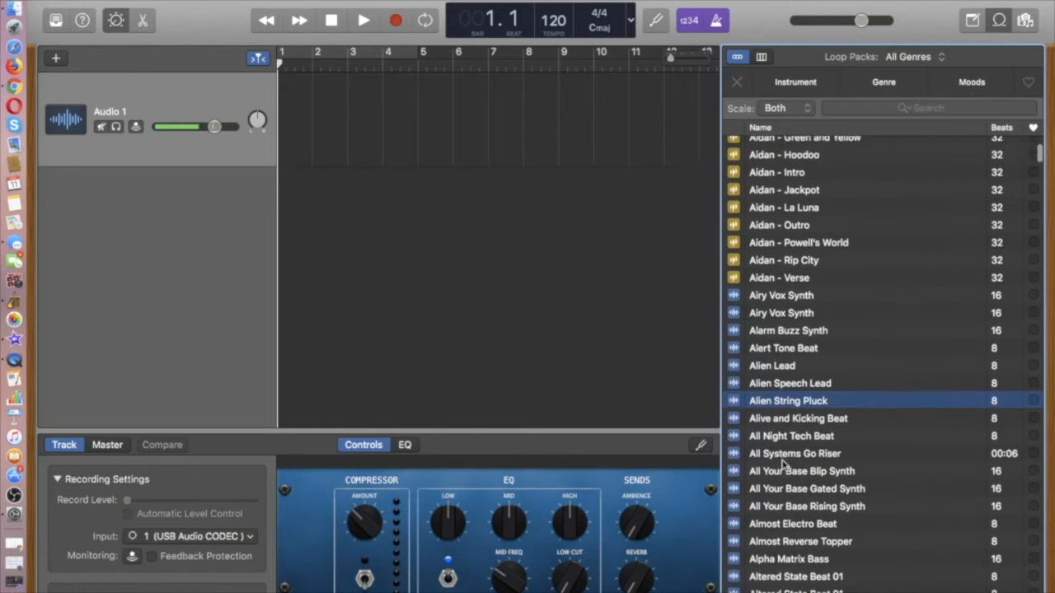
{"action": "scroll", "scroll_direction": "up", "scroll_amount": 3}
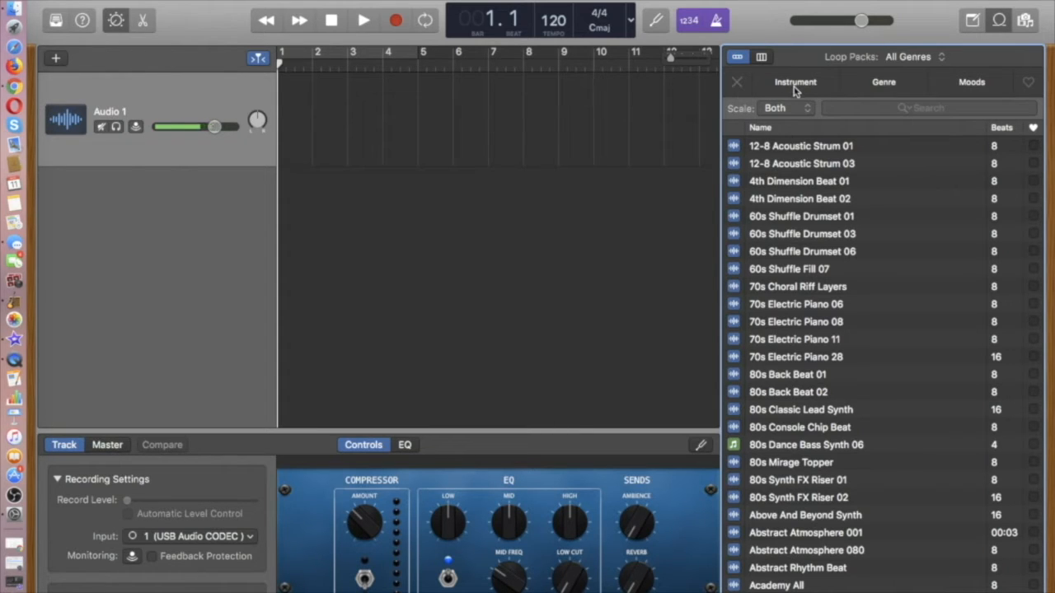
Filter loops by the Guitars instrument and audition Back Alley Rhythm Guitar 02
{"action": "left_click", "coordinate": [794, 82]}
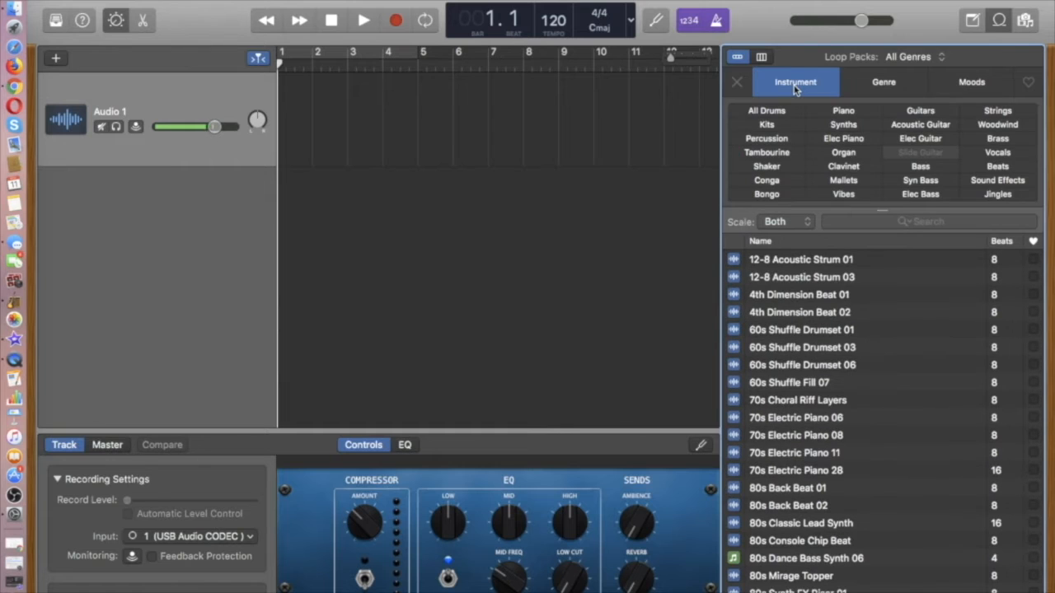
{"action": "mouse_move", "coordinate": [772, 200]}
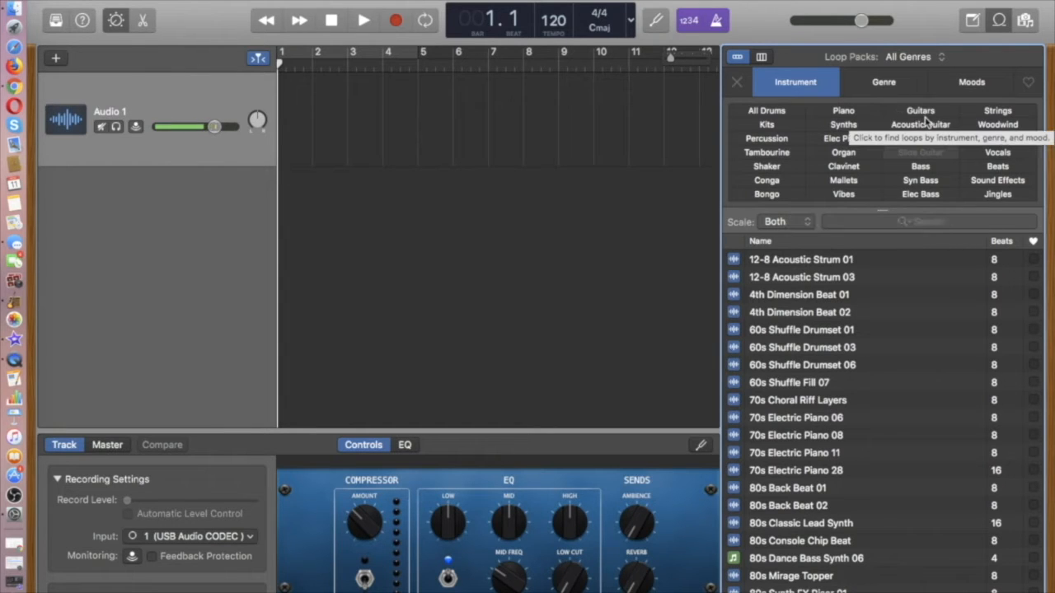
{"action": "left_click", "coordinate": [919, 110]}
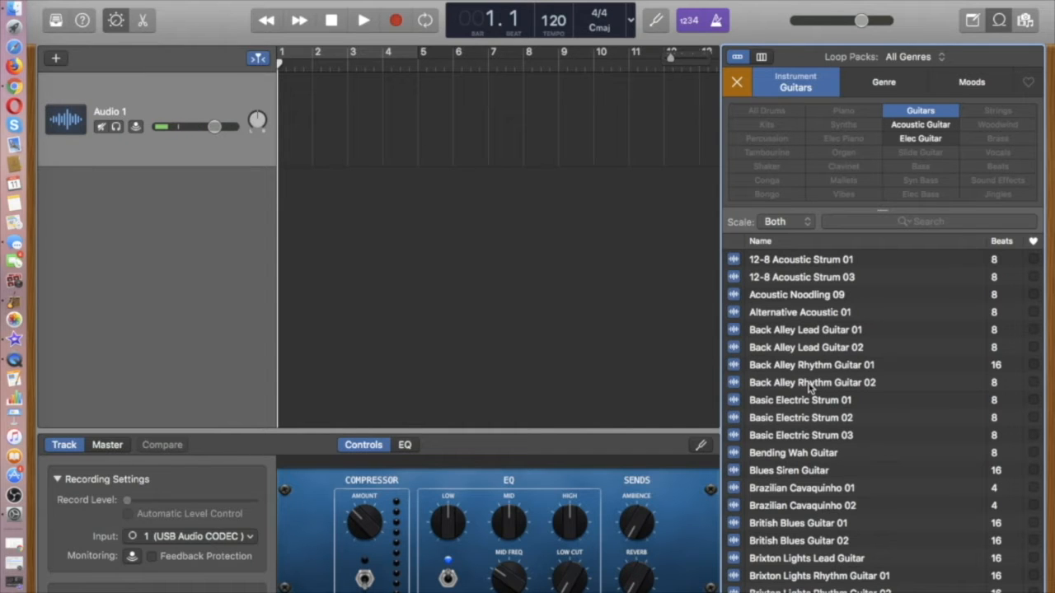
{"action": "left_click", "coordinate": [812, 381]}
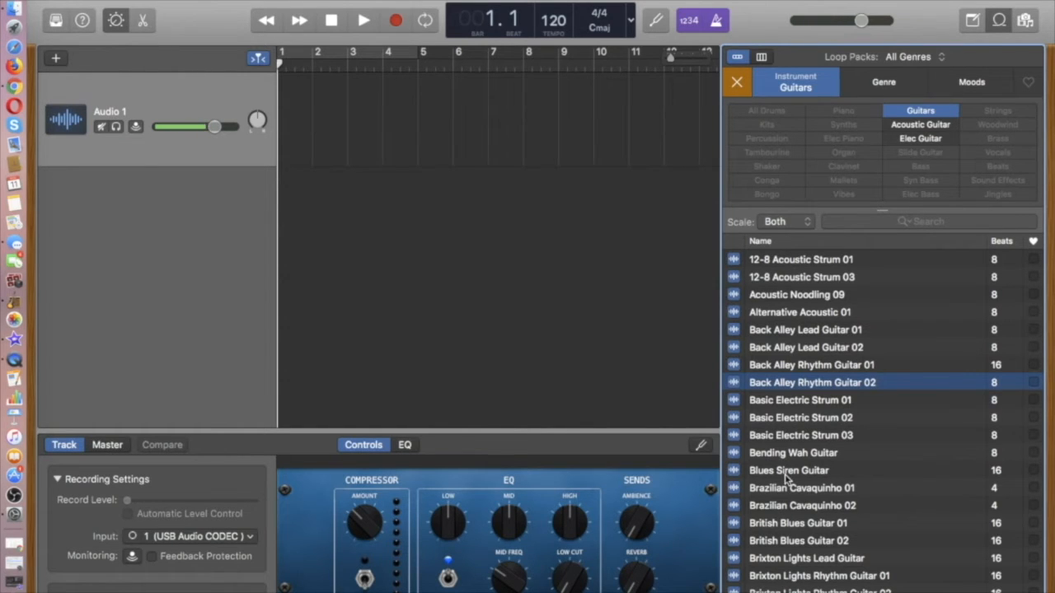
{"action": "scroll", "scroll_direction": "down", "scroll_amount": 3}
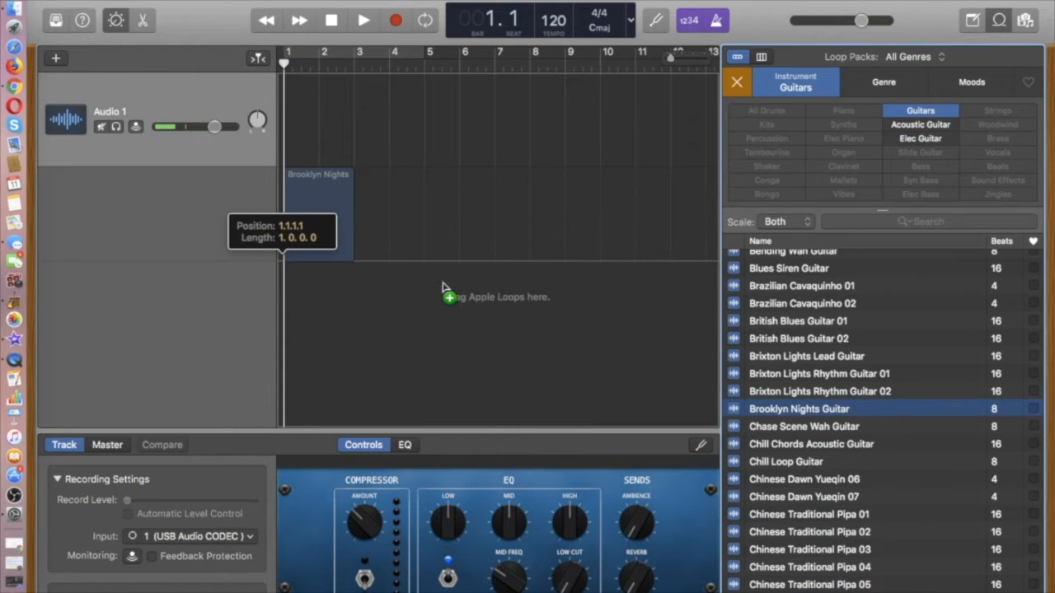
Place Brooklyn Nights Guitar at bar 1 and loop it to just before bar 7
{"action": "left_click_drag", "start_coordinate": [800, 408], "coordinate": [319, 214]}
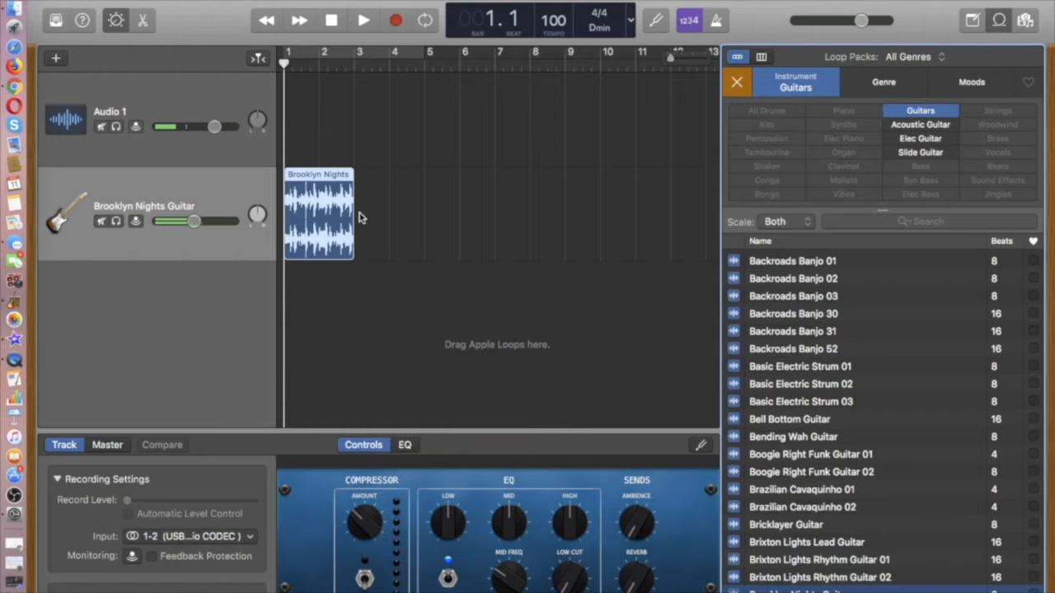
{"action": "left_click_drag", "start_coordinate": [216, 126], "coordinate": [157, 126]}
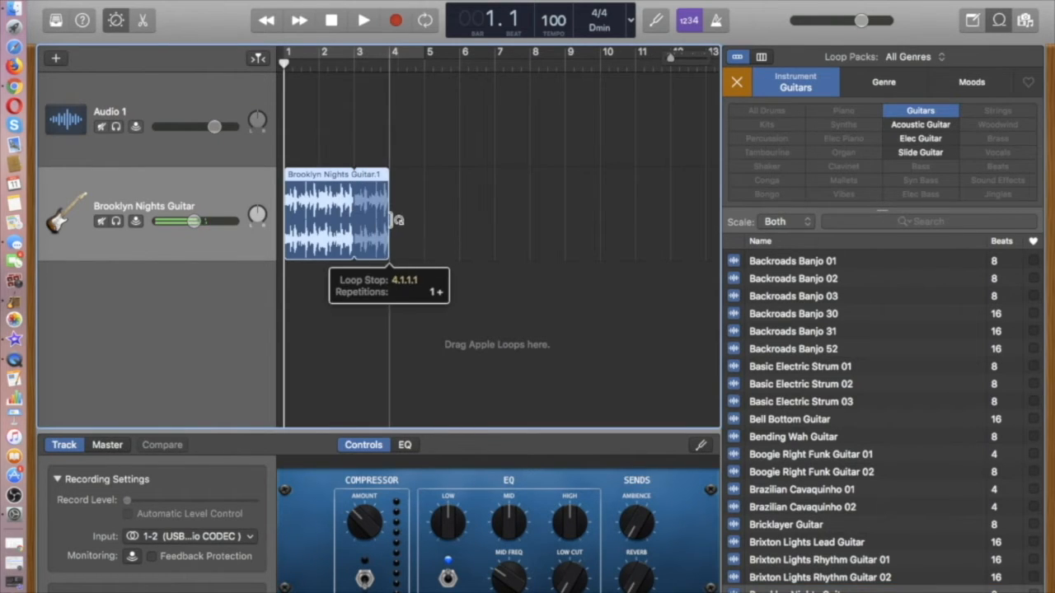
{"action": "left_click_drag", "start_coordinate": [388, 218], "coordinate": [459, 215]}
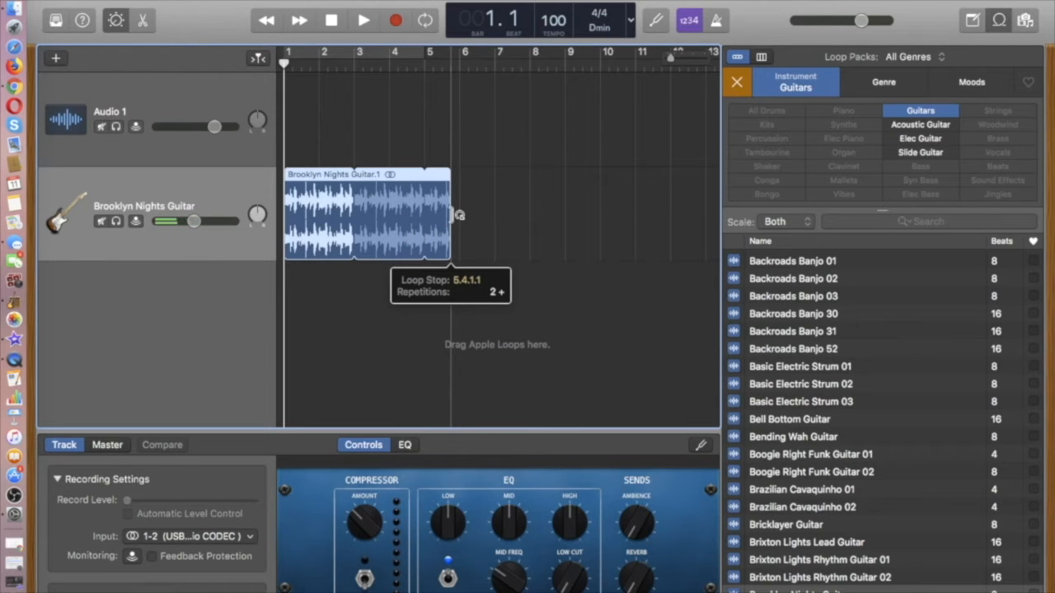
{"action": "left_click_drag", "start_coordinate": [450, 214], "coordinate": [492, 214]}
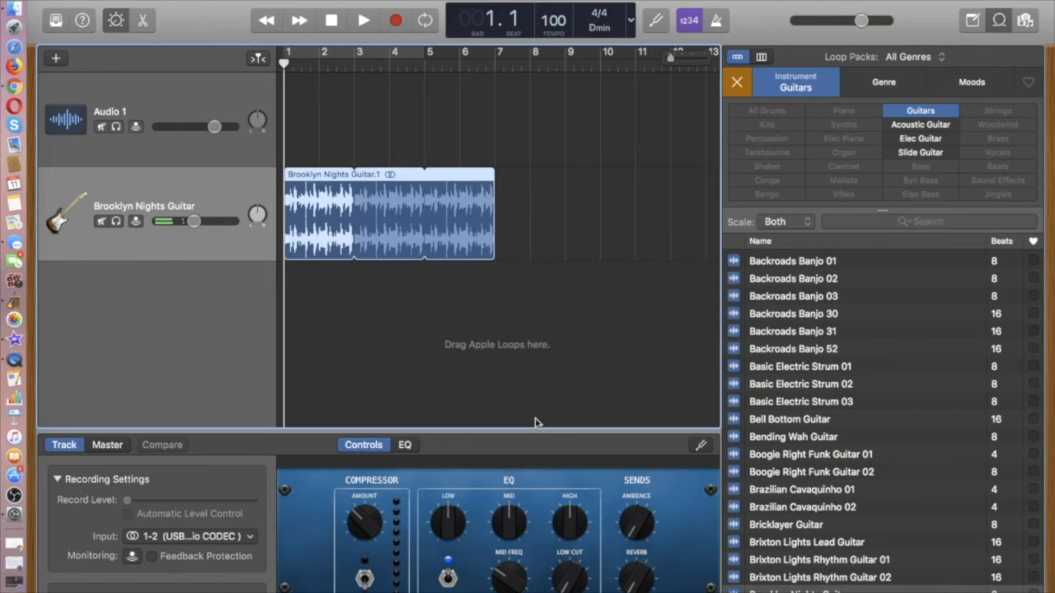
{"action": "mouse_move", "coordinate": [628, 383]}
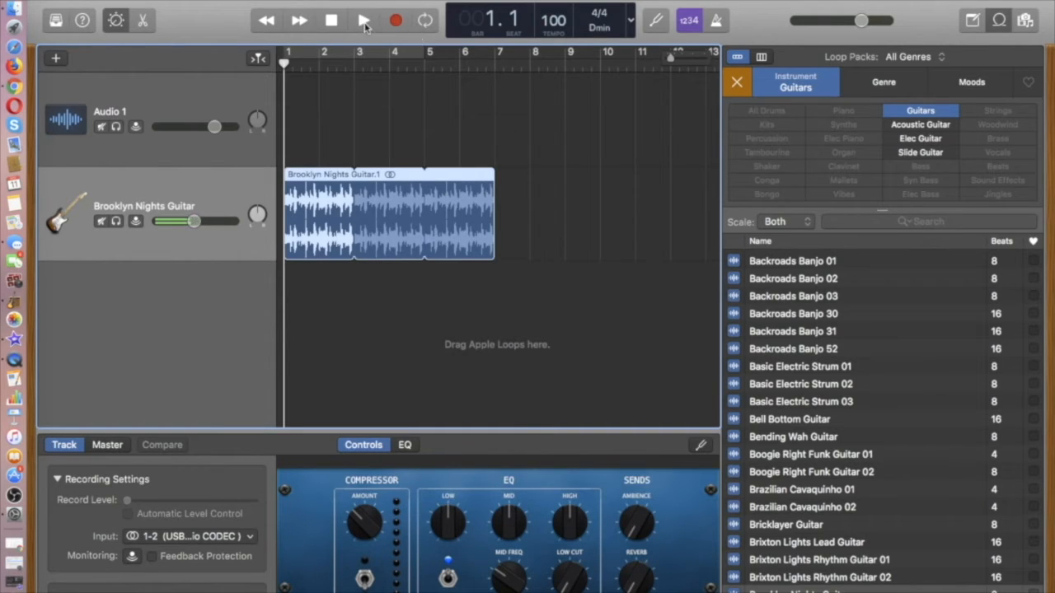
Play the guitar loop and stop playback around bar 4
{"action": "left_click", "coordinate": [363, 20]}
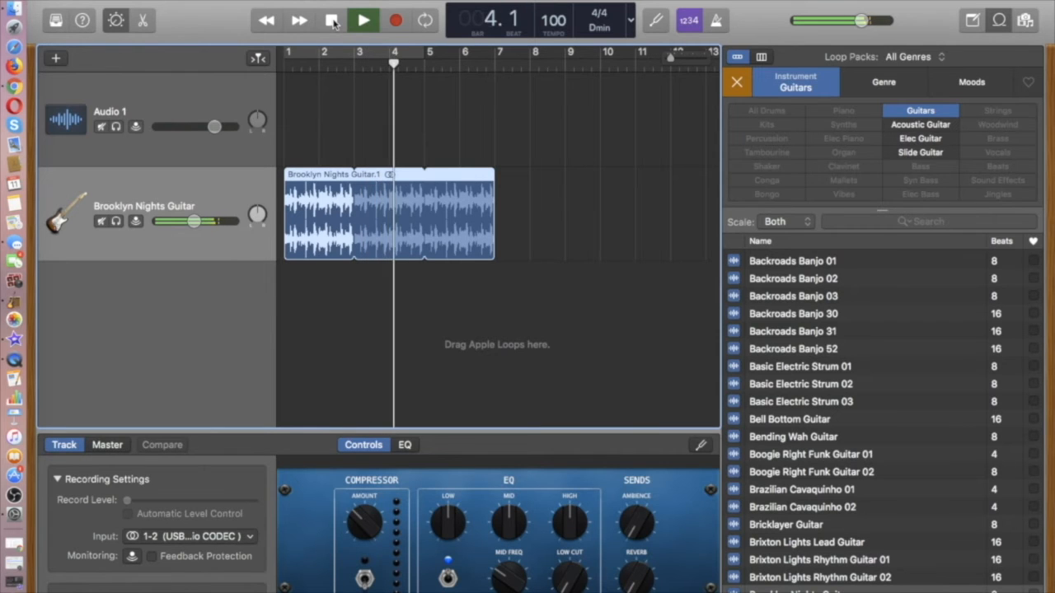
{"action": "left_click", "coordinate": [364, 20]}
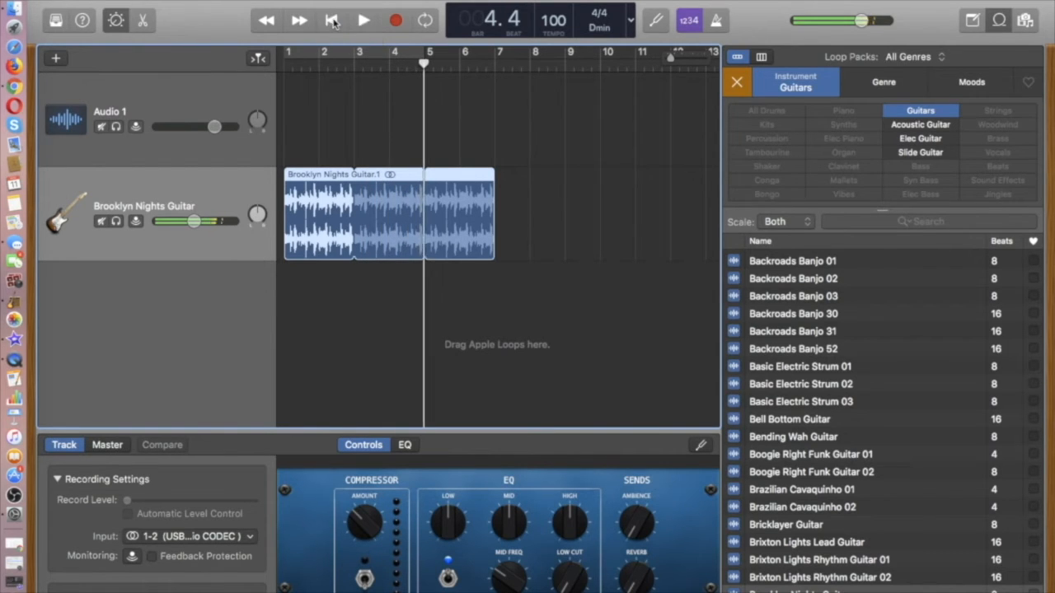
{"action": "left_click", "coordinate": [331, 20]}
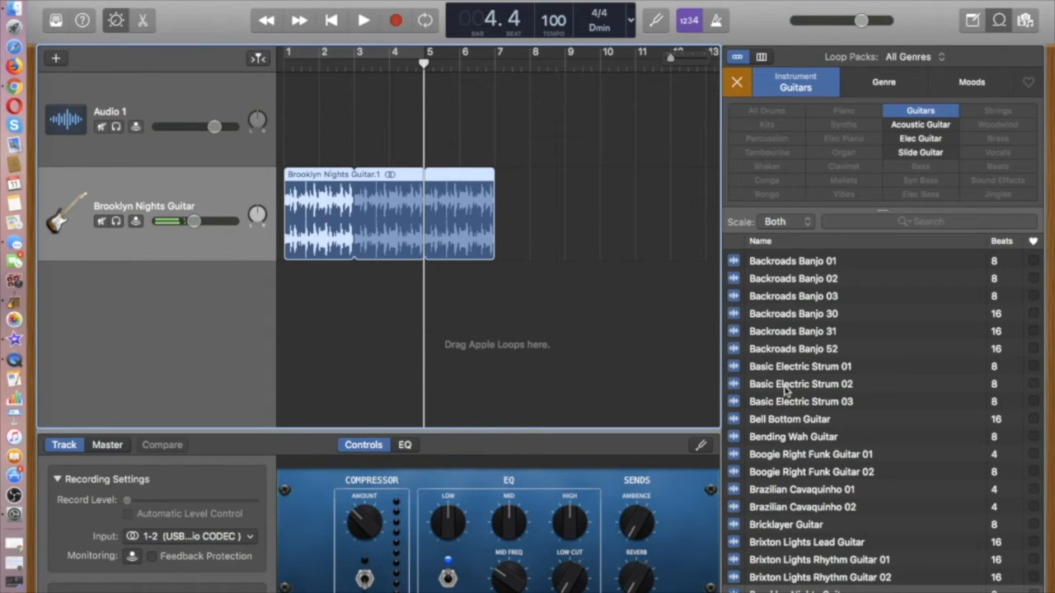
{"action": "mouse_move", "coordinate": [842, 117]}
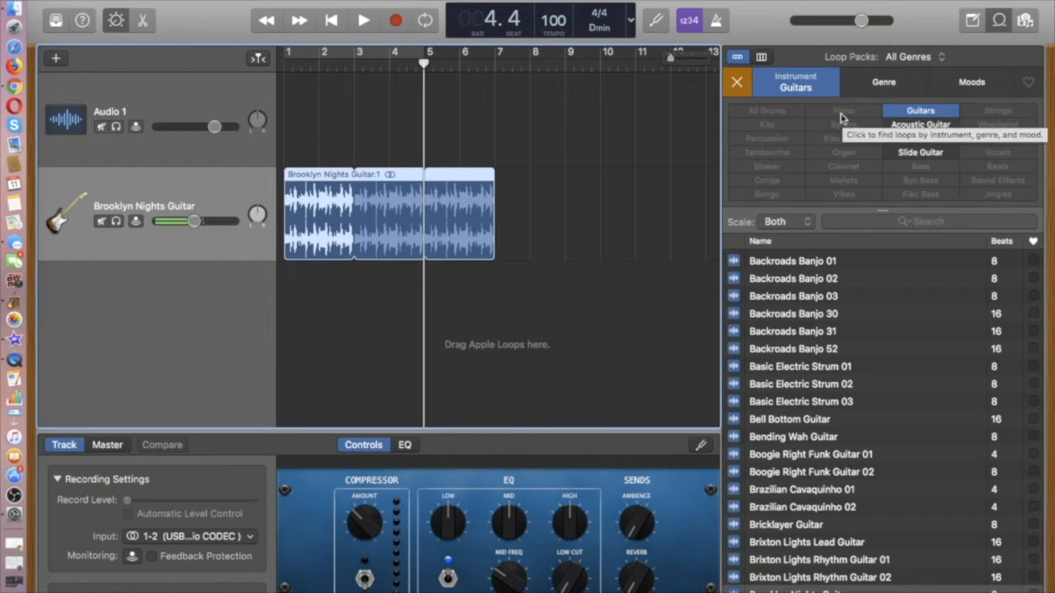
{"action": "mouse_move", "coordinate": [783, 117]}
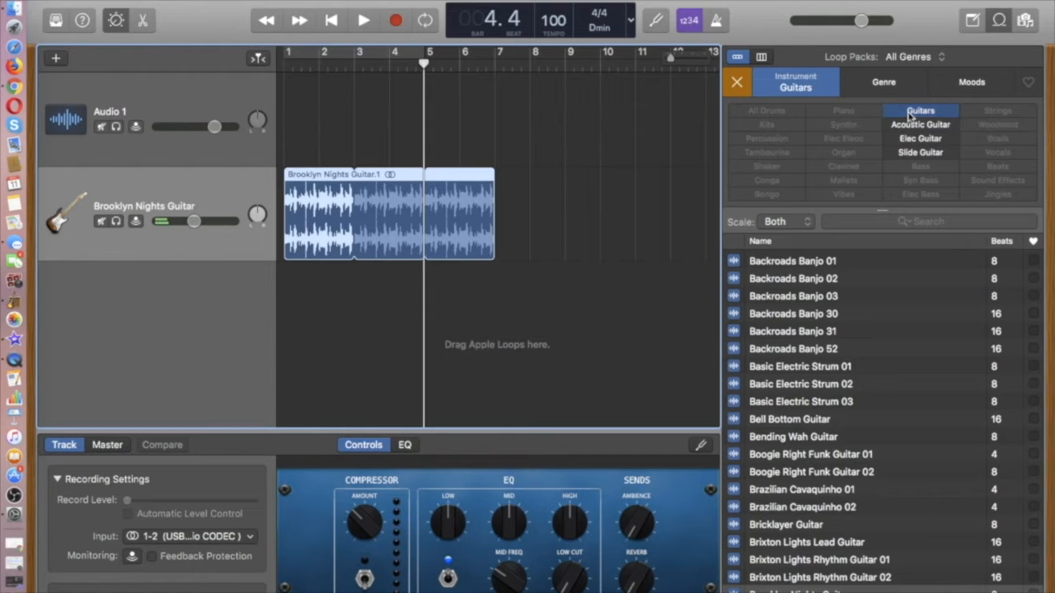
Replace the Guitars filter with the Kits filter in the loop browser
{"action": "left_click", "coordinate": [920, 110]}
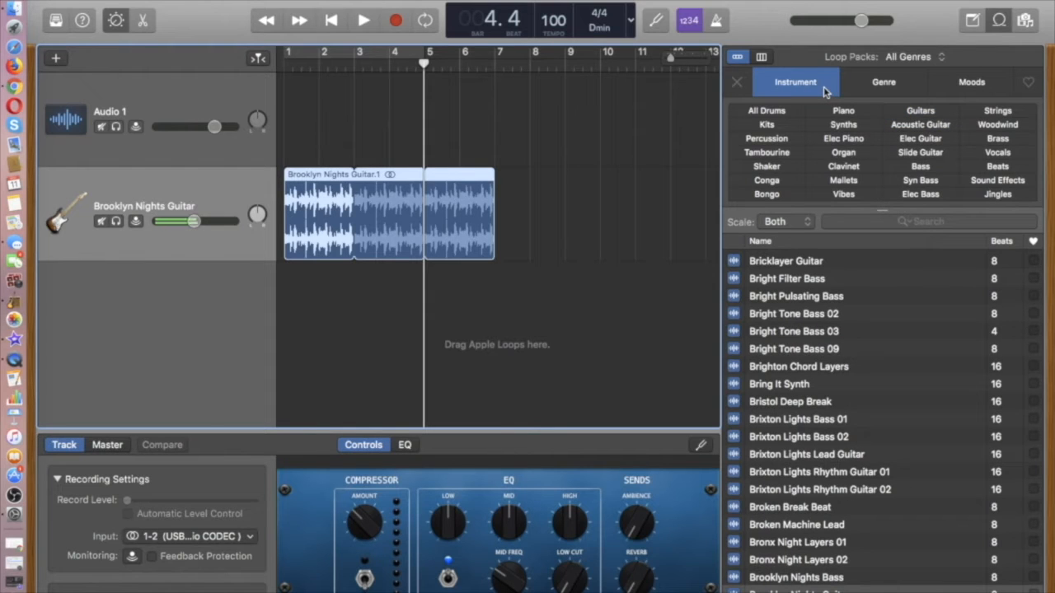
{"action": "mouse_move", "coordinate": [773, 128]}
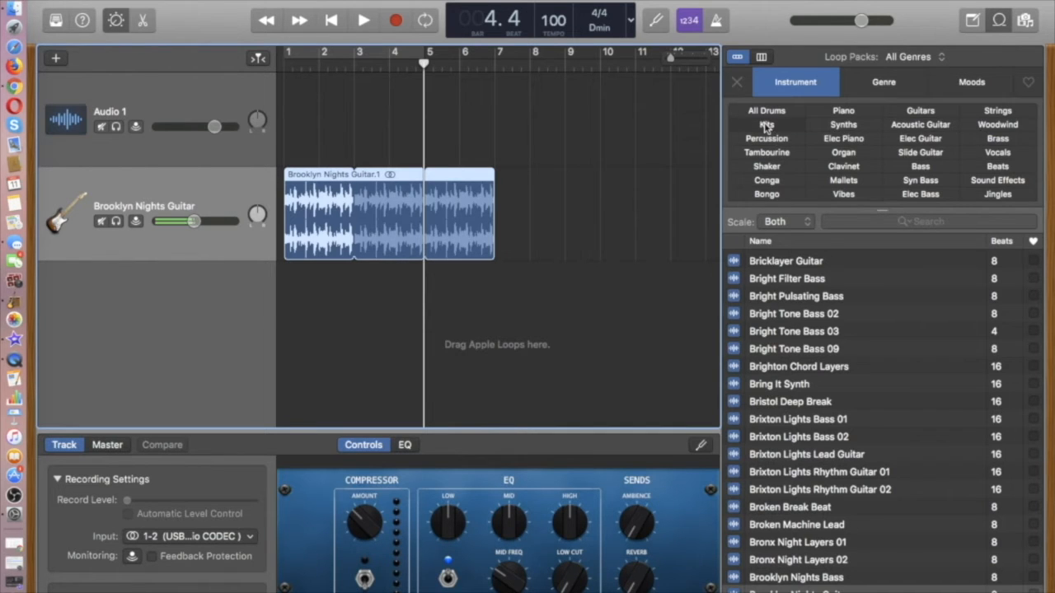
{"action": "left_click", "coordinate": [766, 110]}
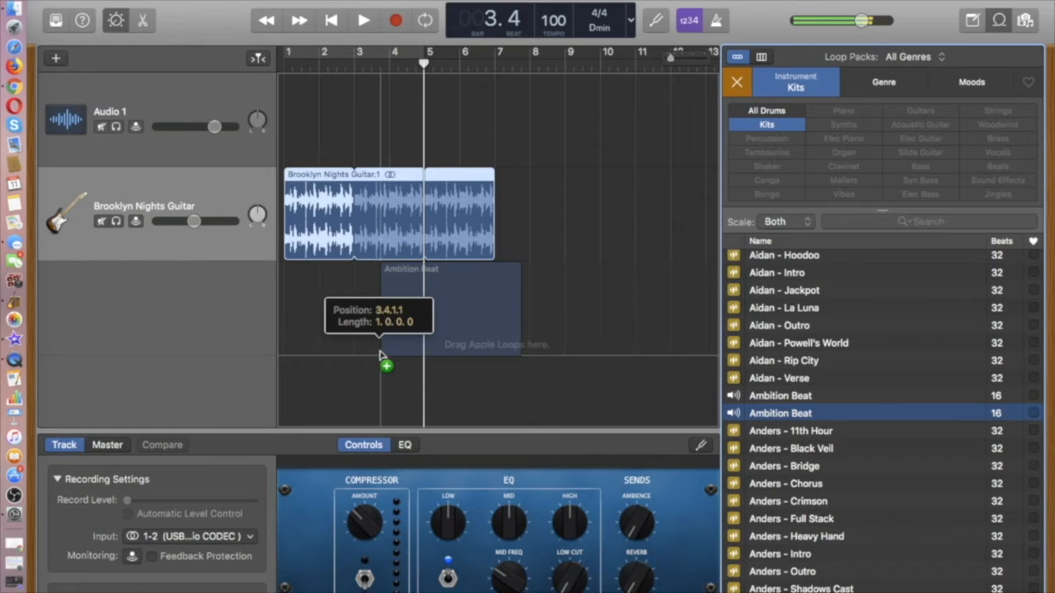
Place the Ambition Beat drum loop at bar 3 and loop it to bar 9
{"action": "left_click_drag", "start_coordinate": [385, 367], "coordinate": [519, 338]}
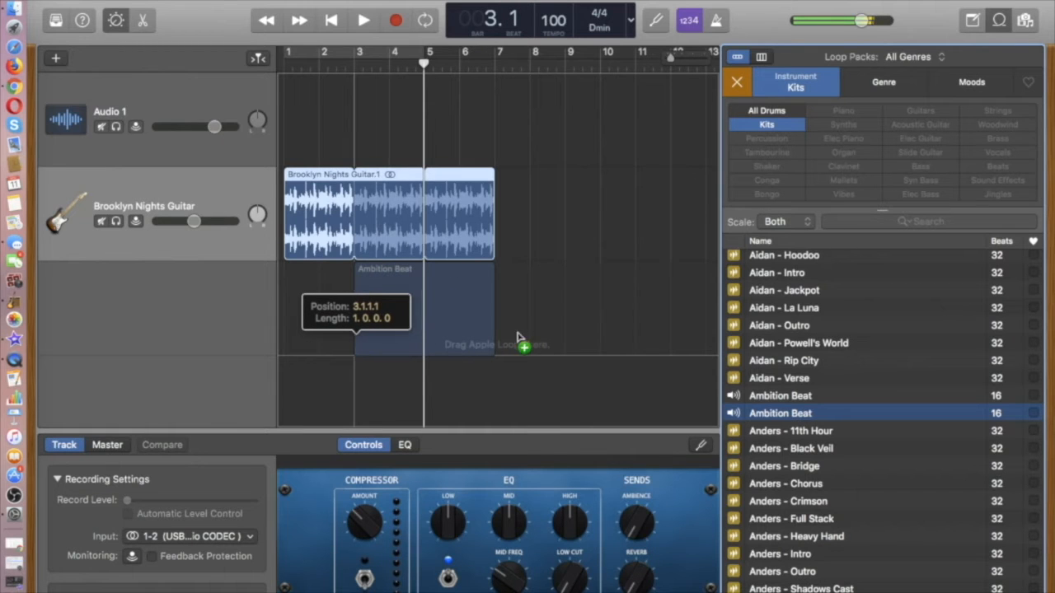
{"action": "left_click_drag", "start_coordinate": [780, 413], "coordinate": [424, 309]}
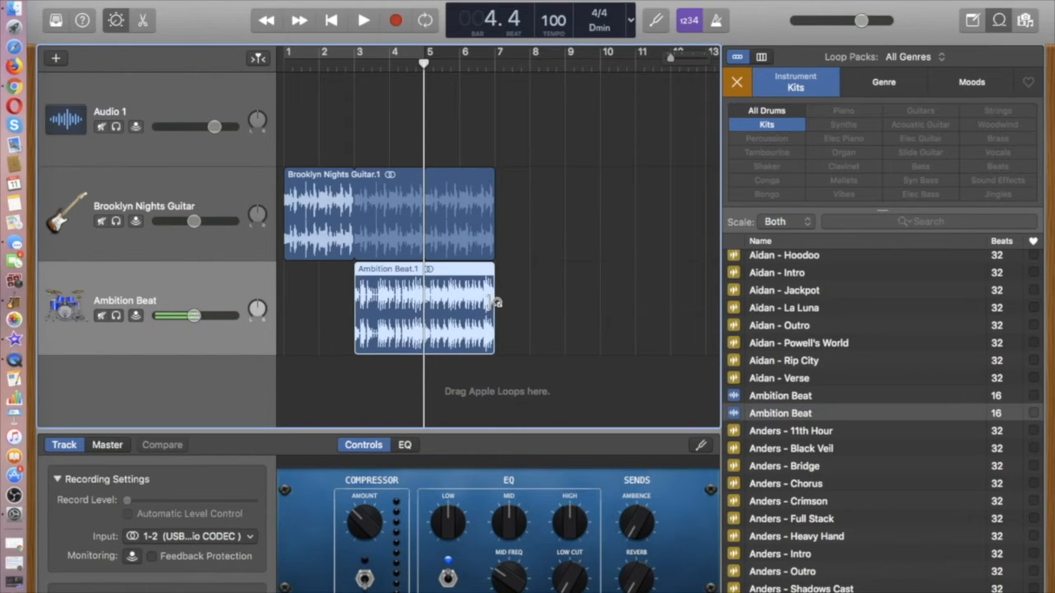
{"action": "left_click_drag", "start_coordinate": [494, 303], "coordinate": [511, 302]}
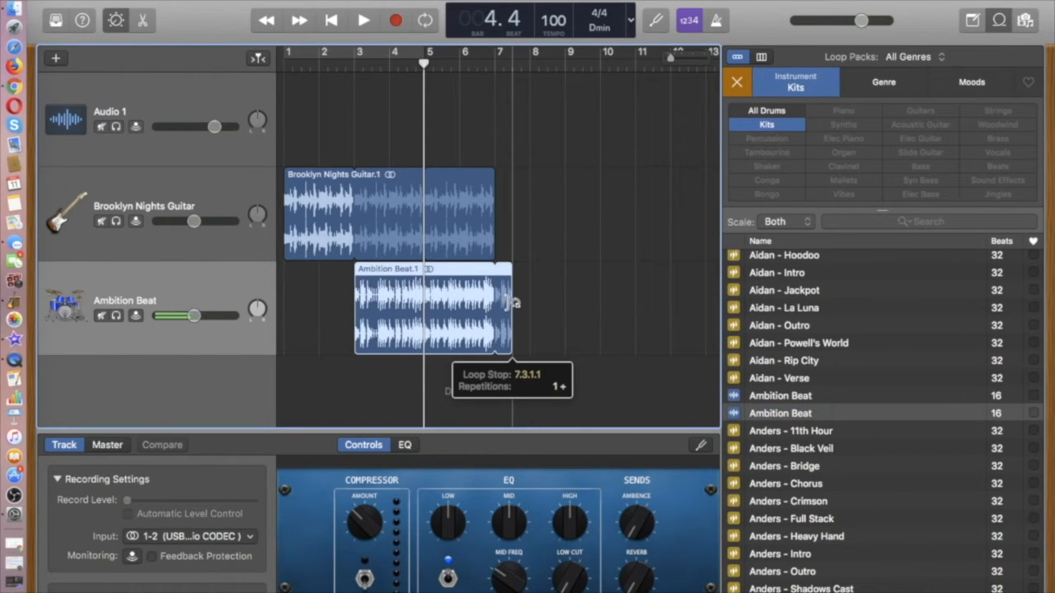
{"action": "left_click_drag", "start_coordinate": [511, 309], "coordinate": [556, 309]}
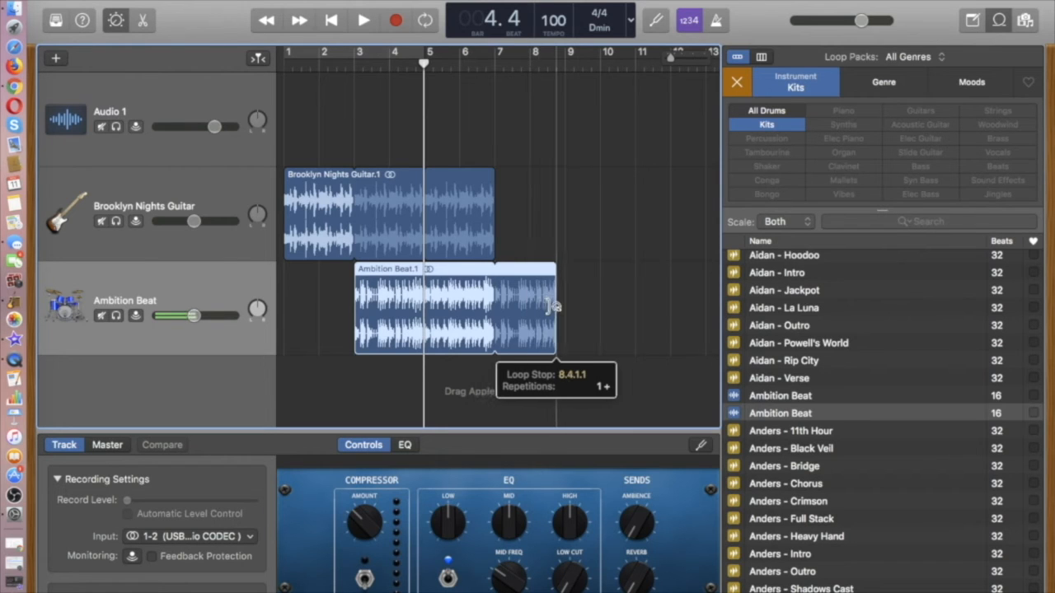
{"action": "left_click_drag", "start_coordinate": [557, 309], "coordinate": [565, 309]}
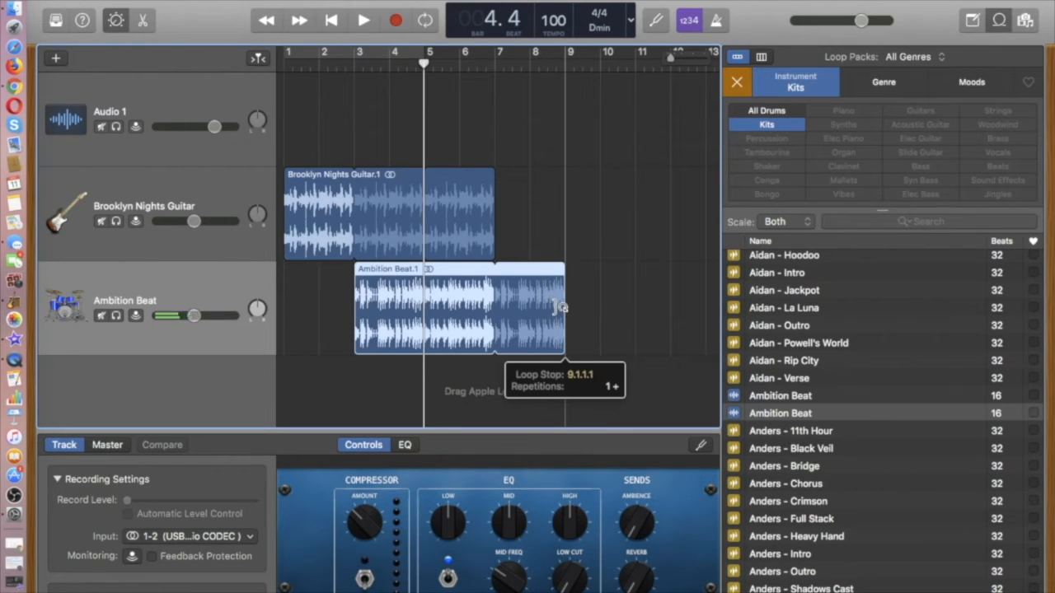
{"action": "mouse_move", "coordinate": [676, 398]}
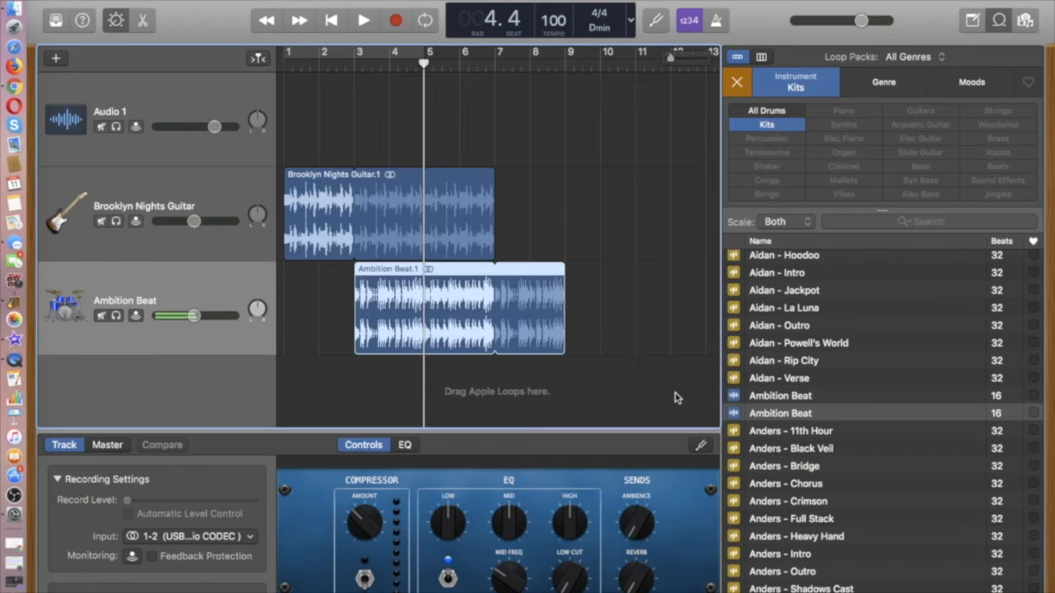
{"action": "mouse_move", "coordinate": [739, 111]}
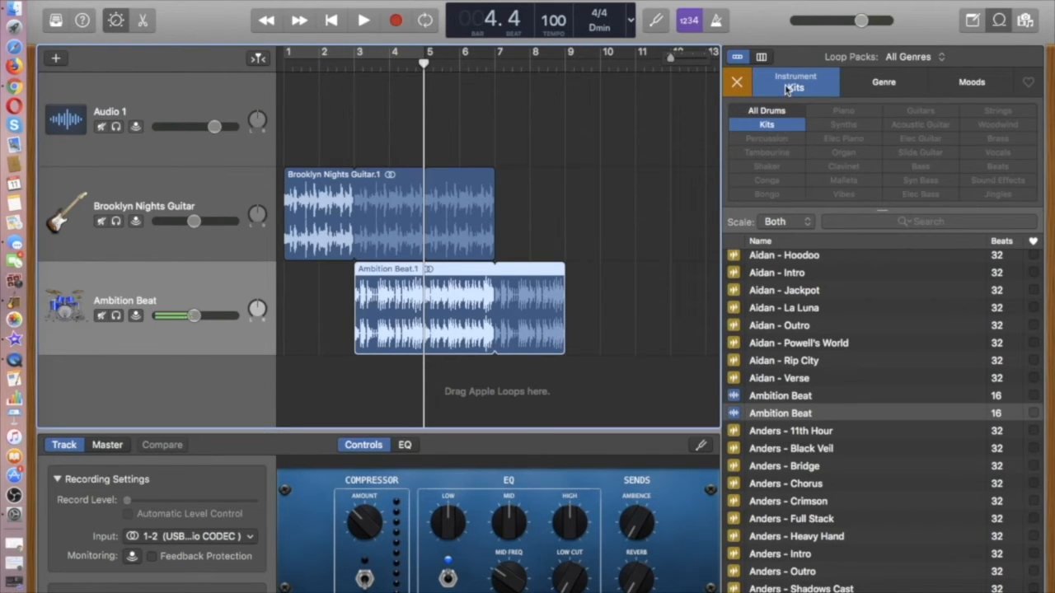
Clear the Kits filter so all instrument categories show
{"action": "left_click", "coordinate": [794, 88]}
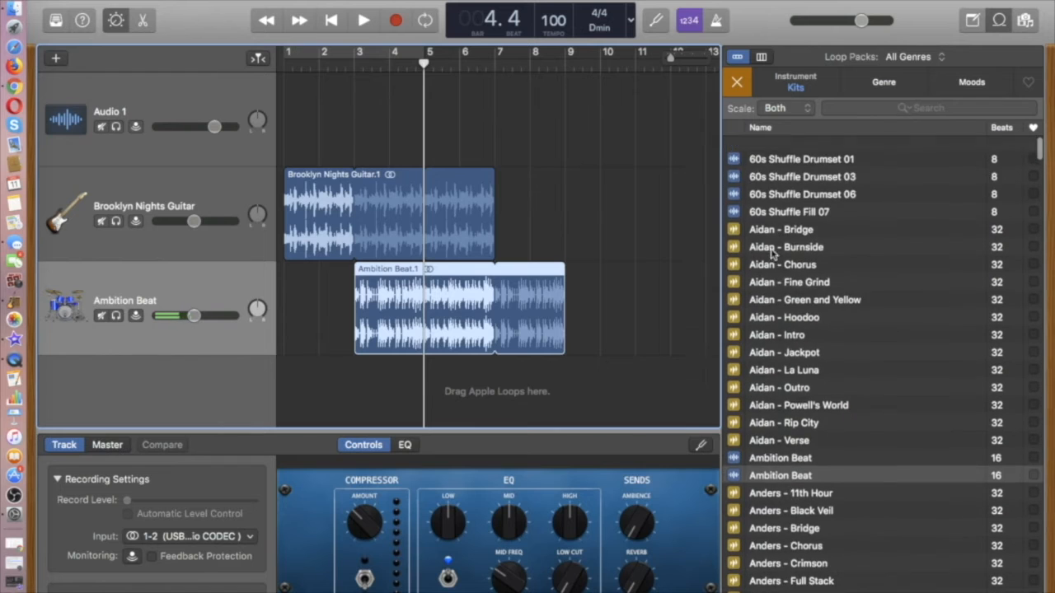
{"action": "left_click", "coordinate": [795, 81]}
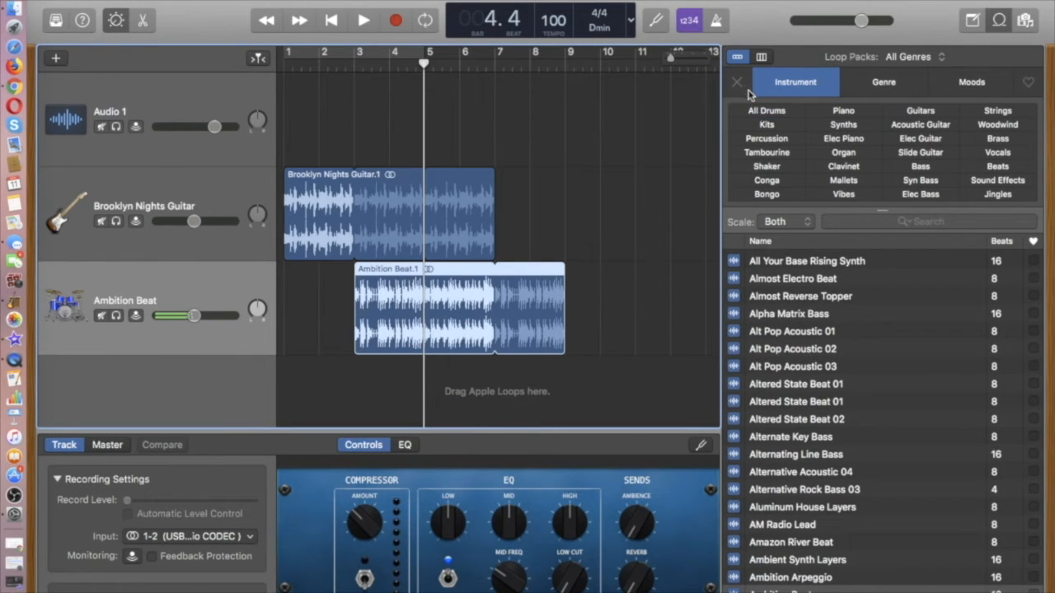
{"action": "mouse_move", "coordinate": [917, 159]}
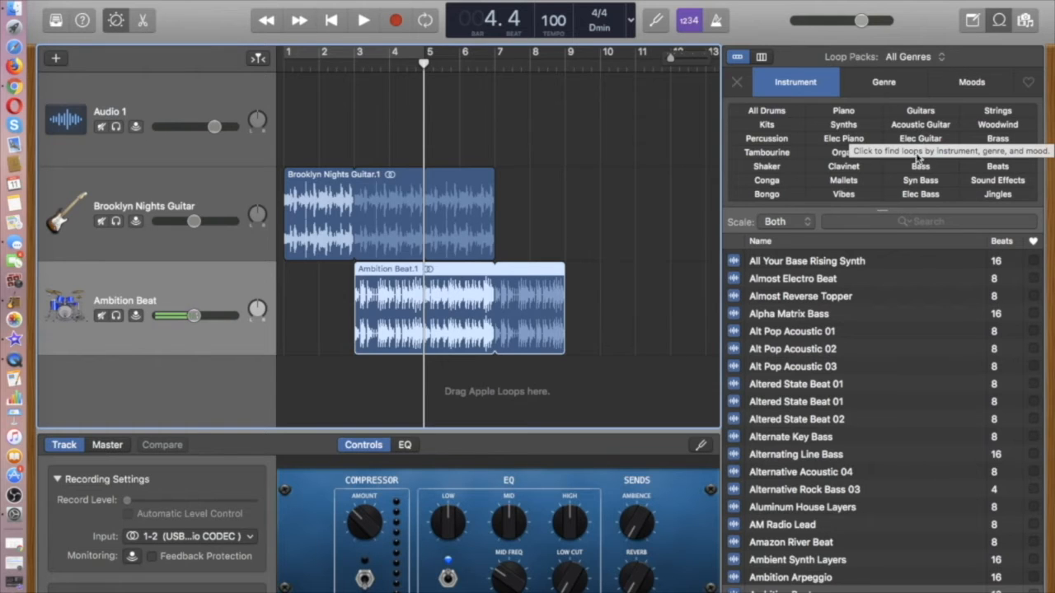
{"action": "mouse_move", "coordinate": [866, 169]}
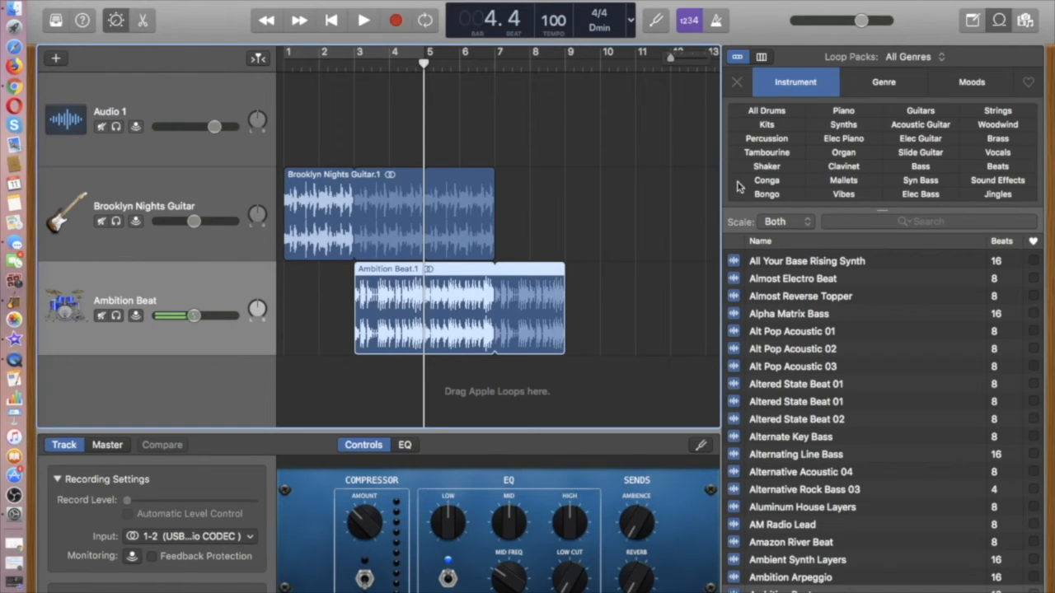
{"action": "mouse_move", "coordinate": [844, 171]}
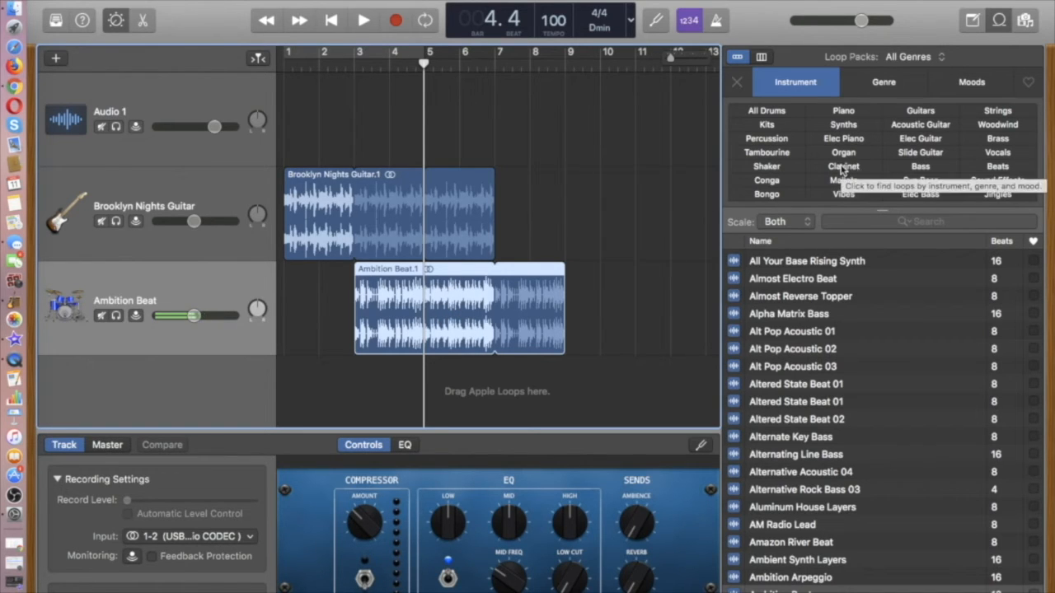
{"action": "mouse_move", "coordinate": [906, 156]}
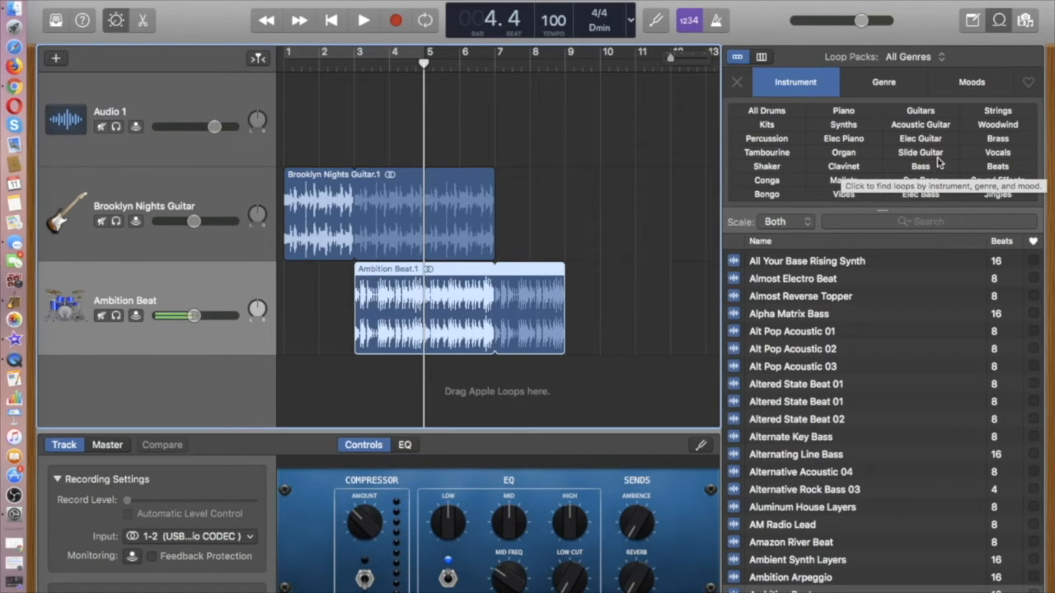
Filter the Loop Browser to bass loops and scroll down to preview Electric Slap 09
{"action": "left_click", "coordinate": [920, 166]}
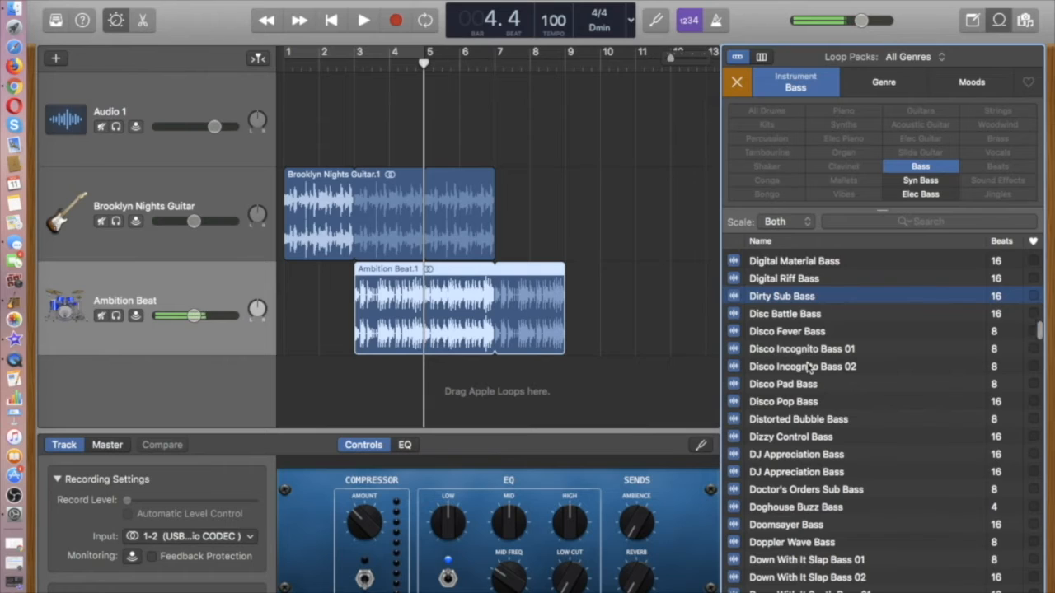
{"action": "scroll", "scroll_direction": "down", "scroll_amount": 3}
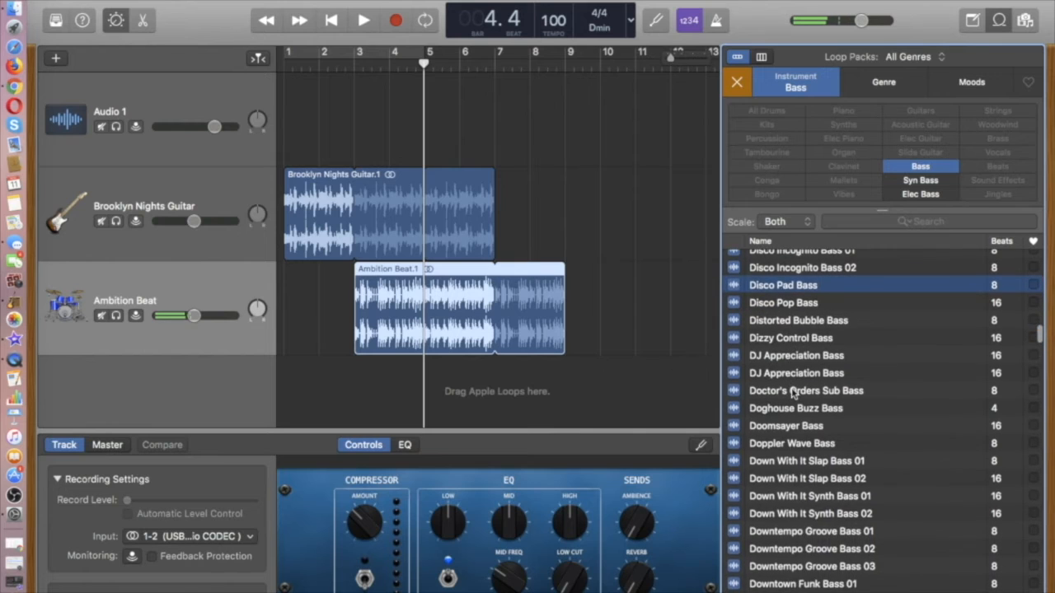
{"action": "scroll", "scroll_direction": "down", "scroll_amount": 3}
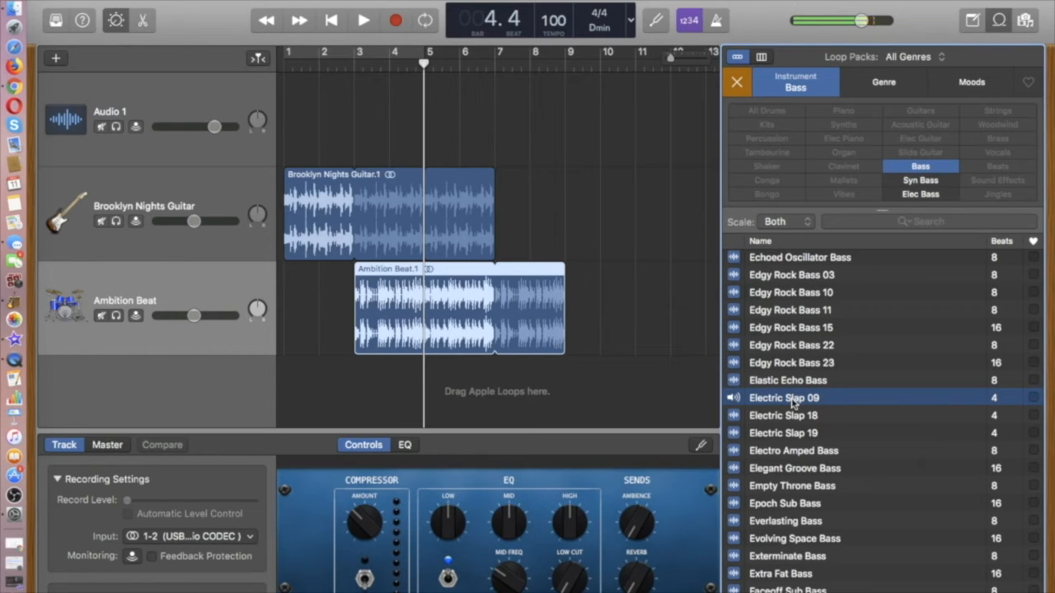
Drop Electric Slap 09 onto a new track at bar 2 and extend its loop to bar 9
{"action": "left_click_drag", "start_coordinate": [784, 397], "coordinate": [699, 338]}
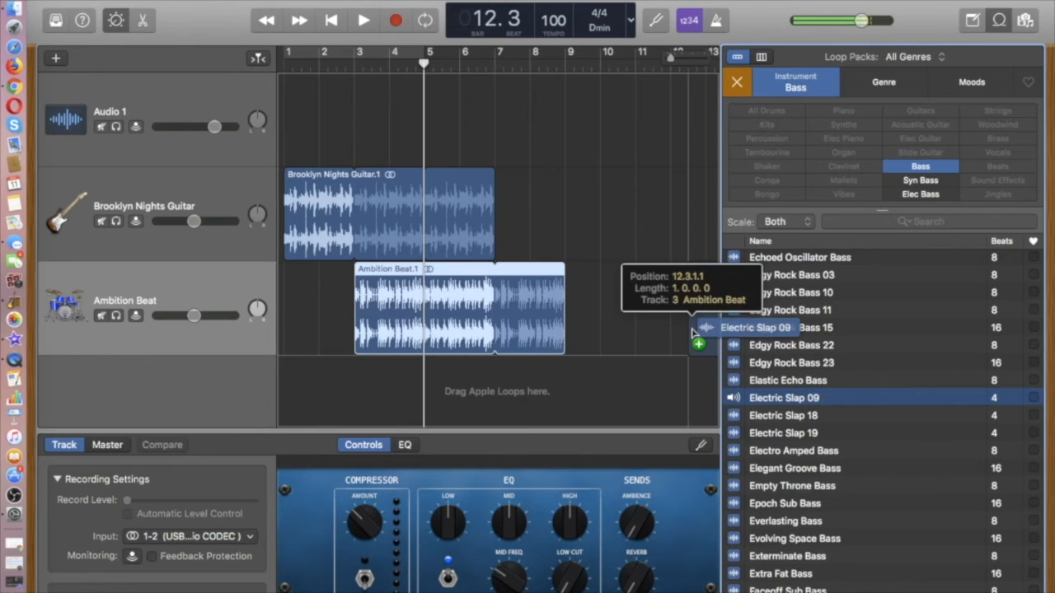
{"action": "left_click_drag", "start_coordinate": [701, 327], "coordinate": [527, 420]}
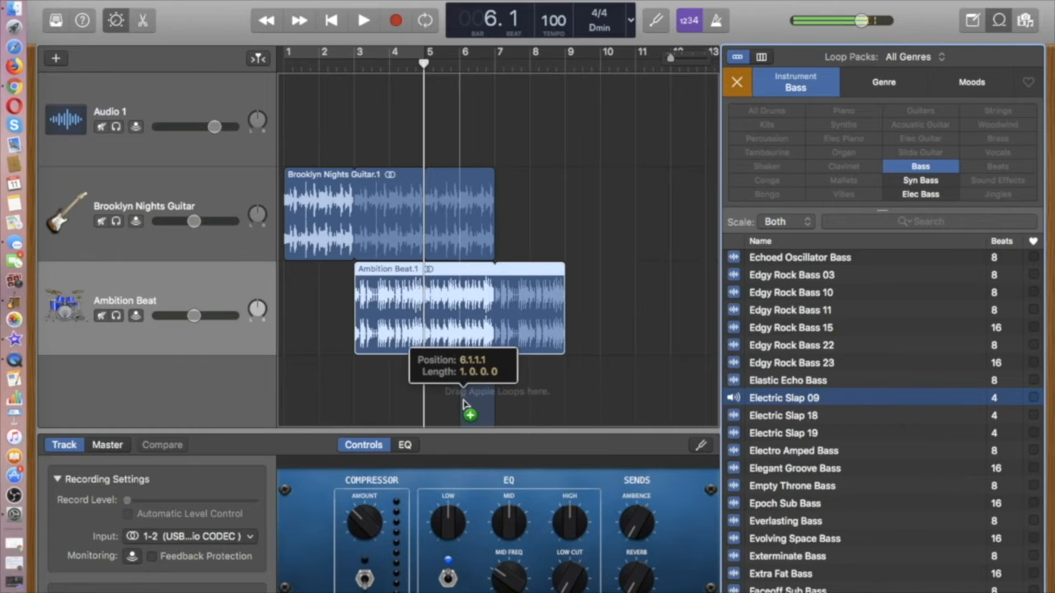
{"action": "left_click_drag", "start_coordinate": [470, 408], "coordinate": [329, 412]}
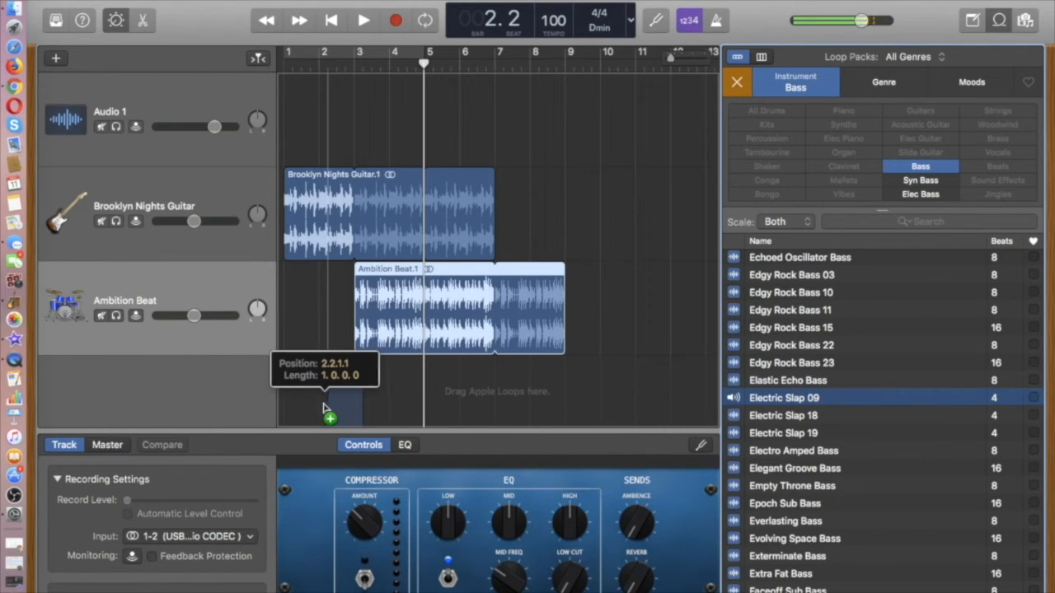
{"action": "left_click_drag", "start_coordinate": [784, 397], "coordinate": [404, 351]}
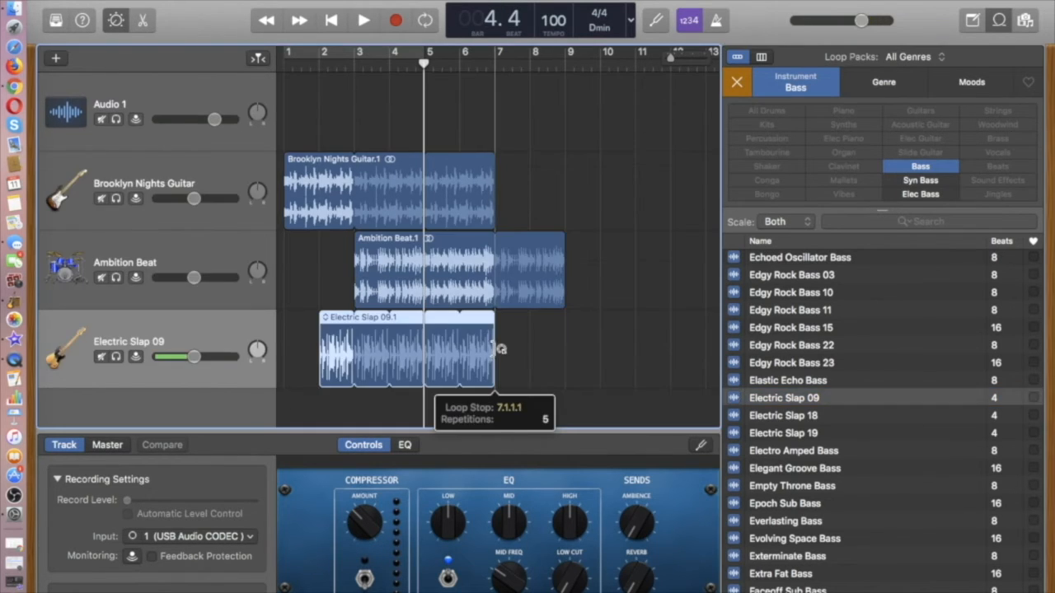
{"action": "left_click_drag", "start_coordinate": [494, 350], "coordinate": [548, 342]}
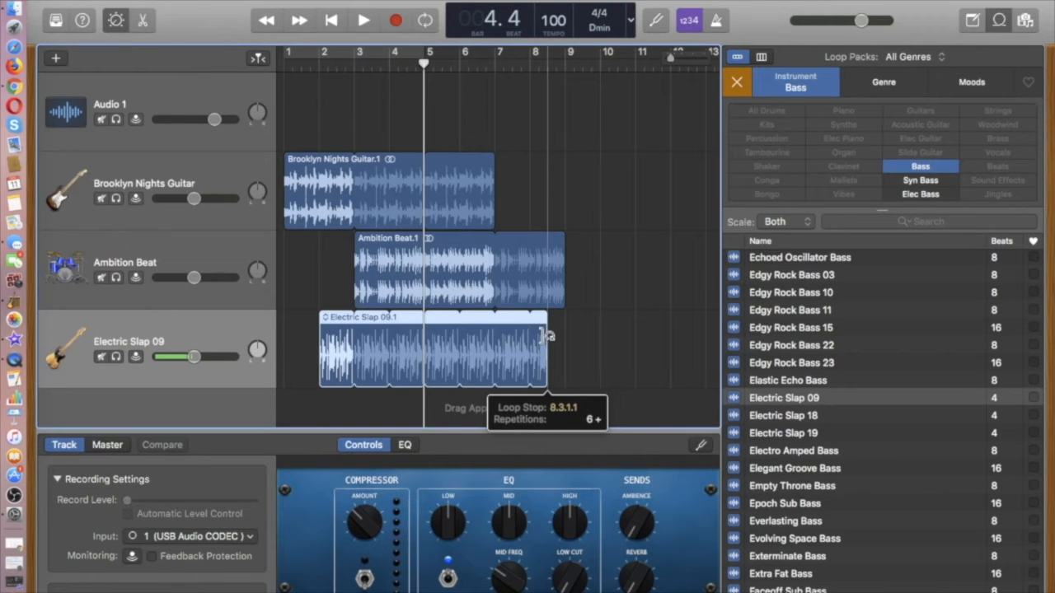
{"action": "left_click_drag", "start_coordinate": [544, 338], "coordinate": [564, 338]}
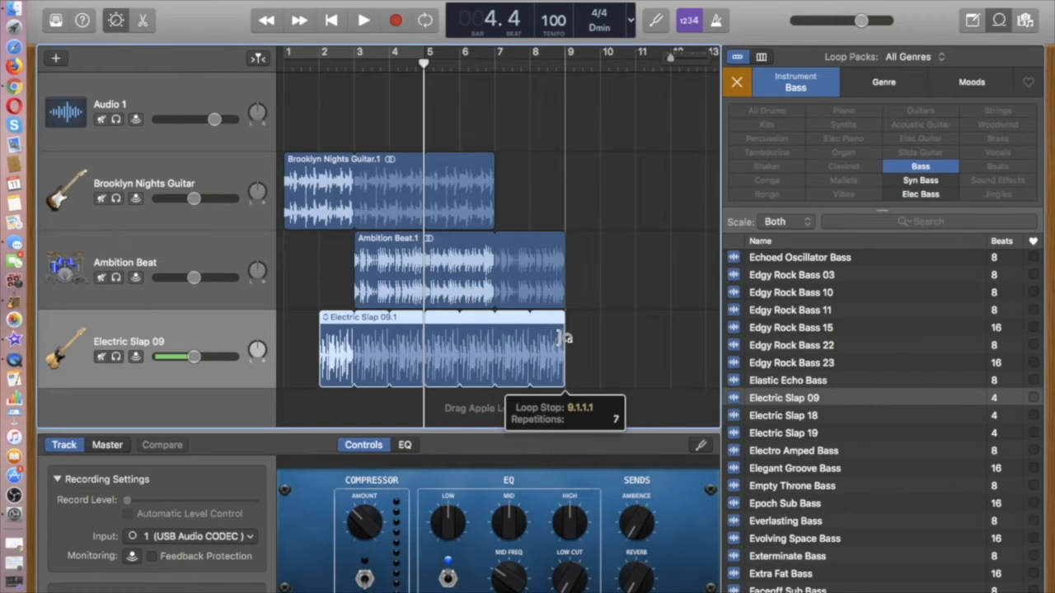
{"action": "mouse_move", "coordinate": [421, 122]}
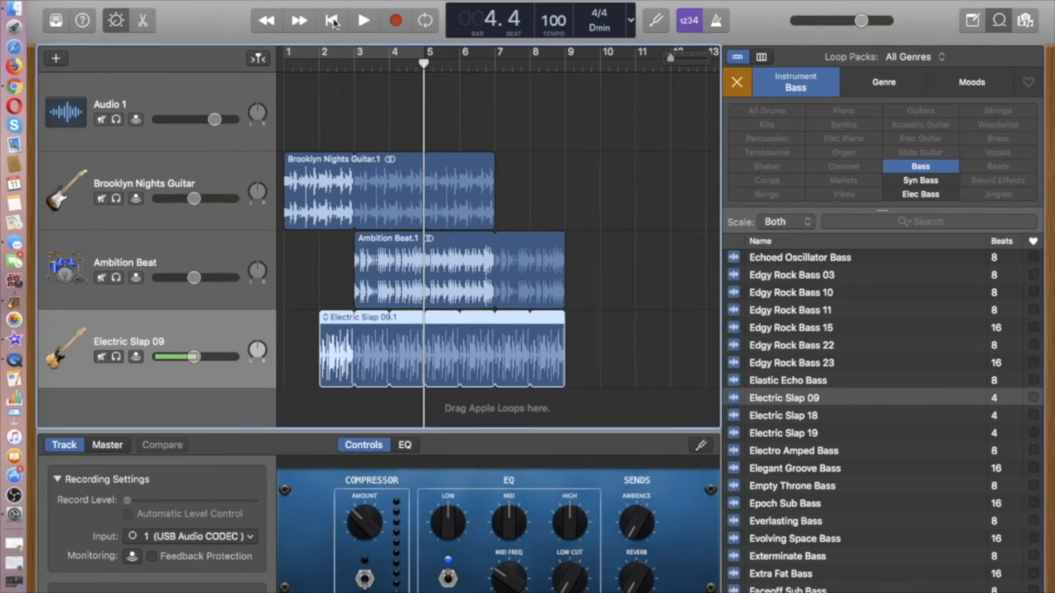
{"action": "mouse_move", "coordinate": [332, 20]}
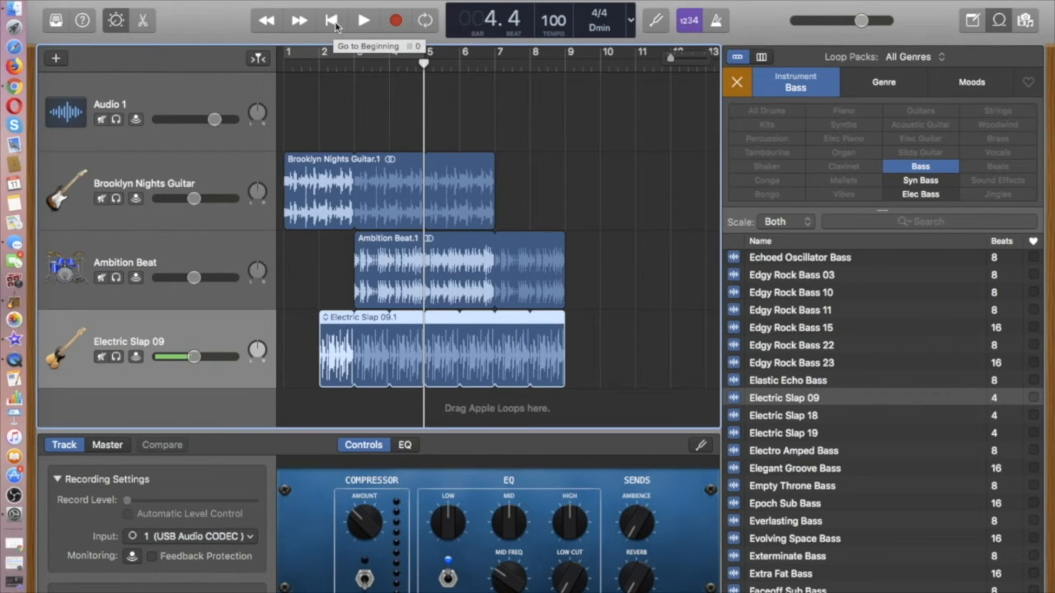
{"action": "left_click", "coordinate": [332, 20]}
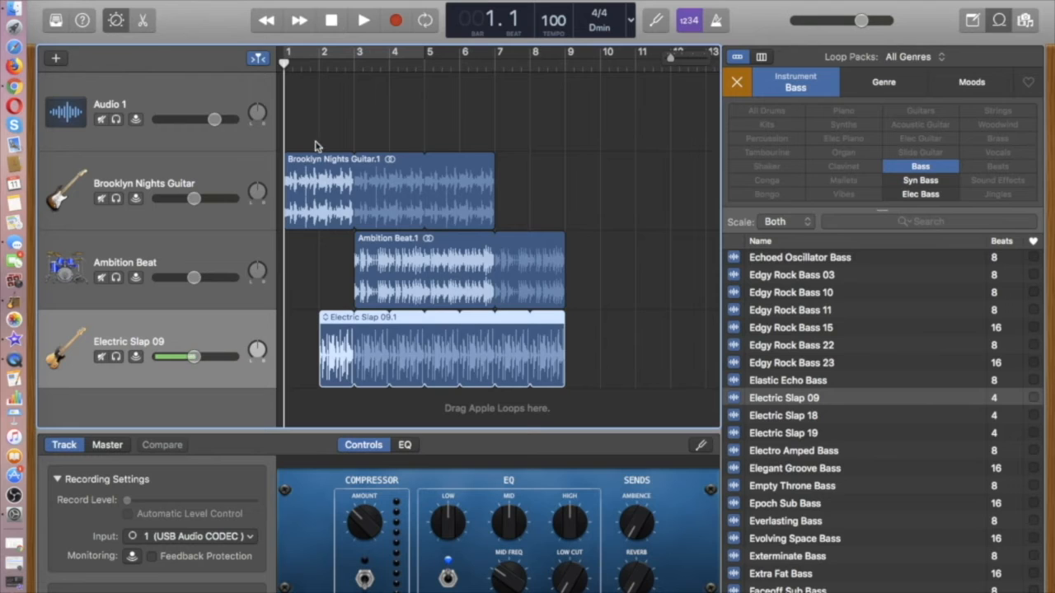
{"action": "mouse_move", "coordinate": [364, 20]}
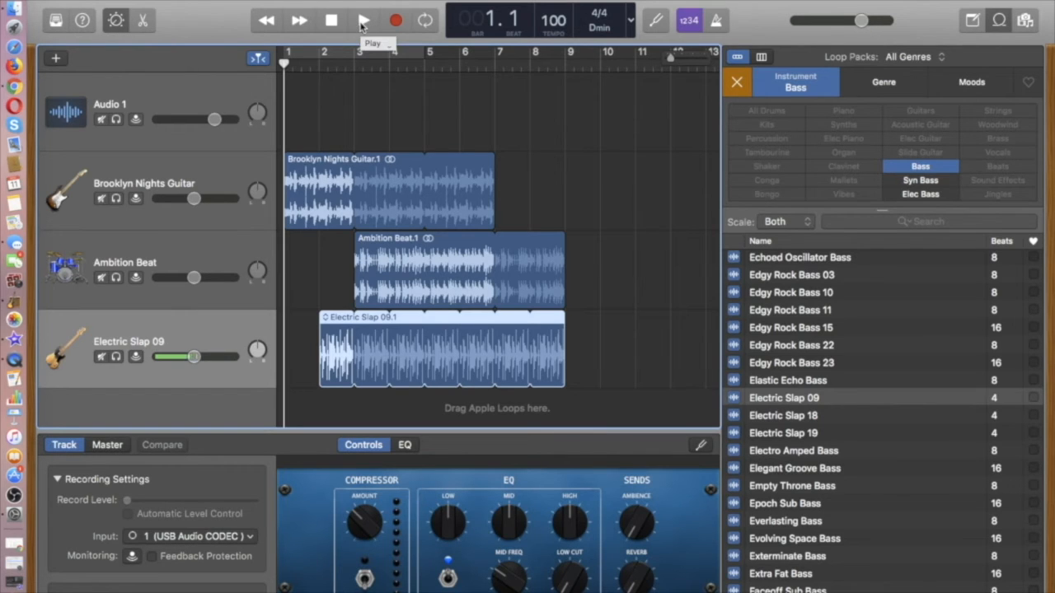
{"action": "left_click", "coordinate": [363, 20]}
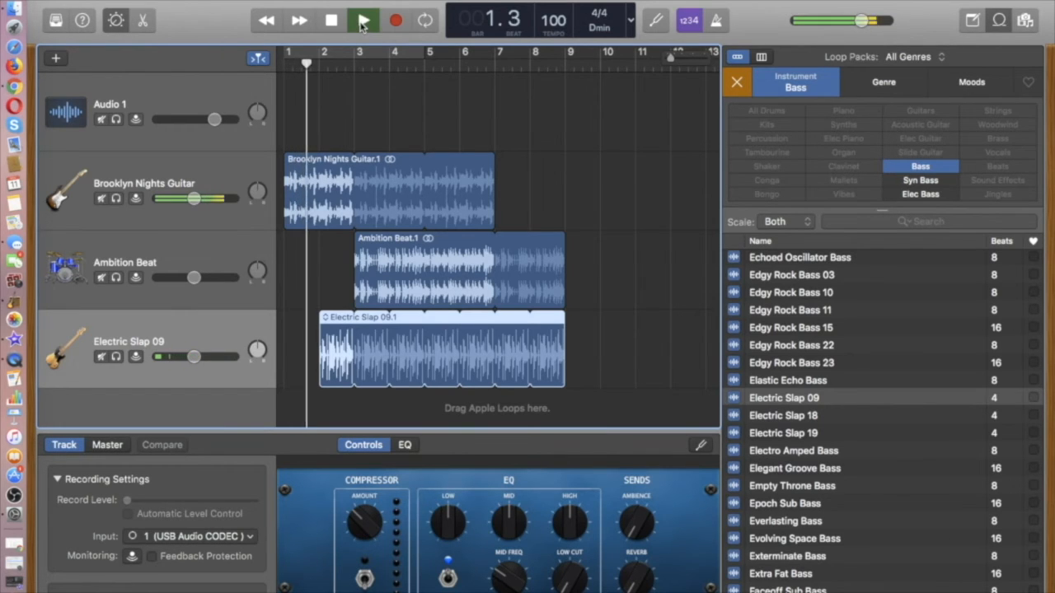
{"action": "left_click", "coordinate": [364, 20]}
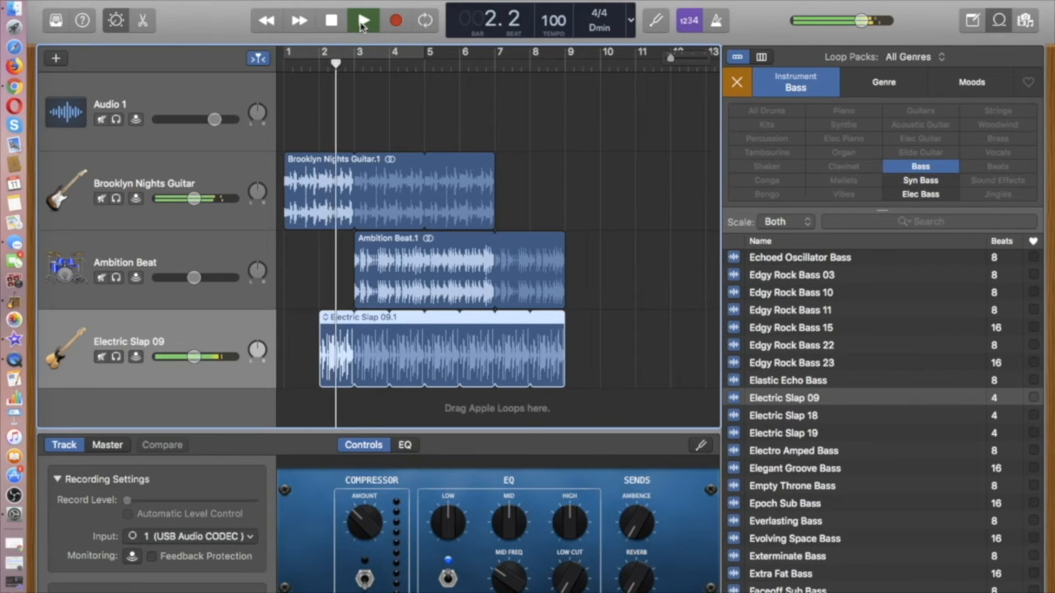
{"action": "left_click", "coordinate": [362, 20]}
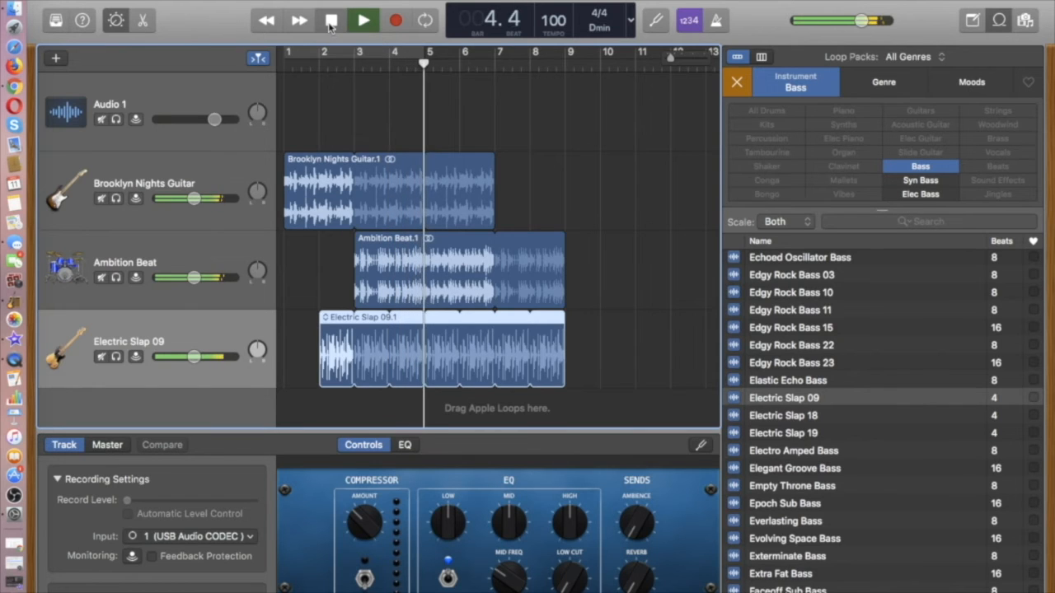
{"action": "left_click", "coordinate": [330, 19]}
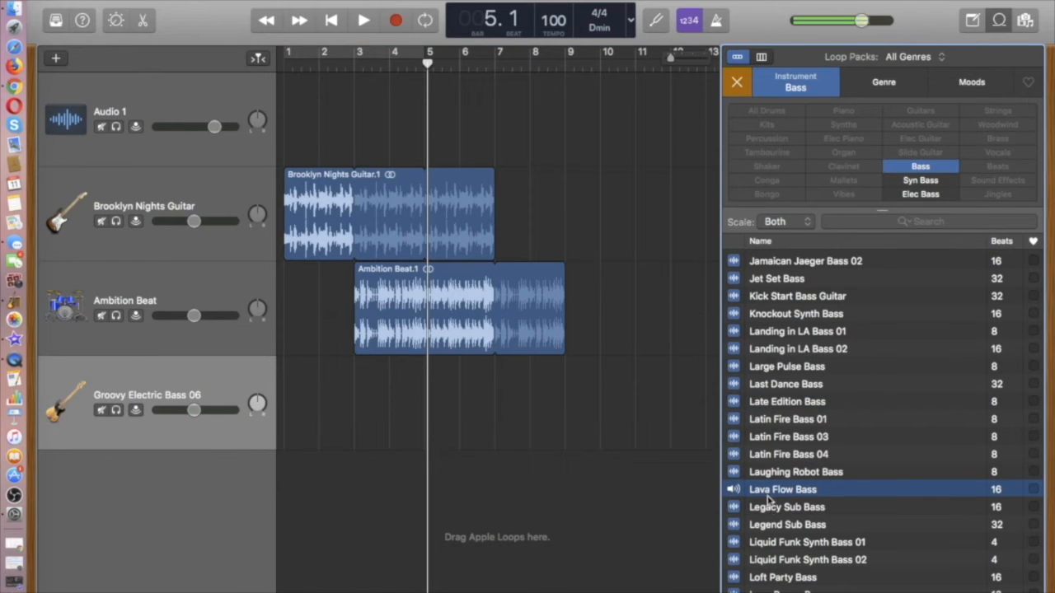
{"action": "mouse_move", "coordinate": [791, 489]}
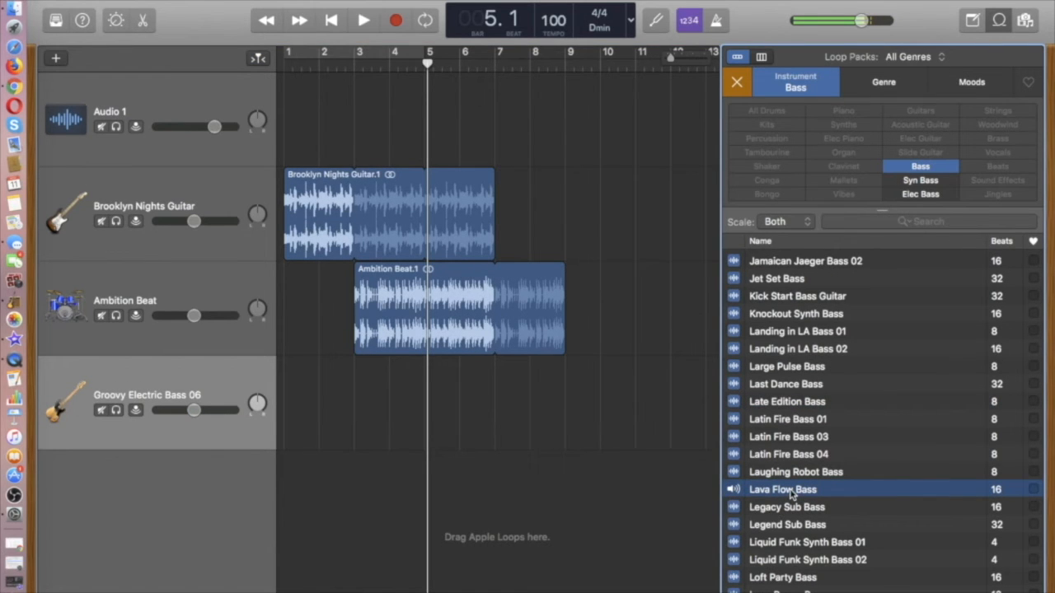
Place Lava Flow Bass on the bass track at bar 2, looping out to bar 9
{"action": "left_click_drag", "start_coordinate": [783, 490], "coordinate": [399, 409]}
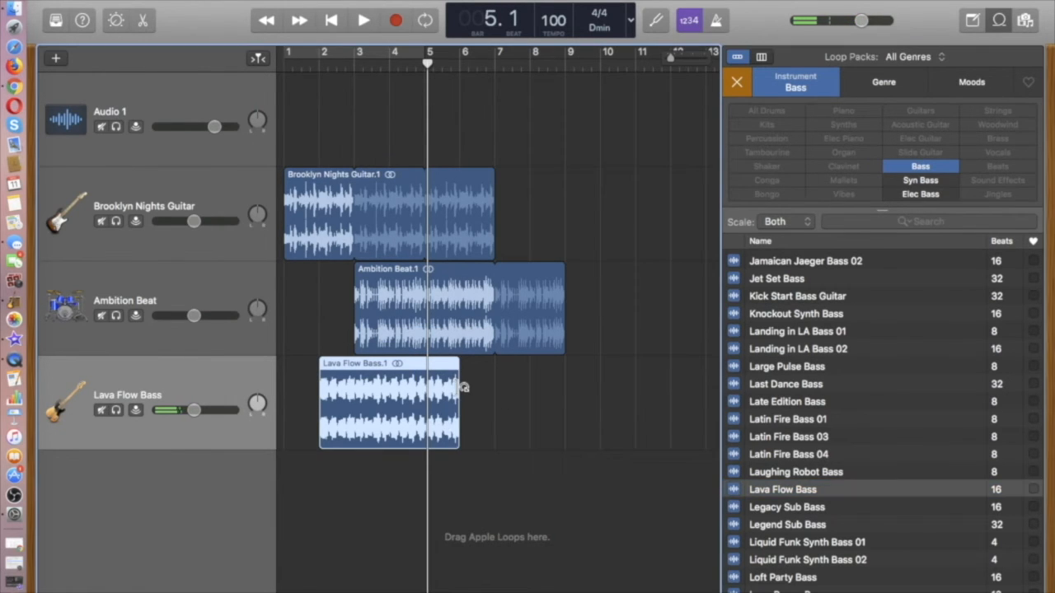
{"action": "left_click_drag", "start_coordinate": [459, 403], "coordinate": [556, 404]}
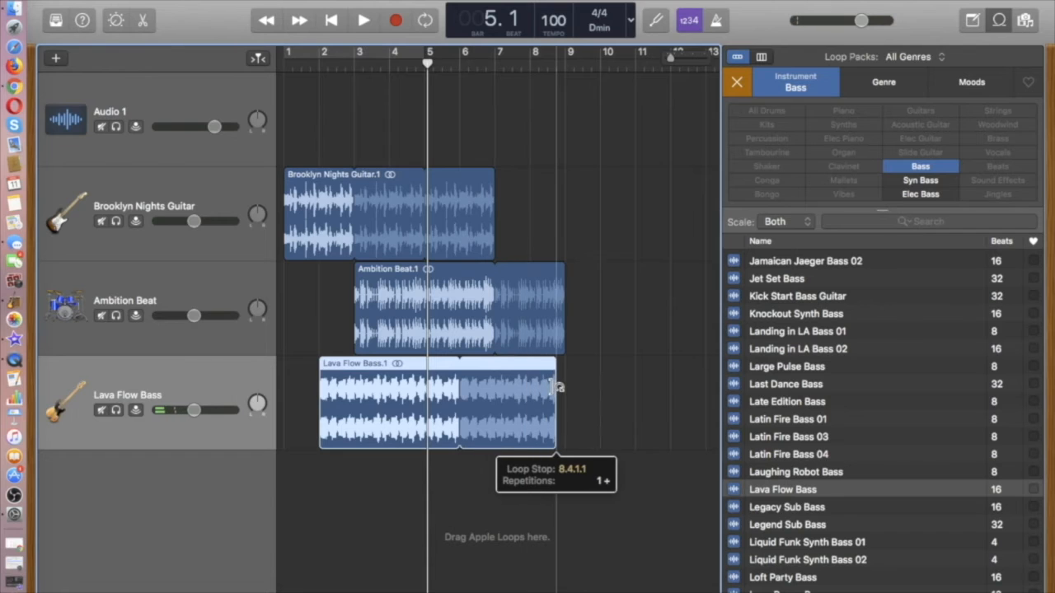
{"action": "left_click_drag", "start_coordinate": [556, 387], "coordinate": [565, 387]}
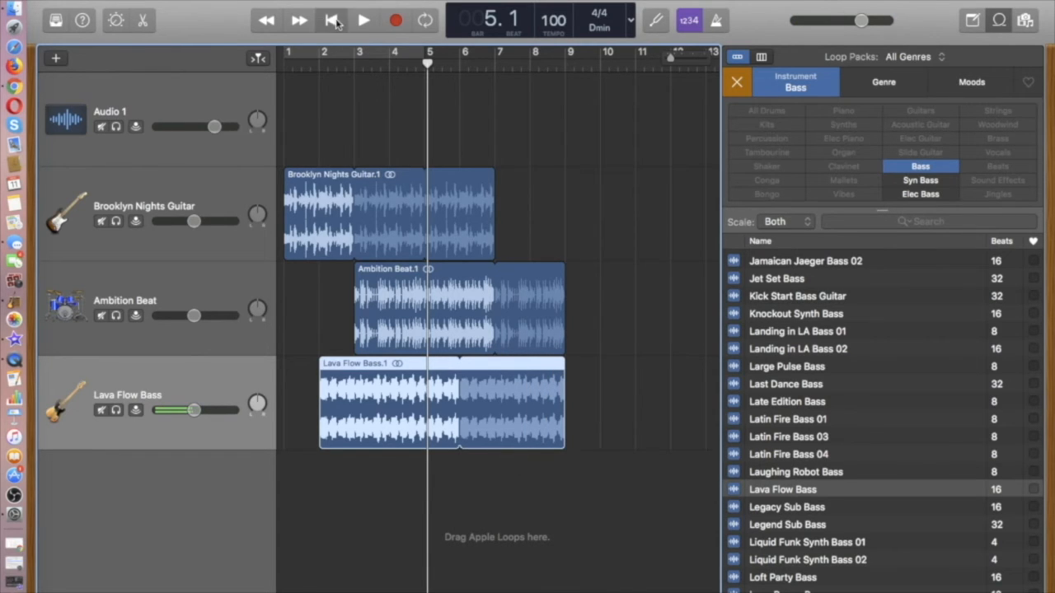
Play back from the start and shorten Lava Flow Bass to end near bar 8
{"action": "left_click", "coordinate": [363, 19]}
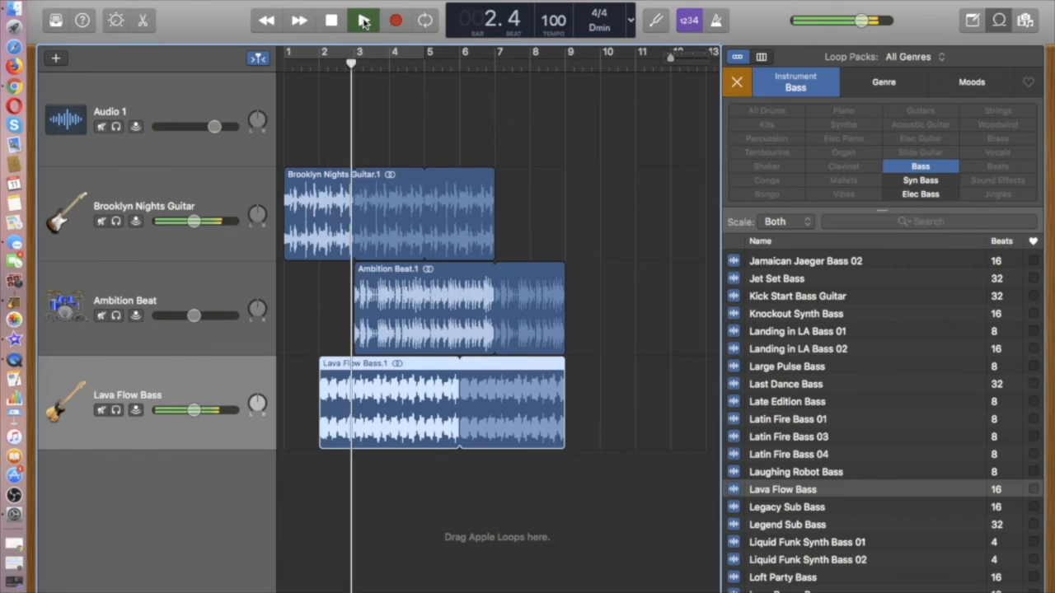
{"action": "left_click", "coordinate": [362, 20]}
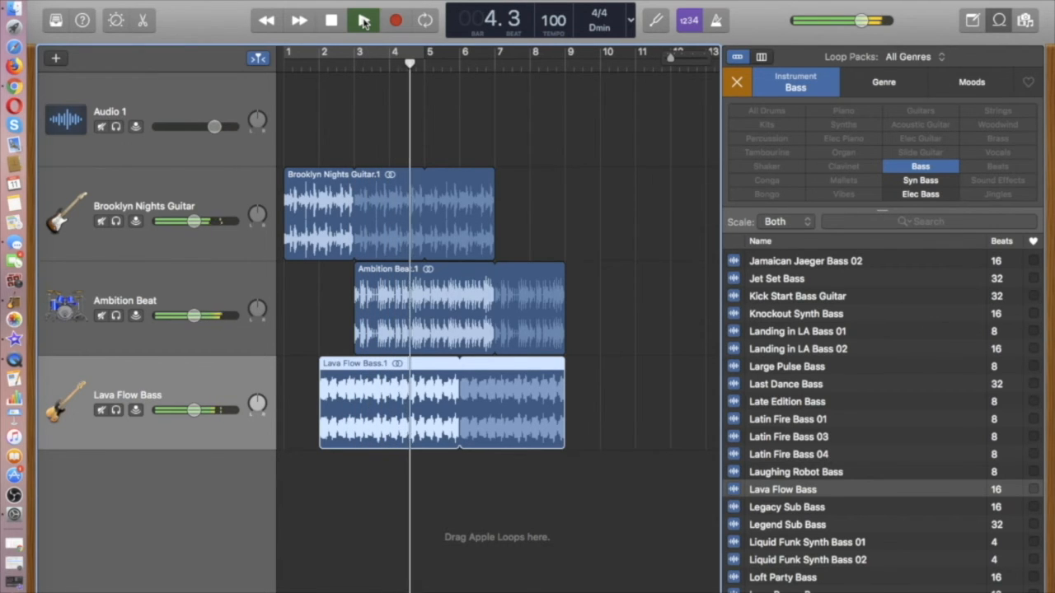
{"action": "left_click", "coordinate": [363, 20]}
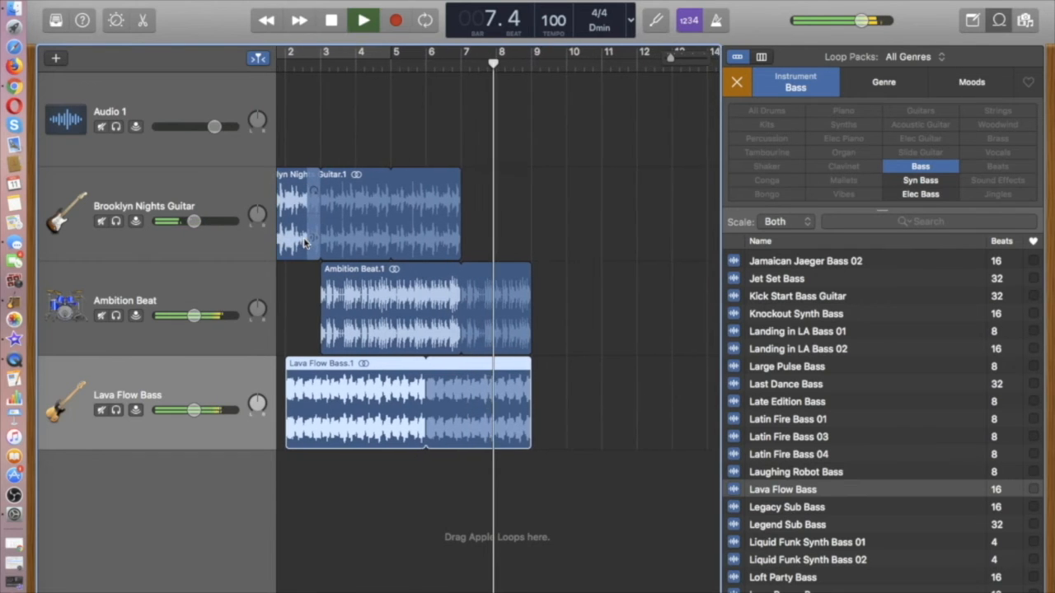
{"action": "left_click", "coordinate": [363, 20]}
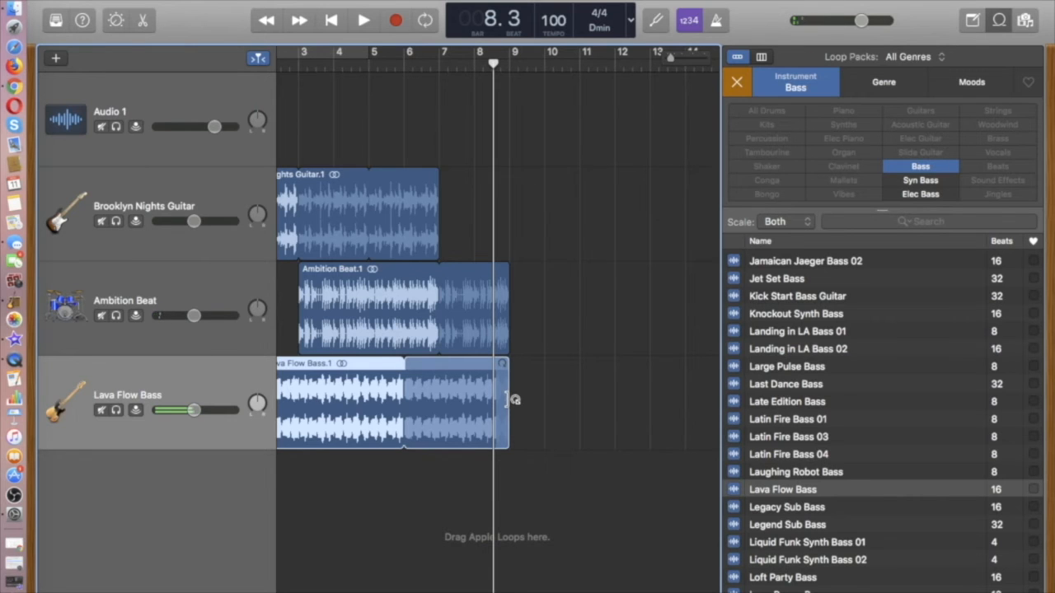
{"action": "left_click_drag", "start_coordinate": [507, 404], "coordinate": [474, 404]}
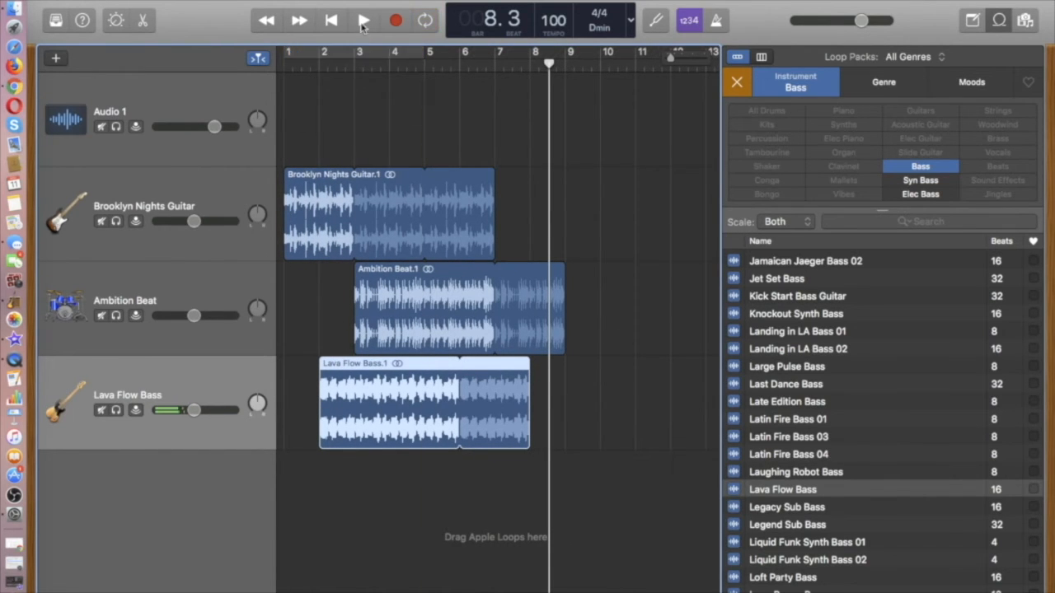
Play the arrangement through again and stop at bar 9
{"action": "left_click", "coordinate": [363, 19]}
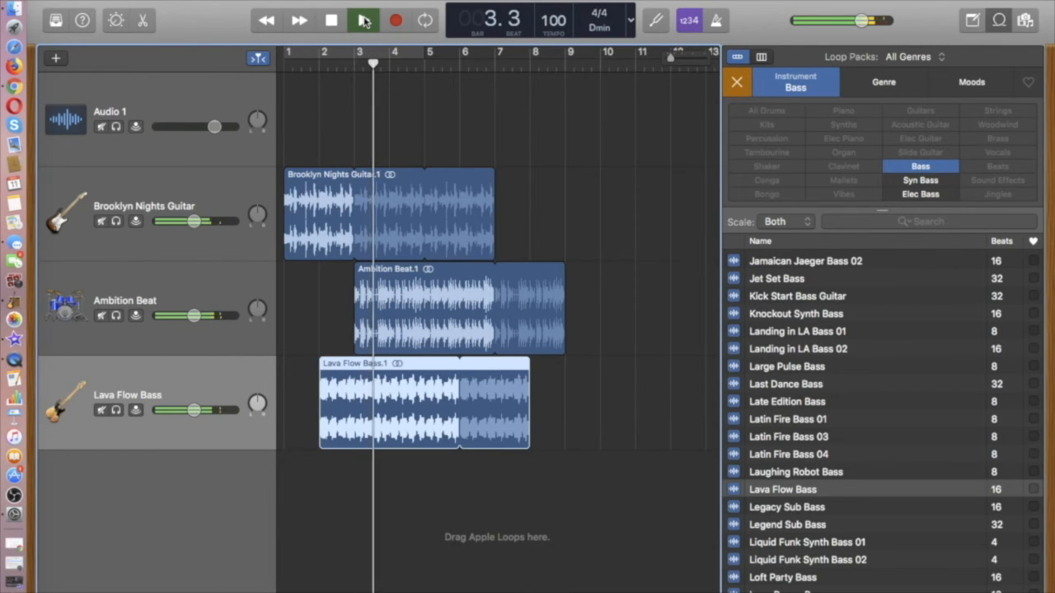
{"action": "left_click", "coordinate": [362, 19]}
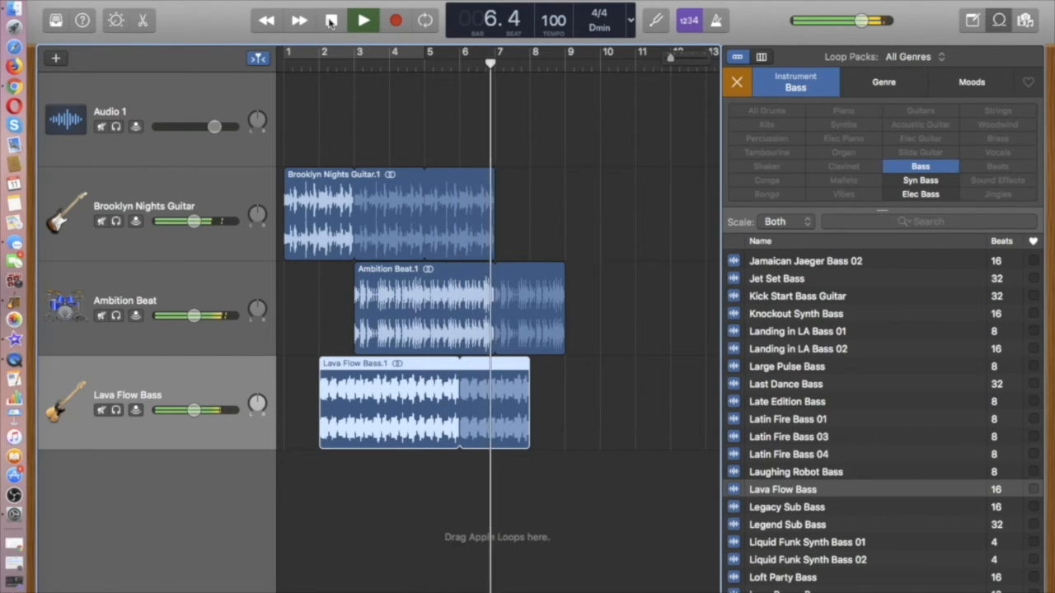
{"action": "left_click", "coordinate": [363, 20]}
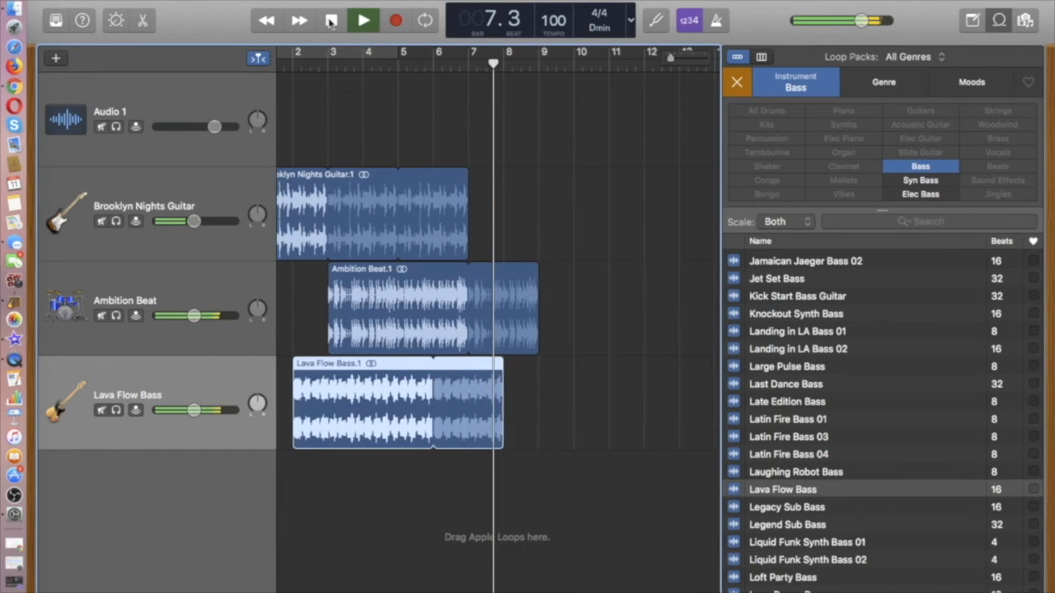
{"action": "left_click", "coordinate": [363, 20]}
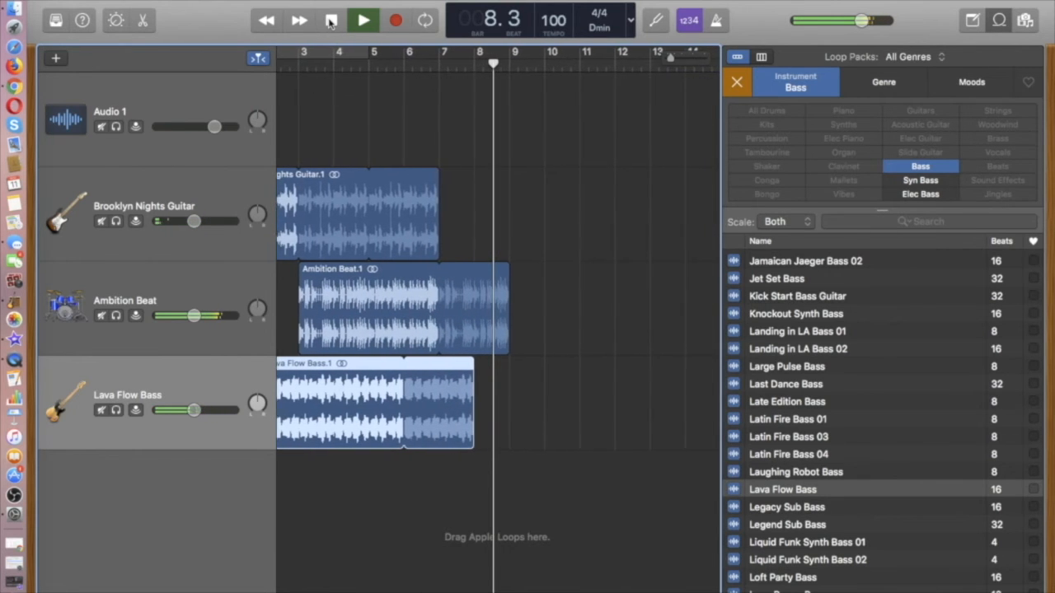
{"action": "left_click", "coordinate": [363, 20]}
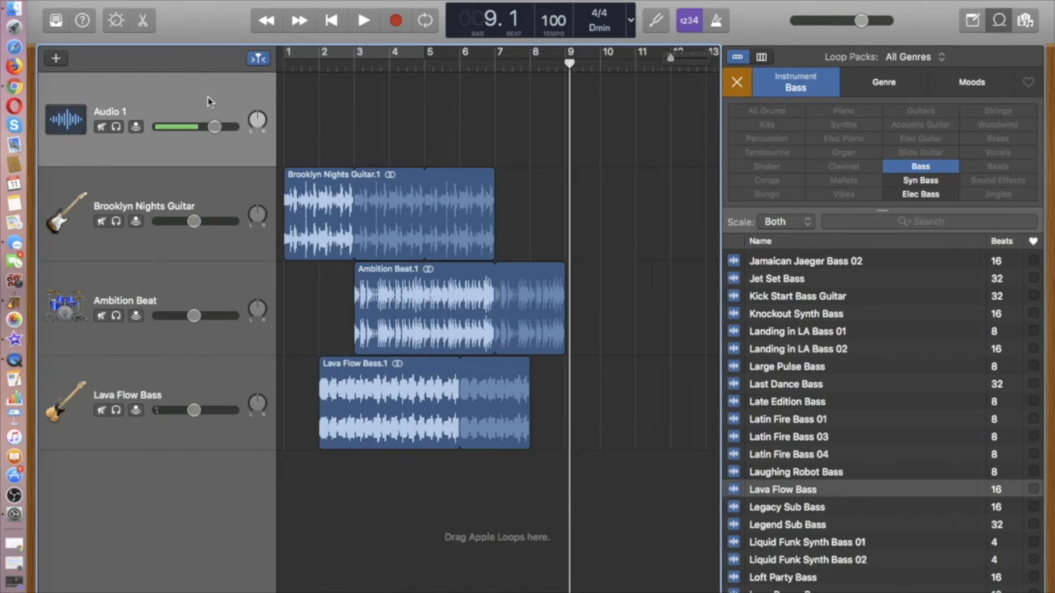
{"action": "mouse_move", "coordinate": [149, 103]}
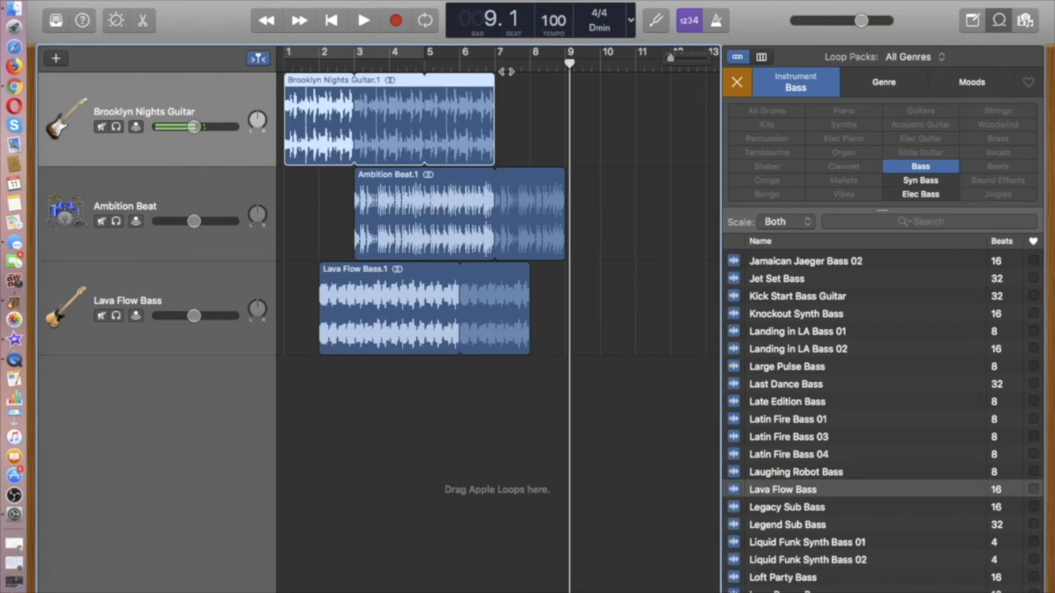
Remove the empty Audio 1 track using Track > Delete Track
{"action": "left_click", "coordinate": [332, 20]}
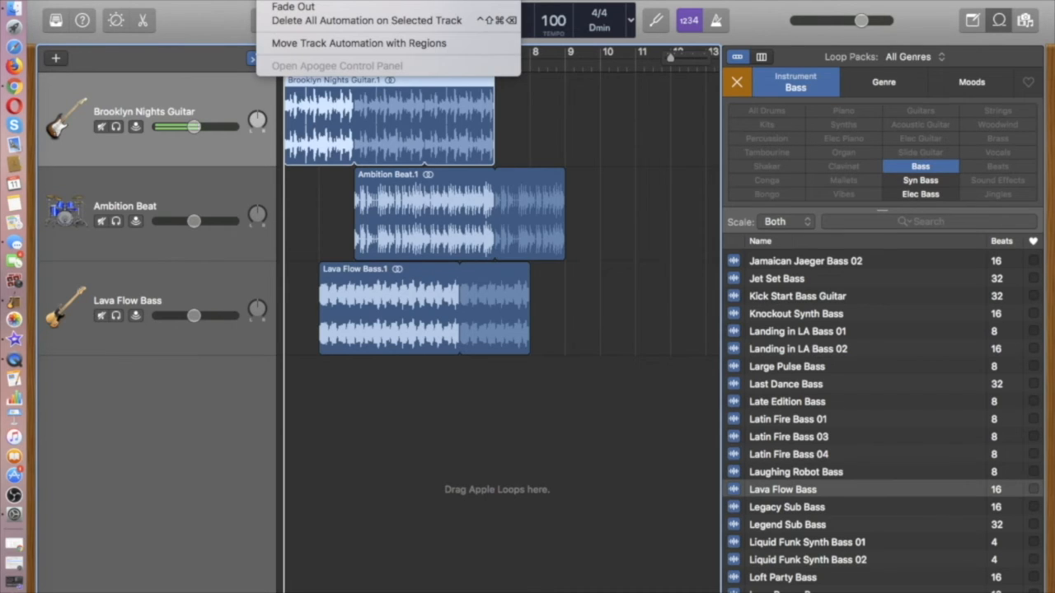
{"action": "mouse_move", "coordinate": [292, 7]}
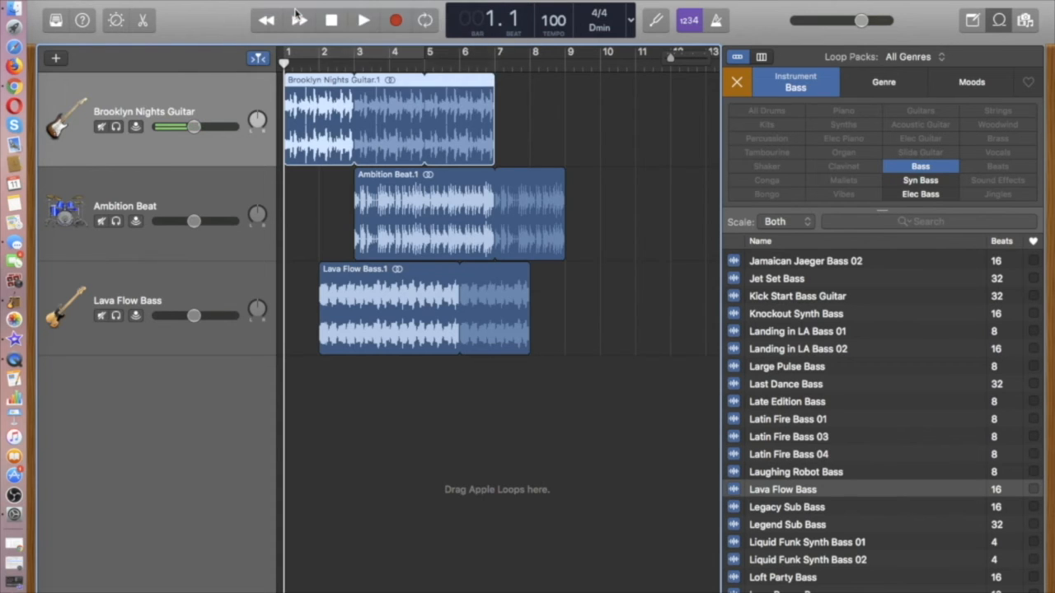
Add a Mix > Fade Out on the master track and lower its fade points slightly
{"action": "left_click", "coordinate": [228, 58]}
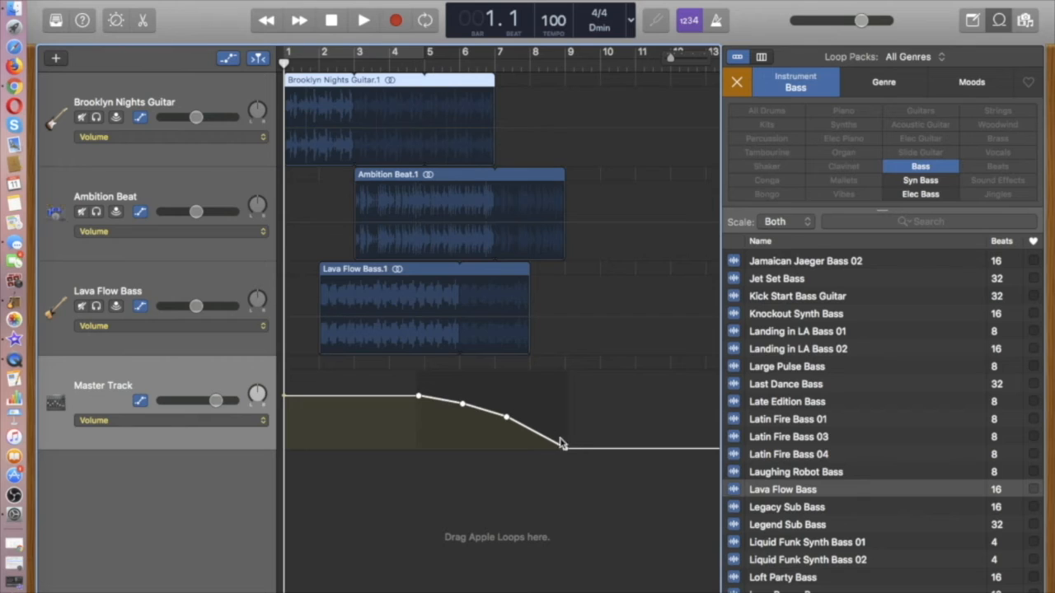
{"action": "mouse_move", "coordinate": [507, 425]}
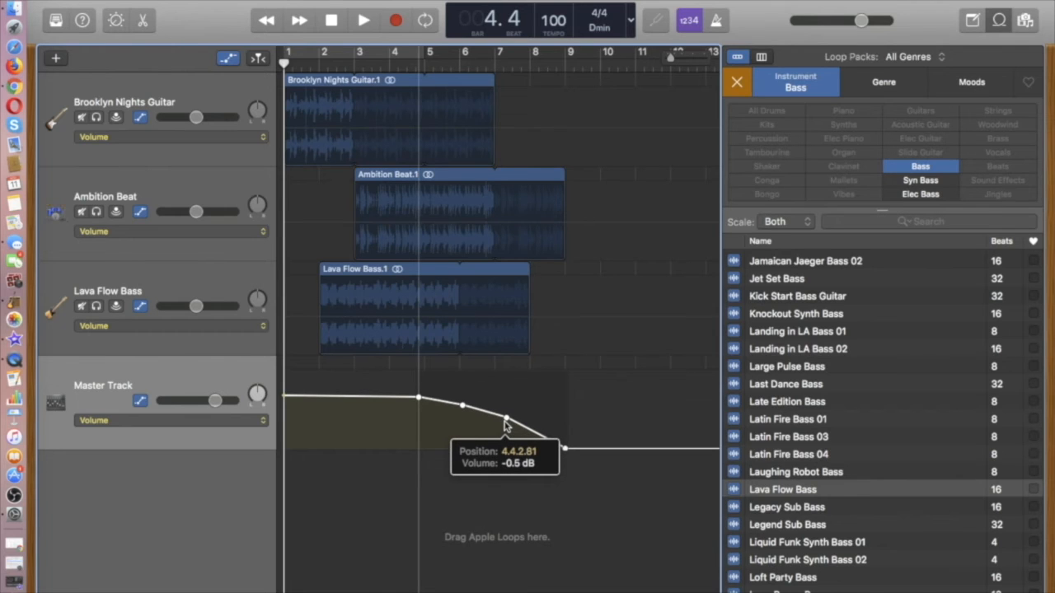
{"action": "left_click_drag", "start_coordinate": [507, 421], "coordinate": [507, 425]}
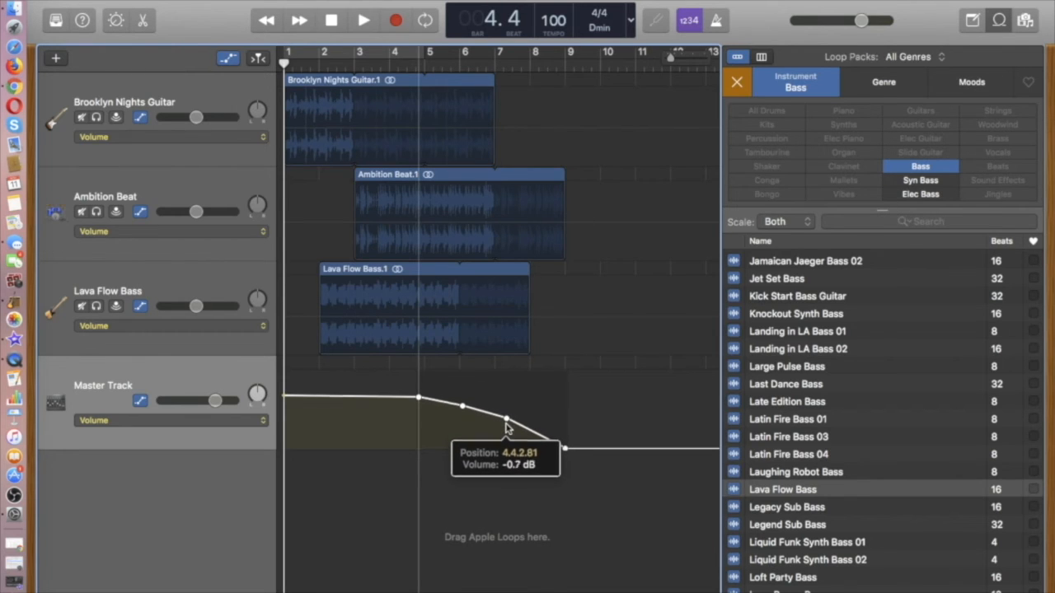
{"action": "left_click_drag", "start_coordinate": [505, 420], "coordinate": [505, 423]}
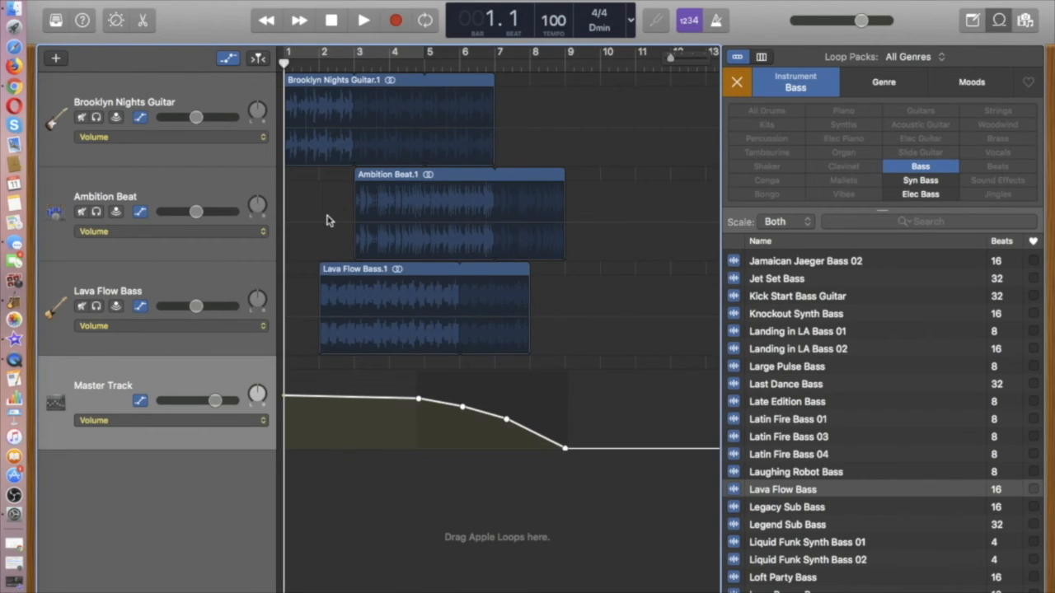
{"action": "mouse_move", "coordinate": [294, 8]}
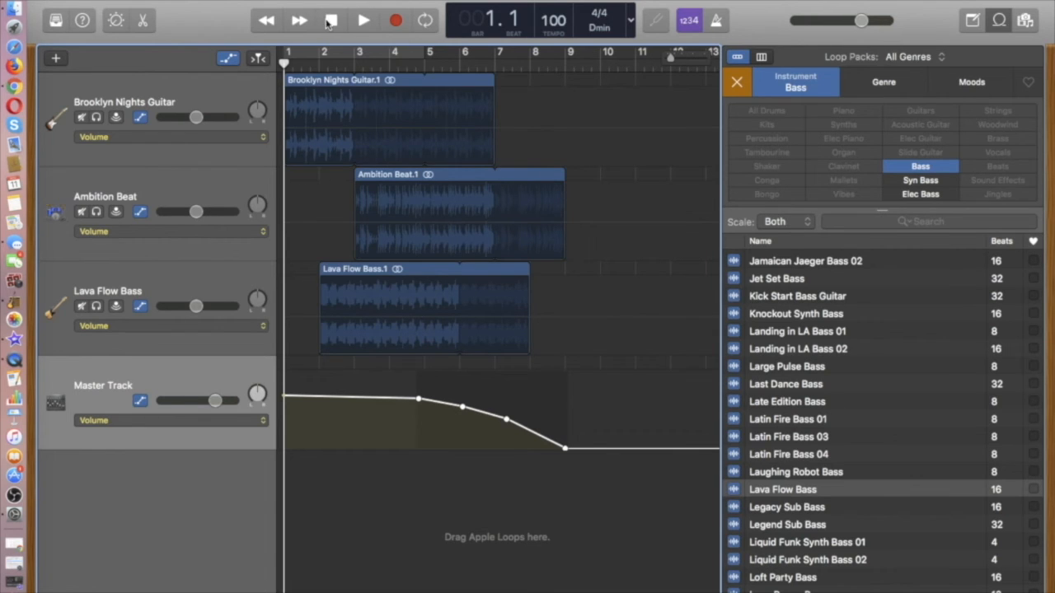
{"action": "left_click", "coordinate": [331, 20]}
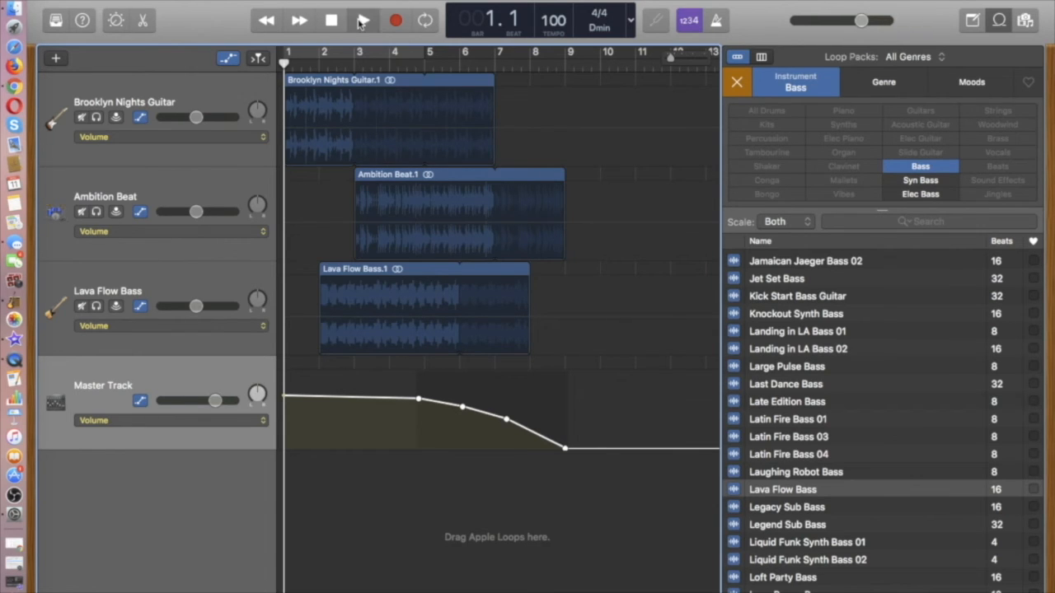
{"action": "left_click", "coordinate": [362, 20]}
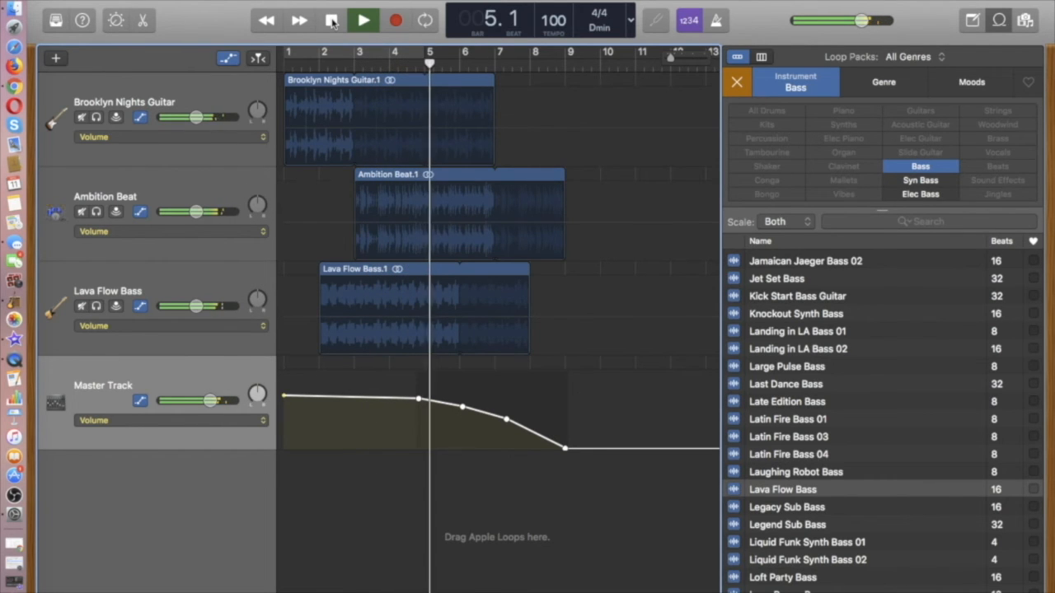
{"action": "left_click", "coordinate": [364, 20]}
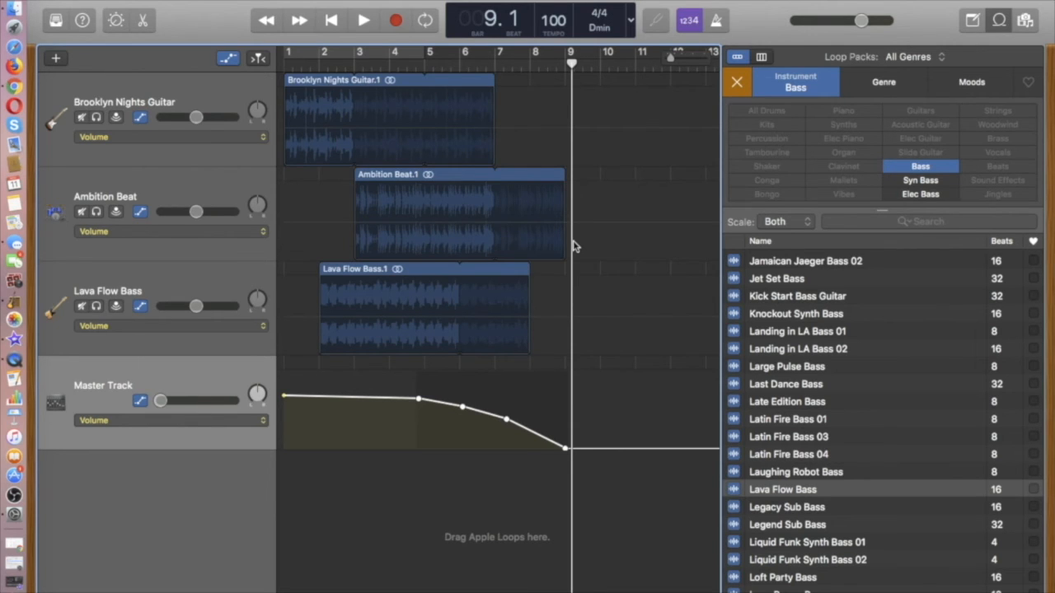
{"action": "mouse_move", "coordinate": [260, 142]}
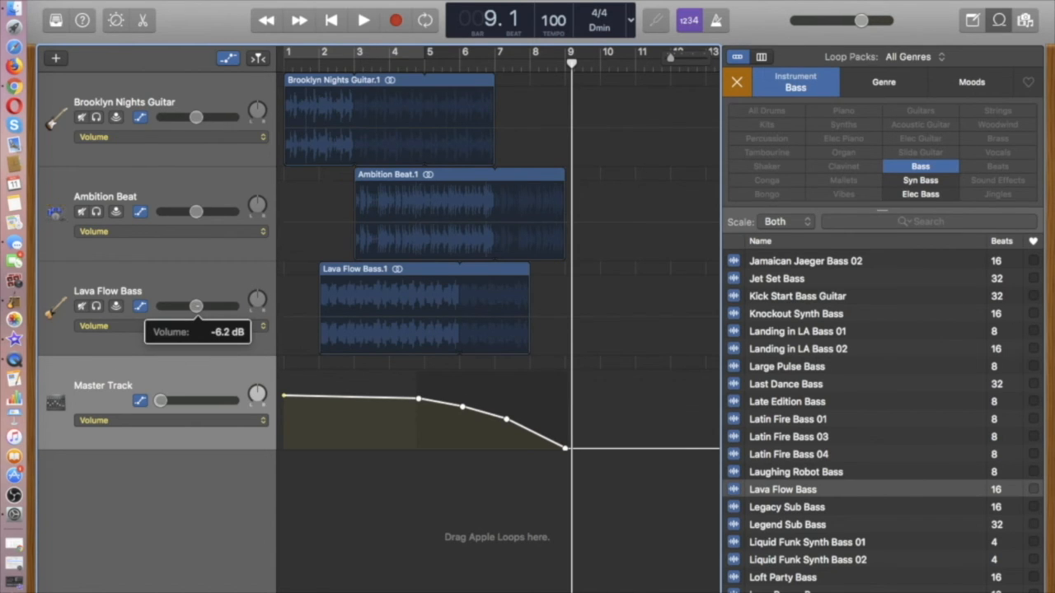
Lower the Lava Flow Bass volume slider to about -13.4 dB
{"action": "left_click_drag", "start_coordinate": [196, 306], "coordinate": [188, 306]}
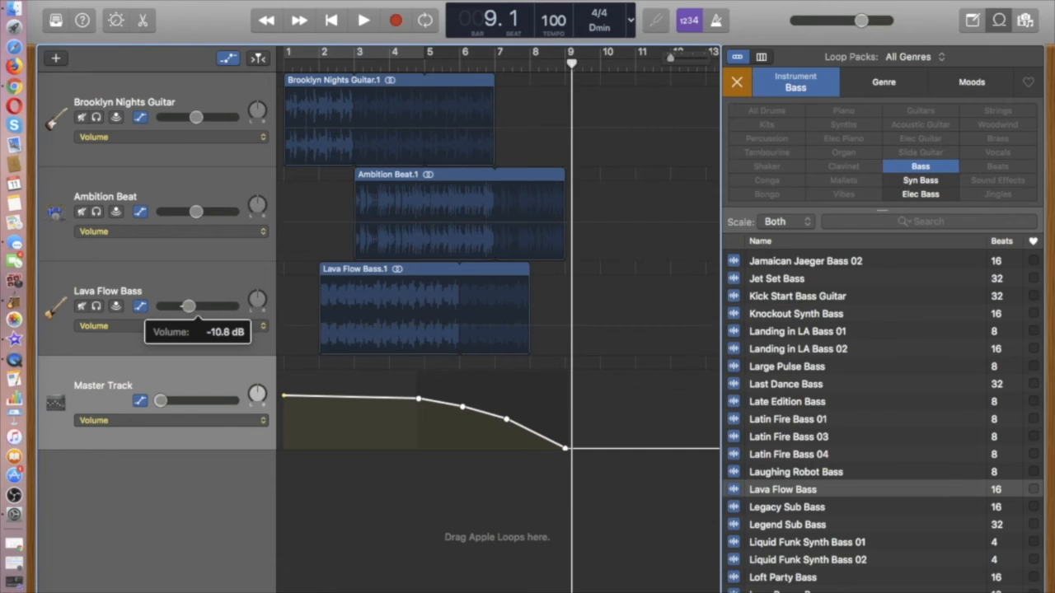
{"action": "left_click_drag", "start_coordinate": [188, 307], "coordinate": [183, 307]}
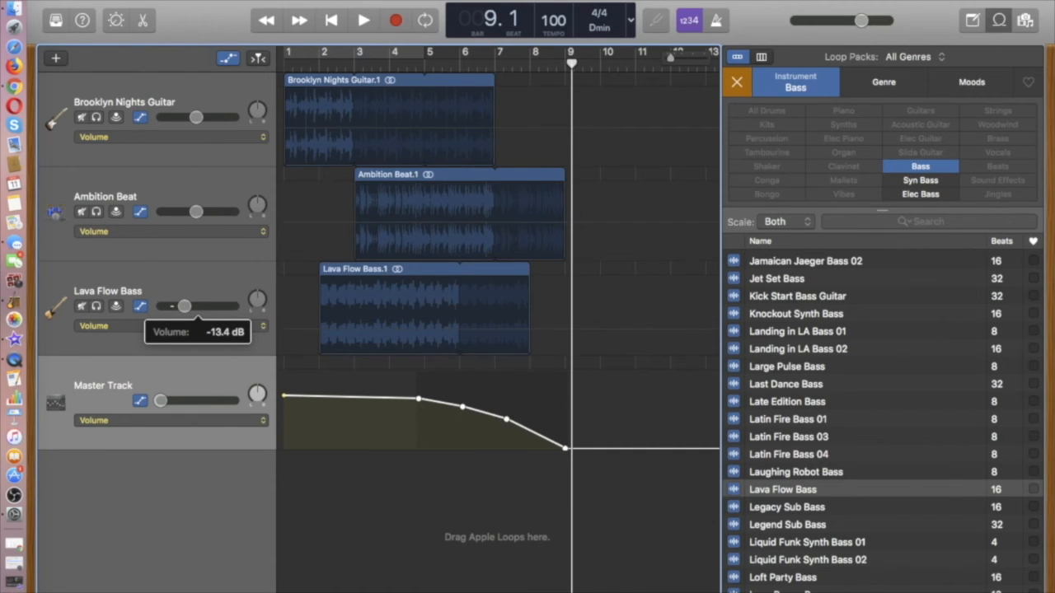
{"action": "left_click_drag", "start_coordinate": [185, 306], "coordinate": [181, 306]}
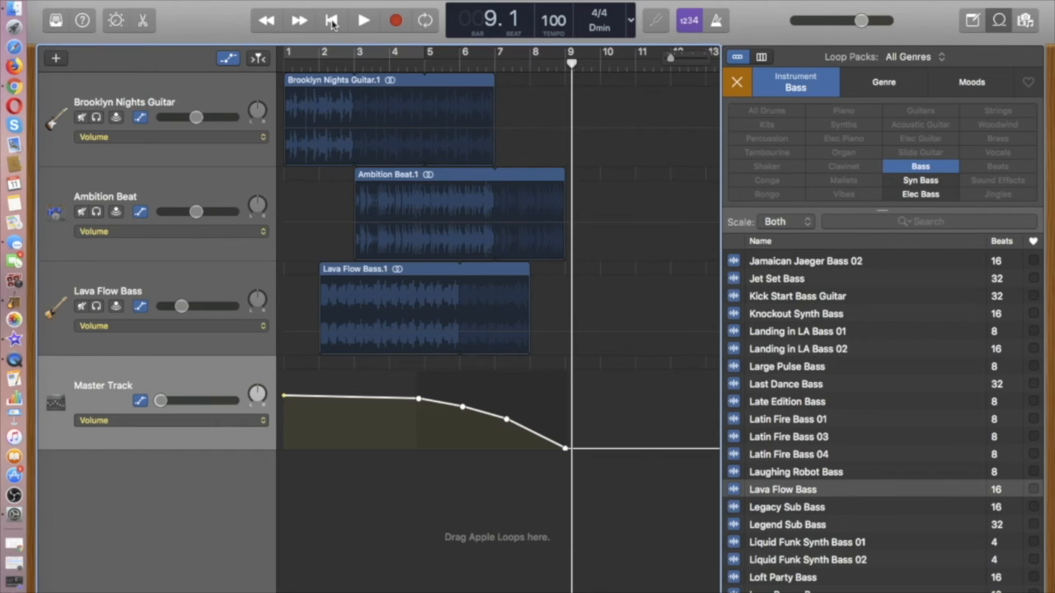
{"action": "left_click", "coordinate": [363, 19]}
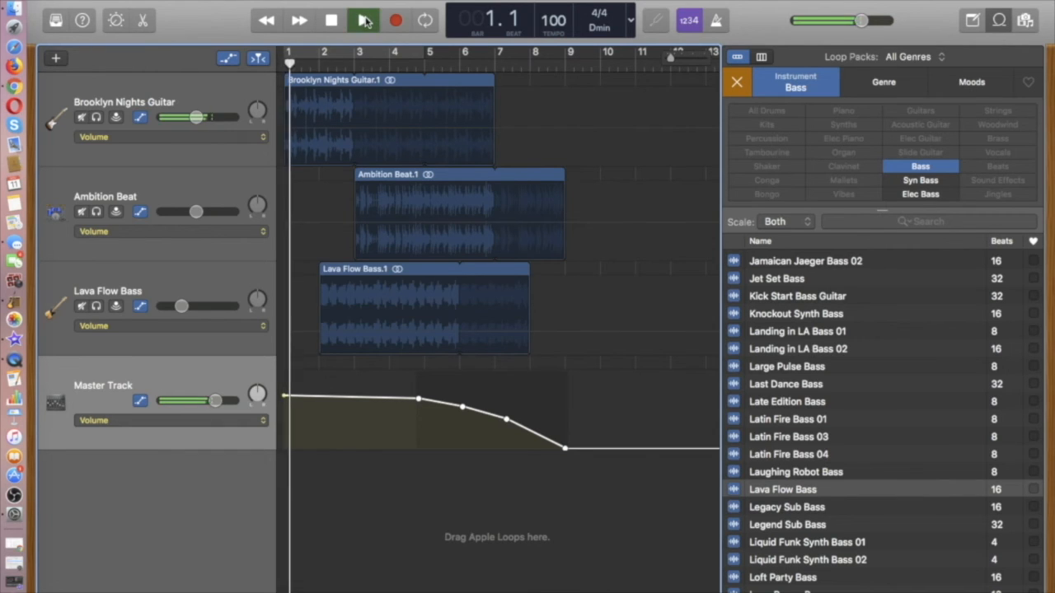
{"action": "left_click", "coordinate": [363, 19]}
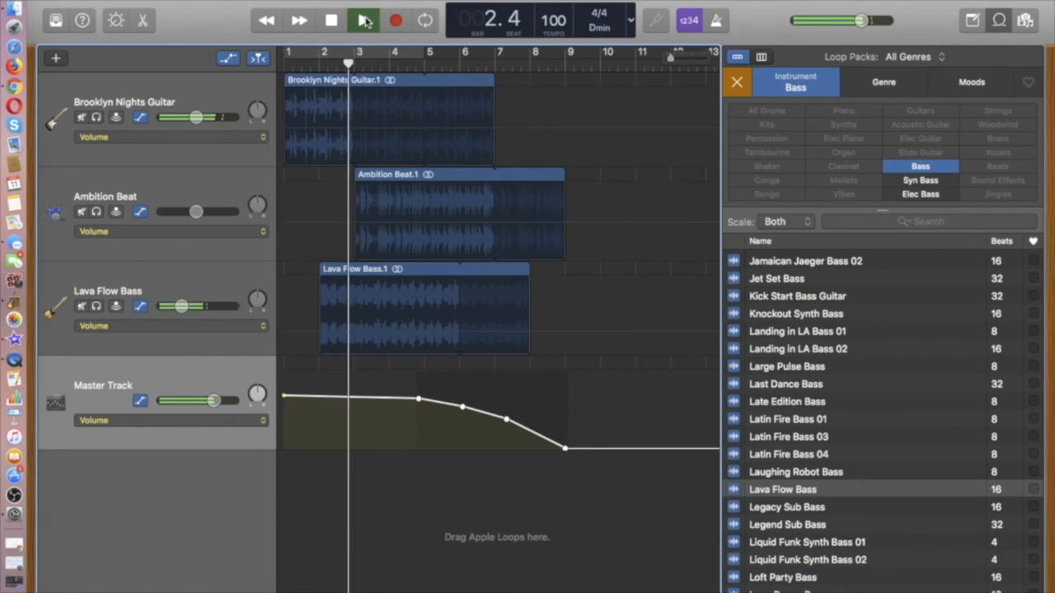
{"action": "left_click", "coordinate": [364, 20]}
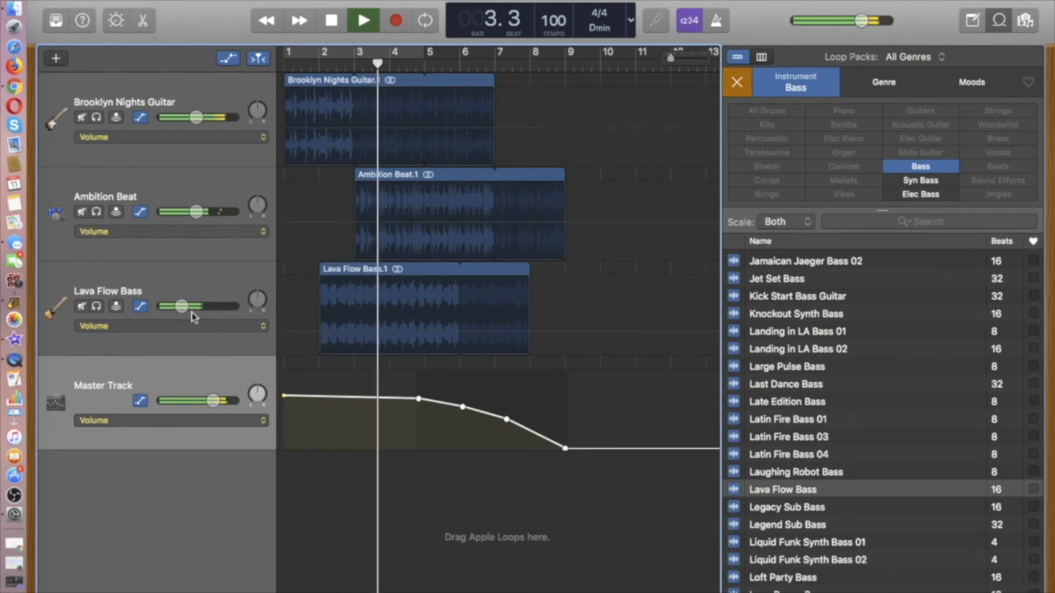
{"action": "left_click_drag", "start_coordinate": [194, 306], "coordinate": [181, 306]}
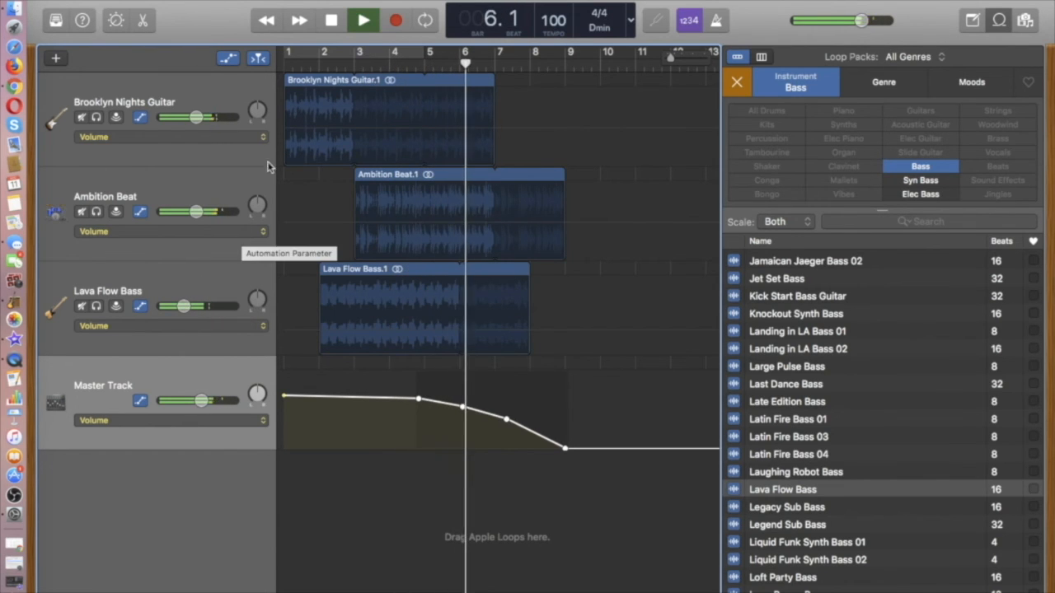
{"action": "left_click", "coordinate": [363, 20]}
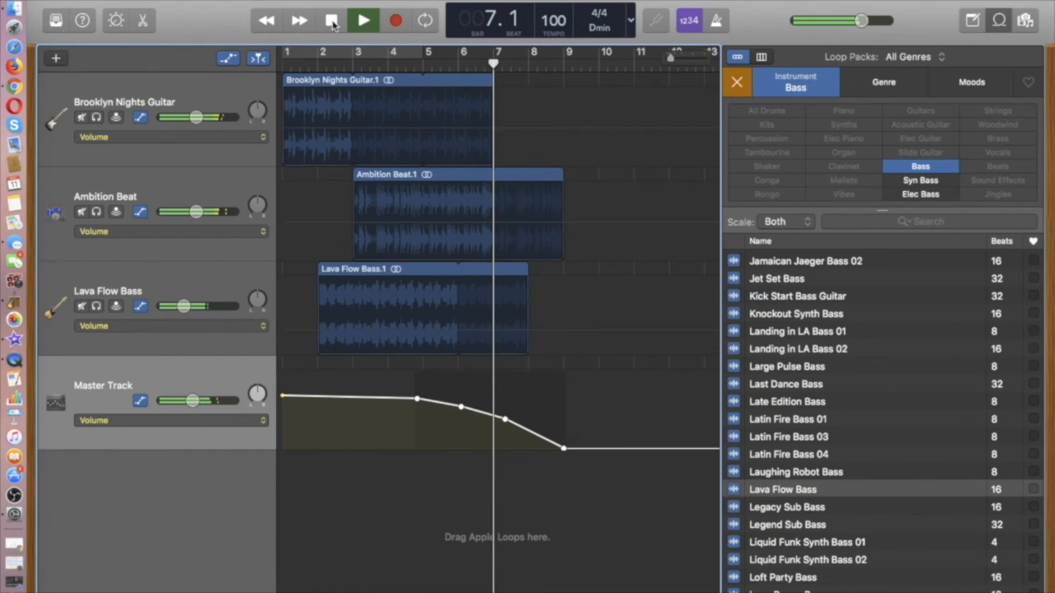
{"action": "left_click", "coordinate": [363, 20]}
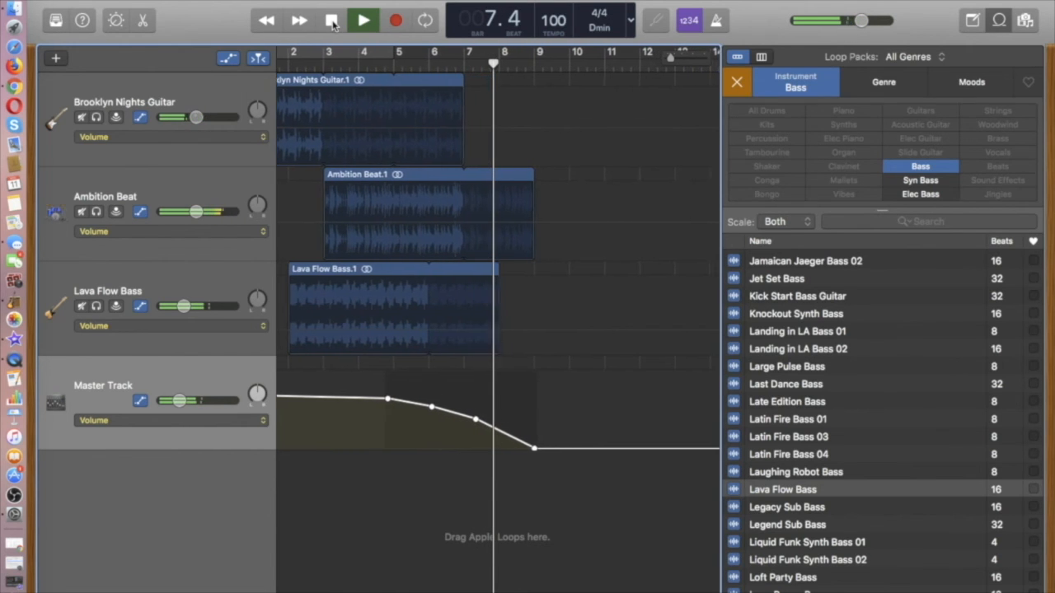
{"action": "left_click", "coordinate": [363, 20]}
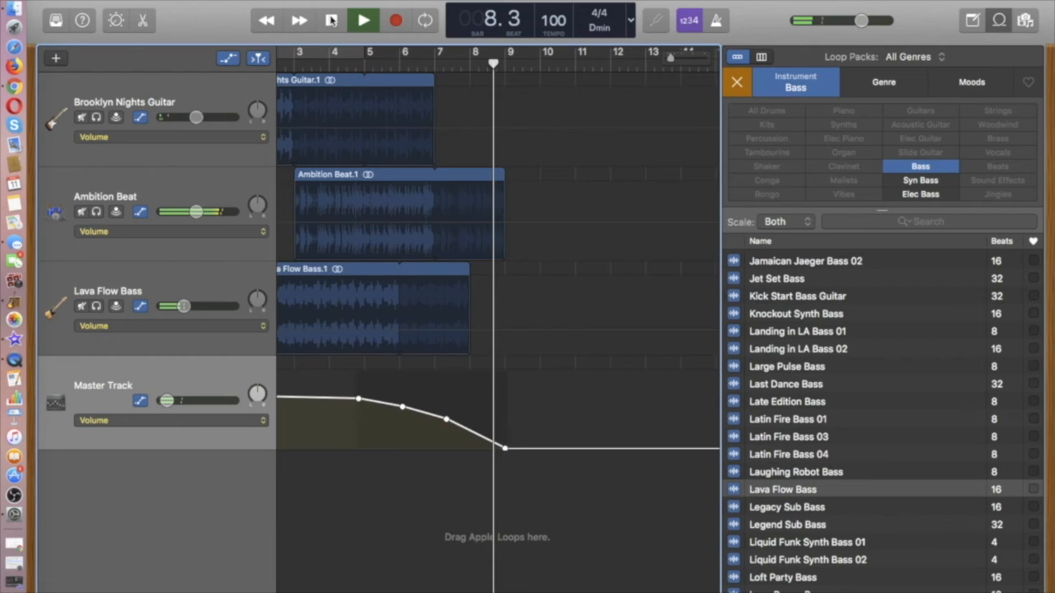
{"action": "left_click", "coordinate": [363, 19]}
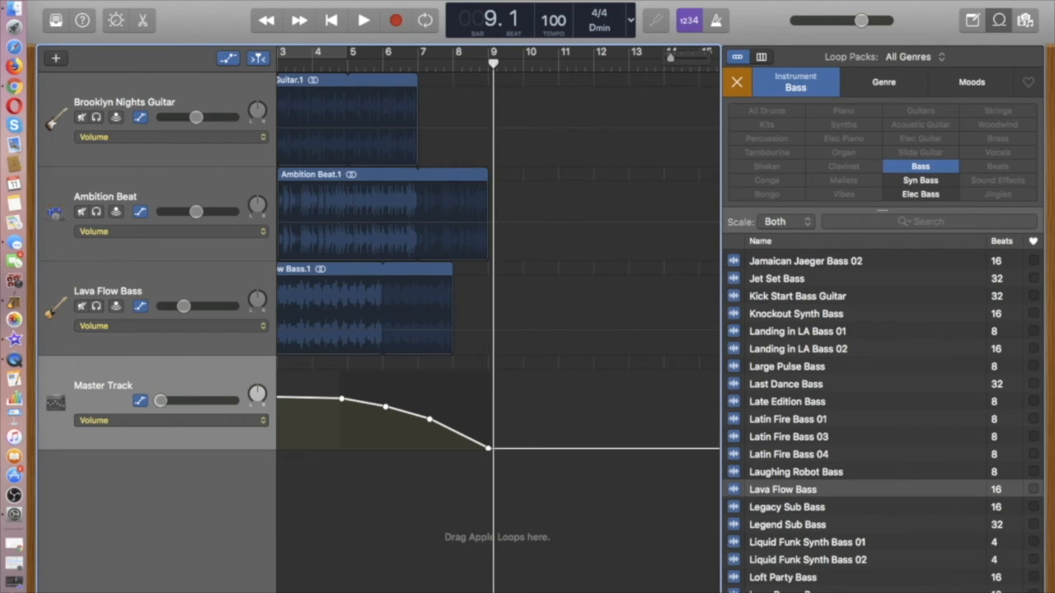
{"action": "mouse_move", "coordinate": [140, 9]}
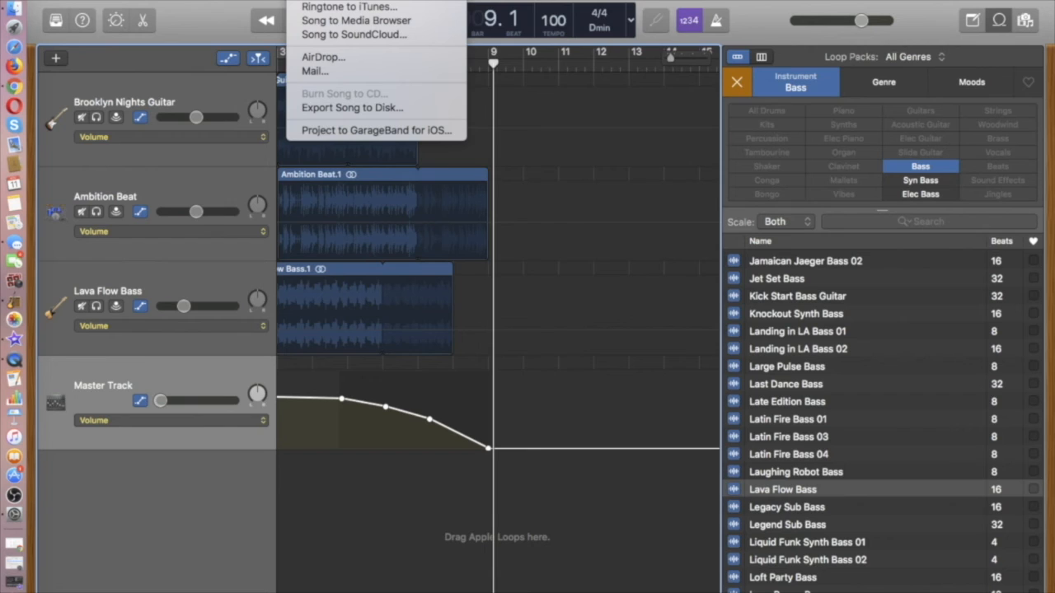
{"action": "mouse_move", "coordinate": [322, 8]}
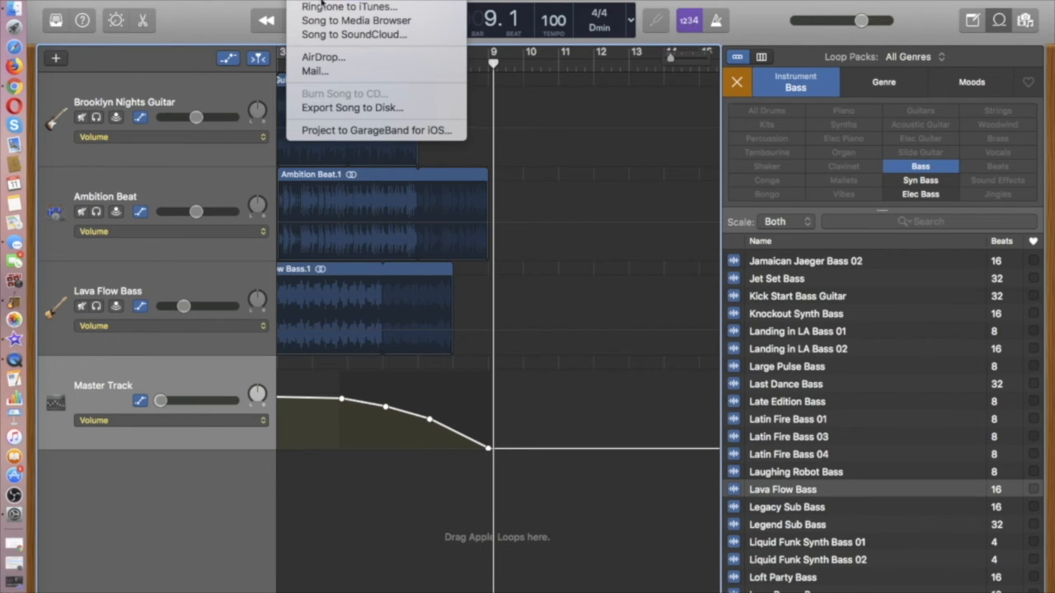
{"action": "mouse_move", "coordinate": [352, 108]}
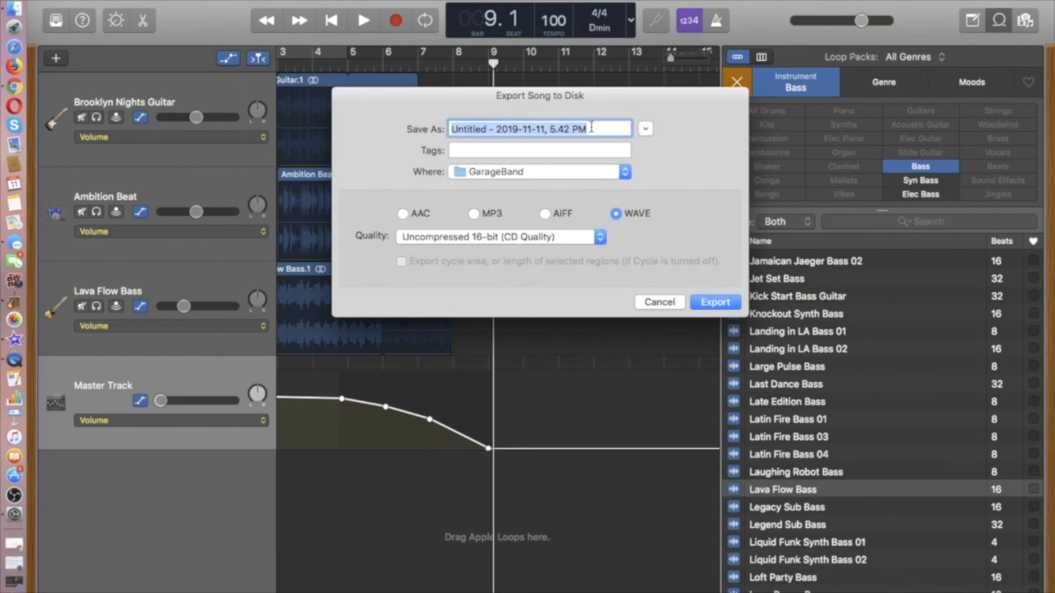
{"action": "mouse_move", "coordinate": [592, 124]}
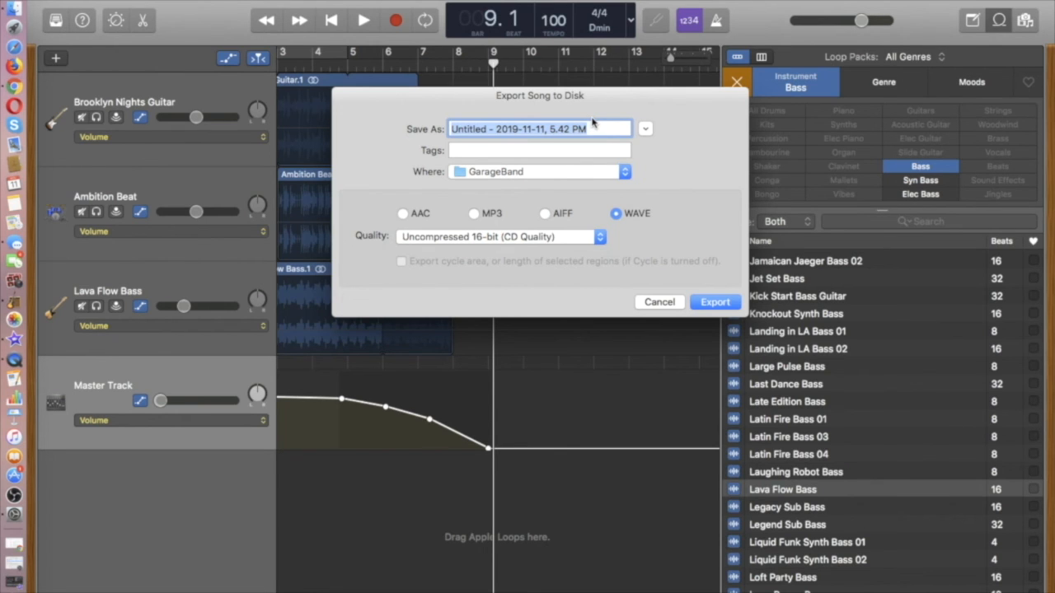
Export the song as 'podcast demo 1' to the Desktop in WAVE 16-bit format
{"action": "type", "text": "newsca"}
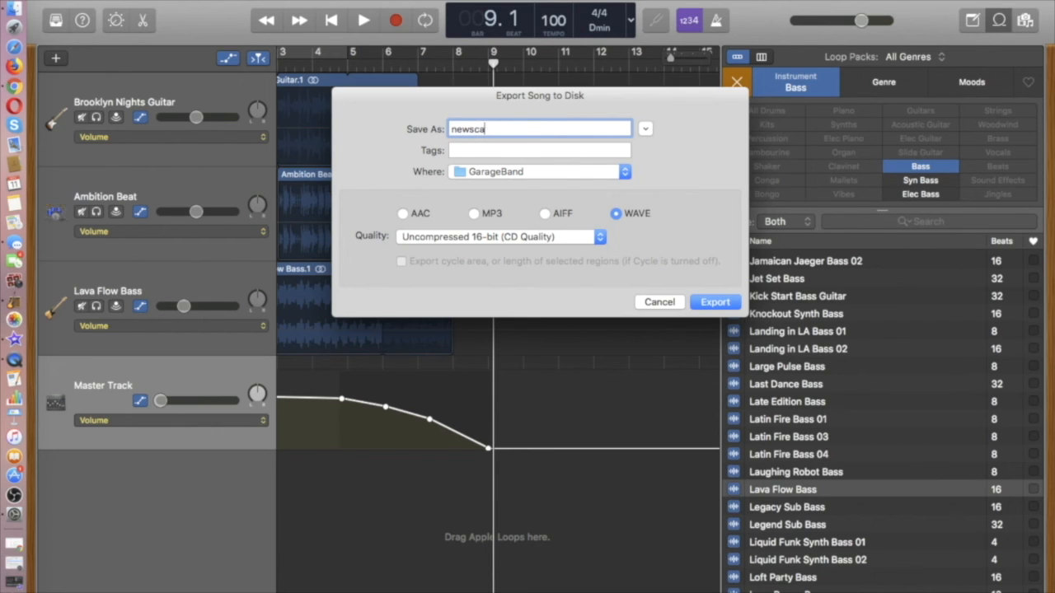
{"action": "type", "text": "pod"}
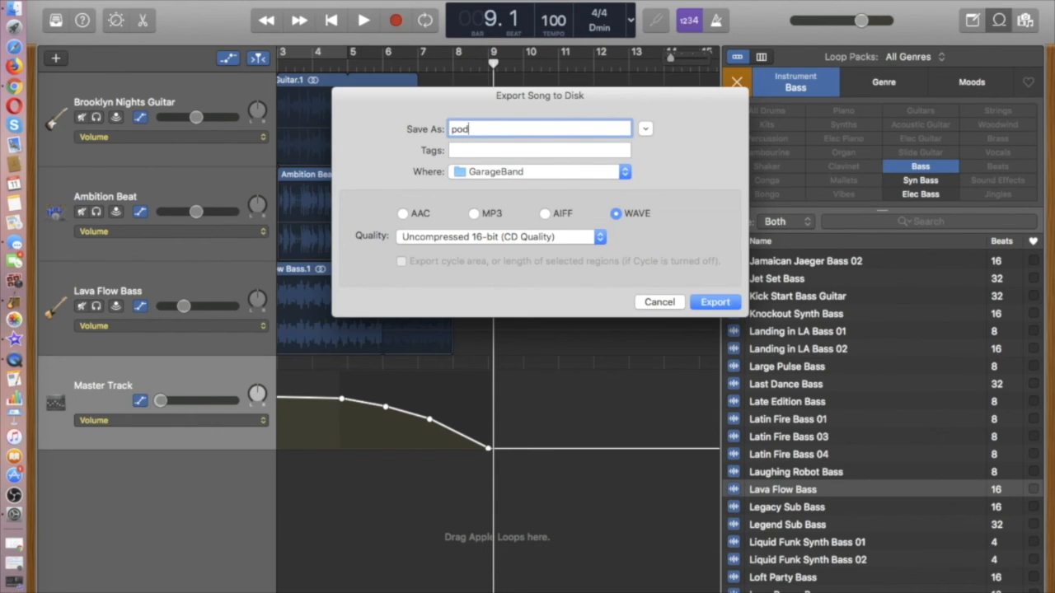
{"action": "type", "text": "cast"}
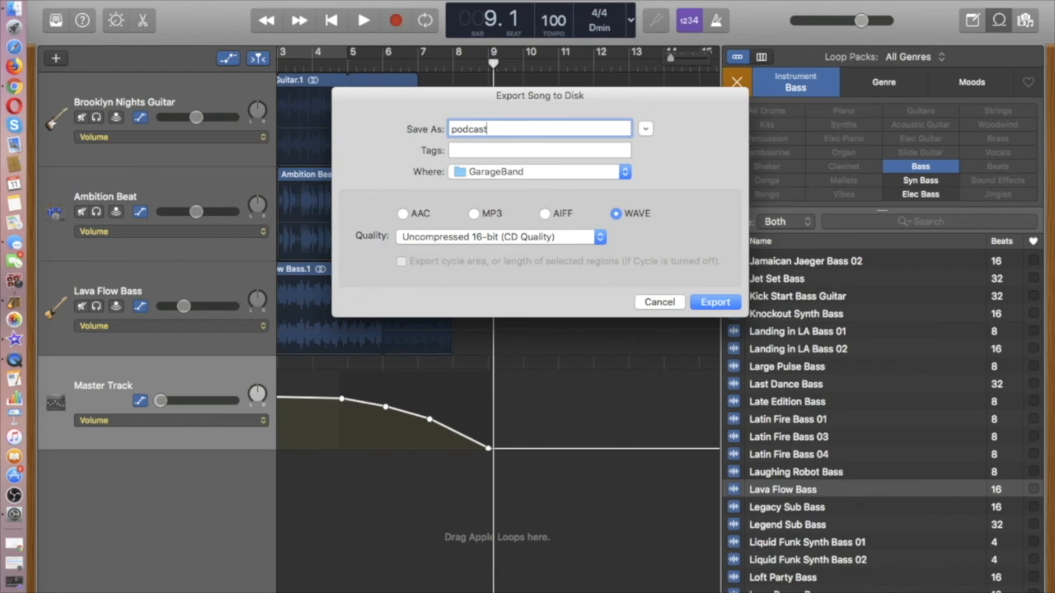
{"action": "type", "text": "demo 1"}
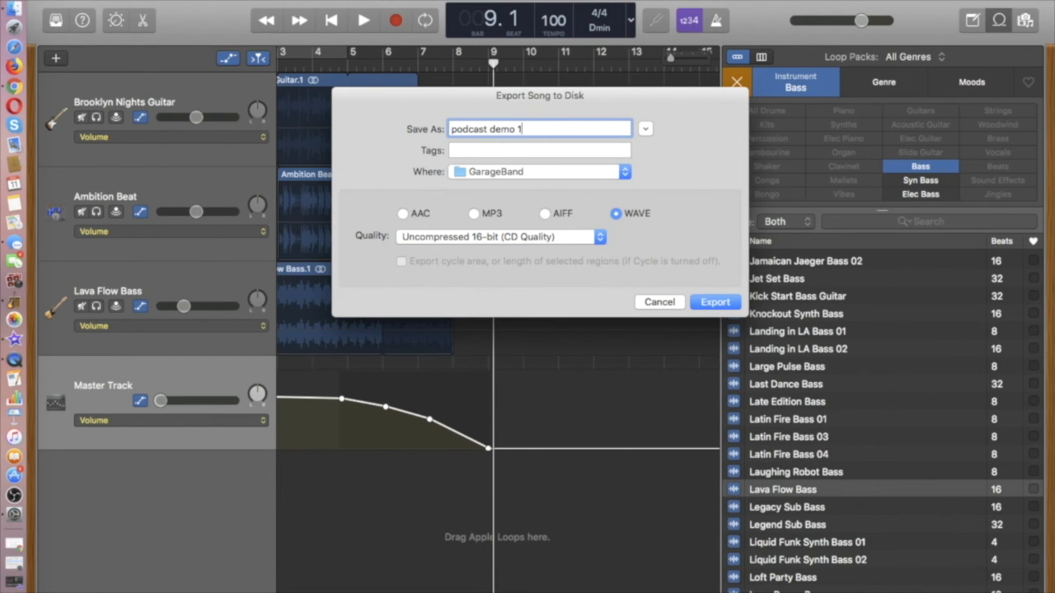
{"action": "mouse_move", "coordinate": [689, 166]}
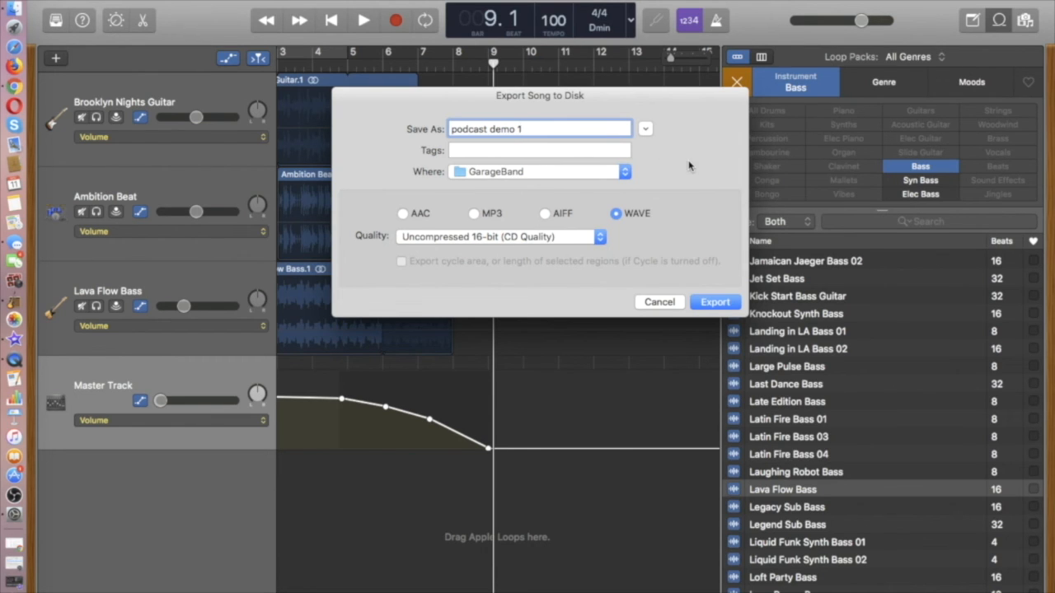
{"action": "mouse_move", "coordinate": [627, 170]}
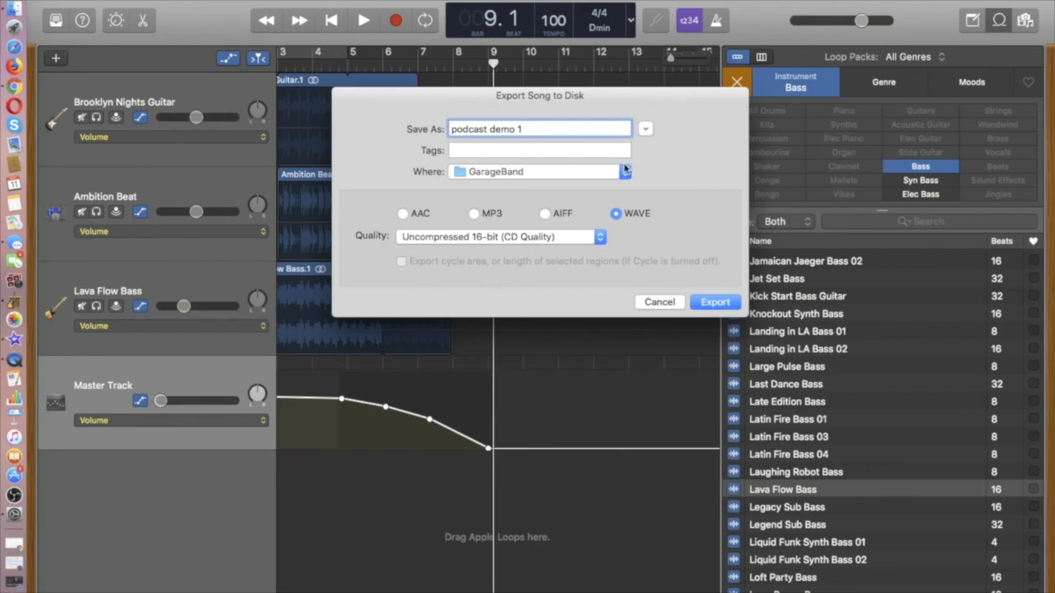
{"action": "left_click", "coordinate": [625, 171]}
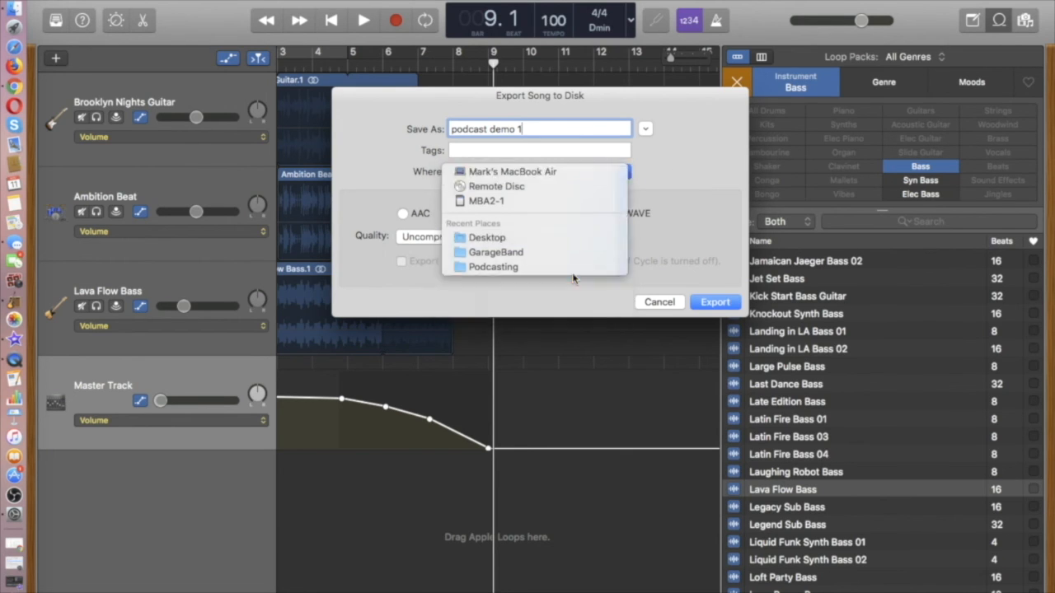
{"action": "left_click", "coordinate": [487, 238]}
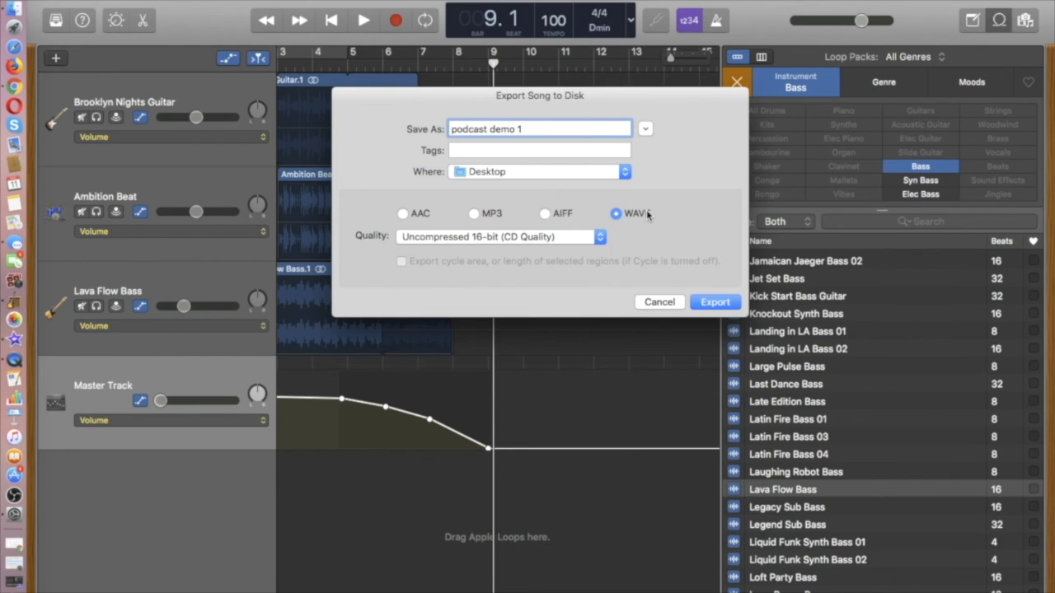
{"action": "mouse_move", "coordinate": [697, 264]}
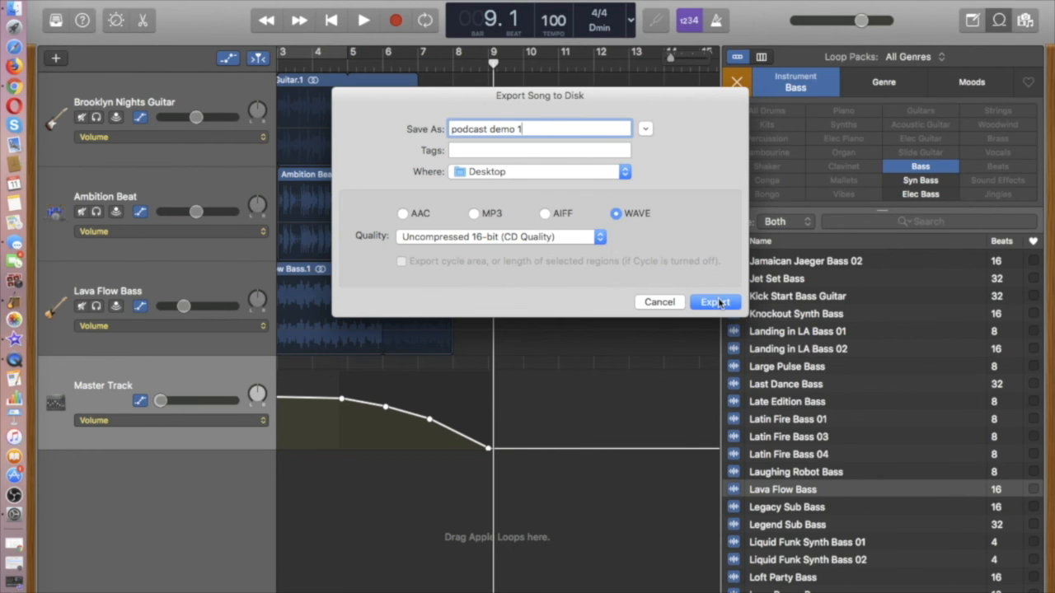
{"action": "left_click", "coordinate": [714, 302]}
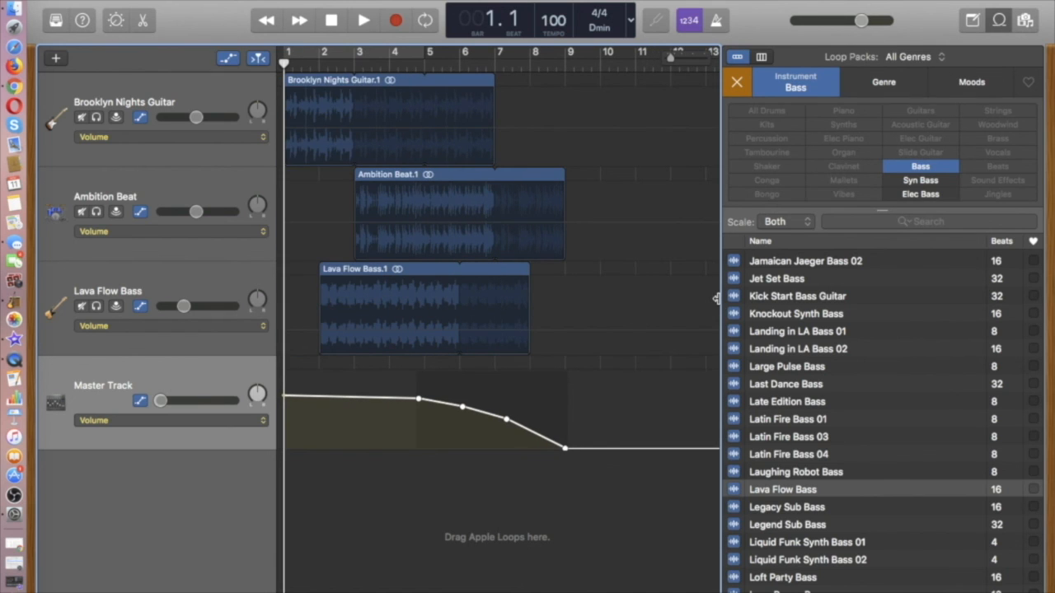
{"action": "mouse_move", "coordinate": [53, 2]}
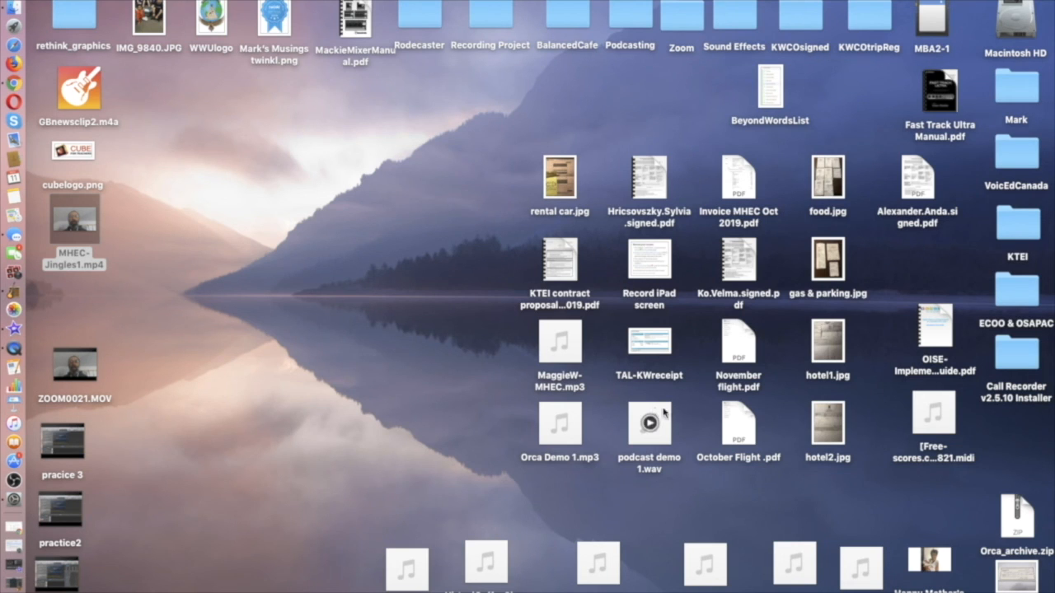
Drag podcast demo 1.wav to the left column of desktop icons
{"action": "left_click_drag", "start_coordinate": [649, 424], "coordinate": [253, 351]}
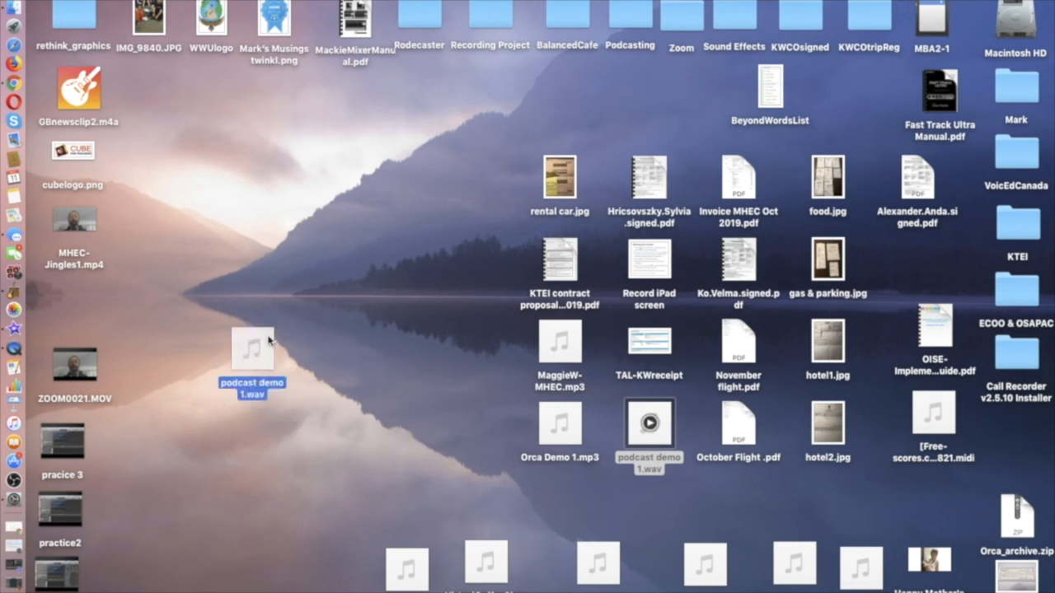
{"action": "left_click_drag", "start_coordinate": [251, 351], "coordinate": [181, 280]}
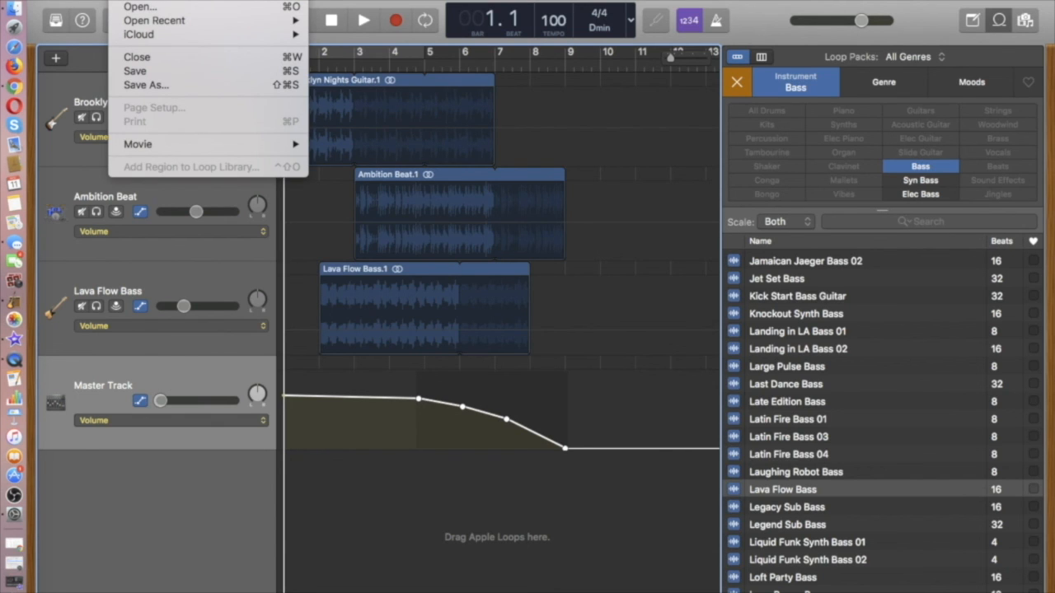
Save the project as 'podcast demo 1' in the GarageBand folder
{"action": "left_click", "coordinate": [25, 6]}
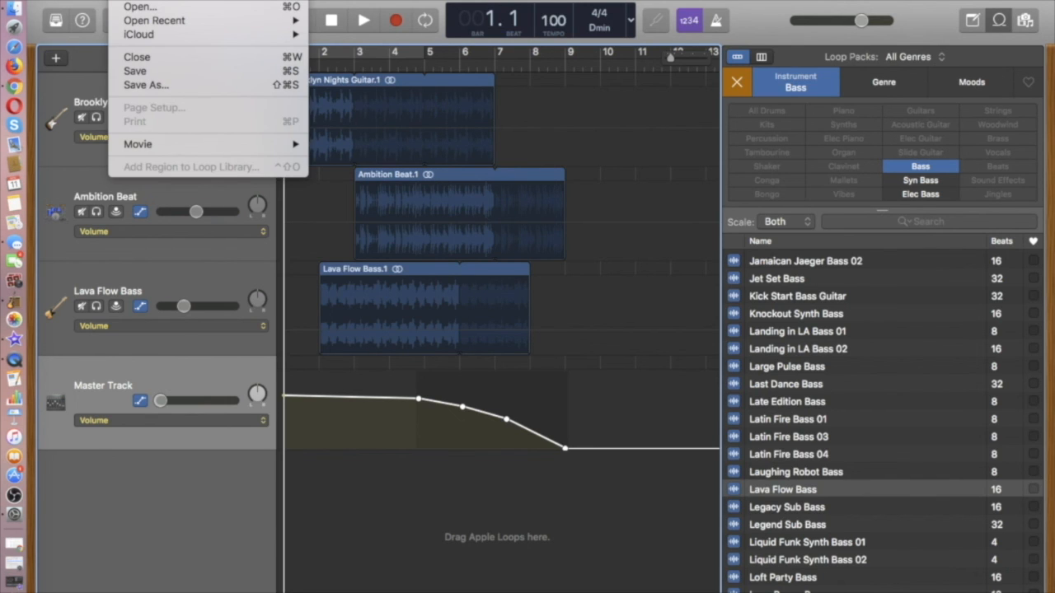
{"action": "mouse_move", "coordinate": [146, 85]}
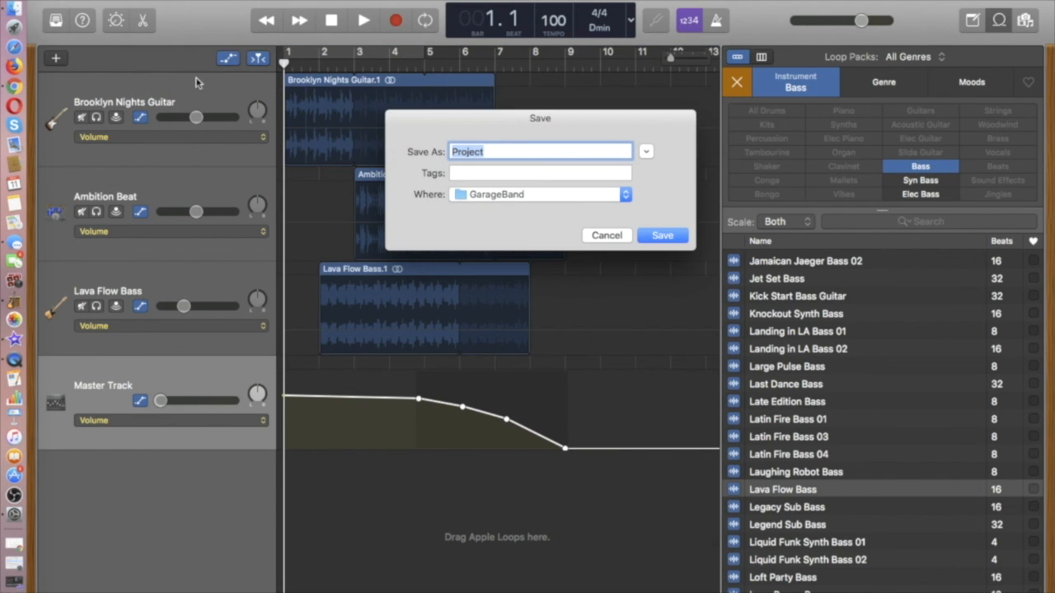
{"action": "mouse_move", "coordinate": [439, 126]}
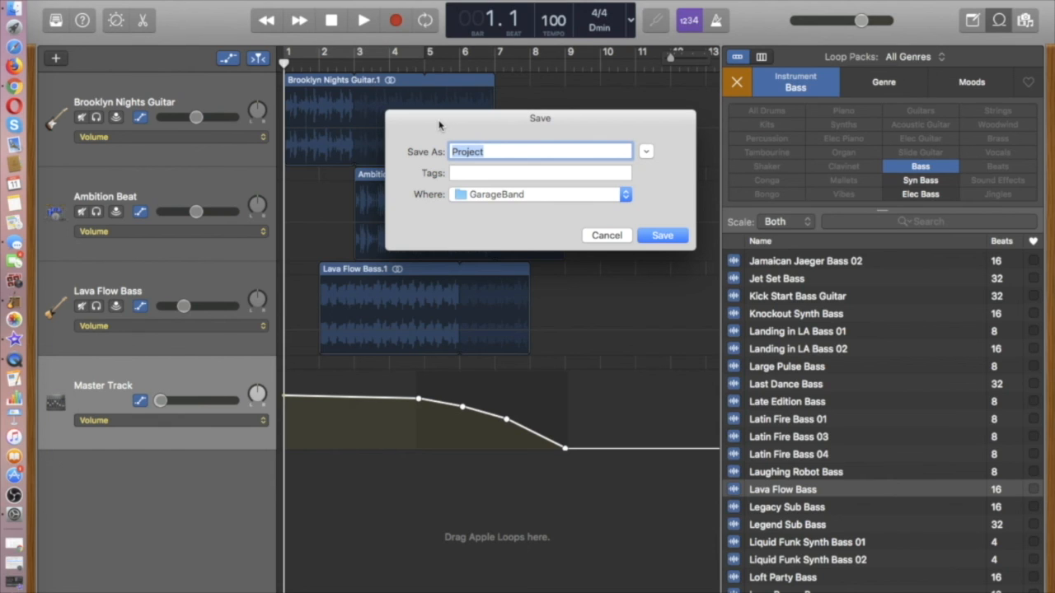
{"action": "type", "text": "podd"}
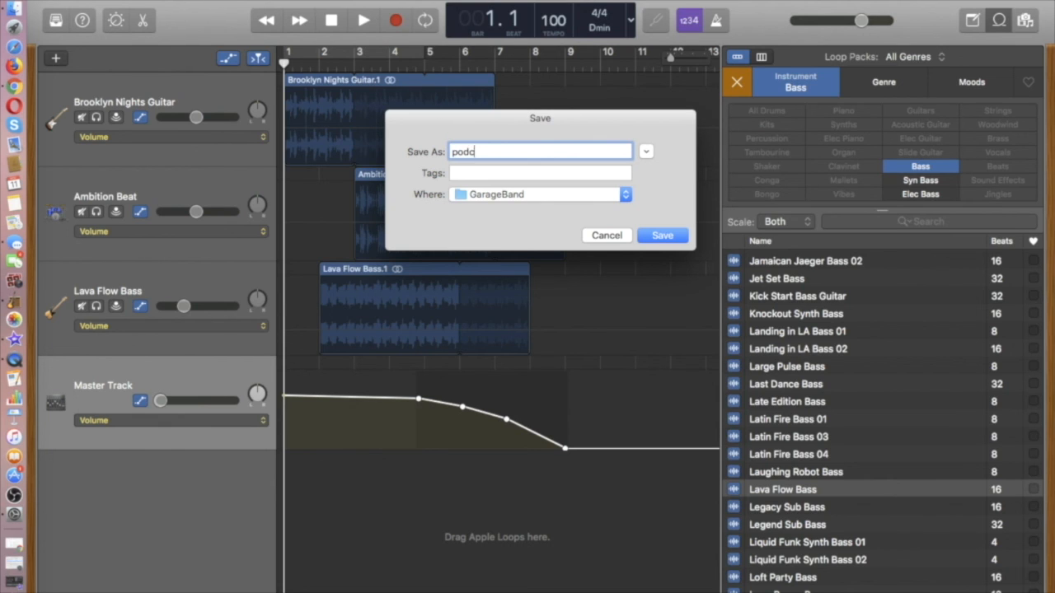
{"action": "type", "text": "ast"}
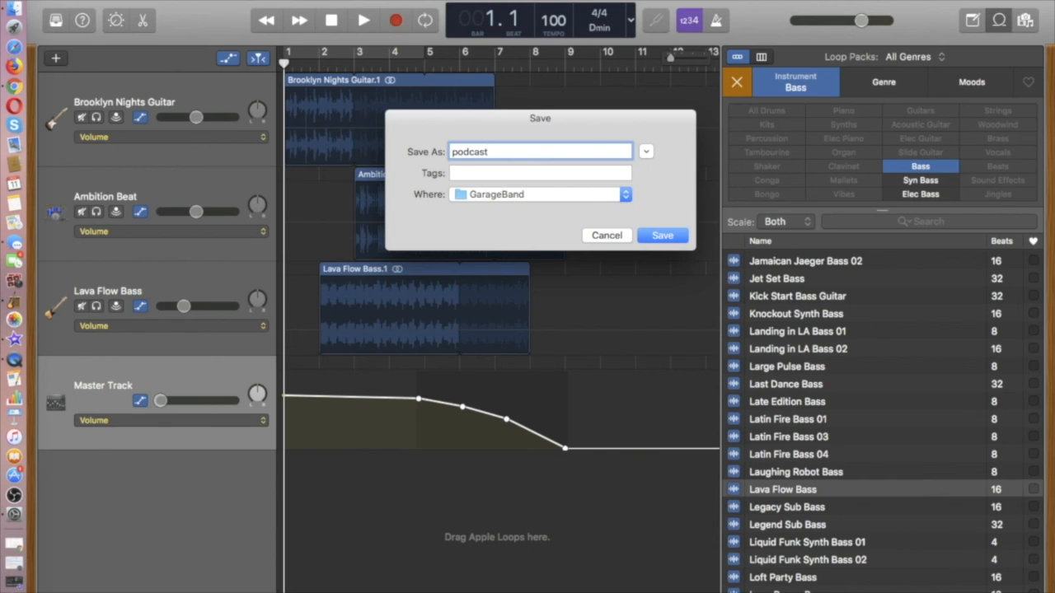
{"action": "type", "text": "demo"}
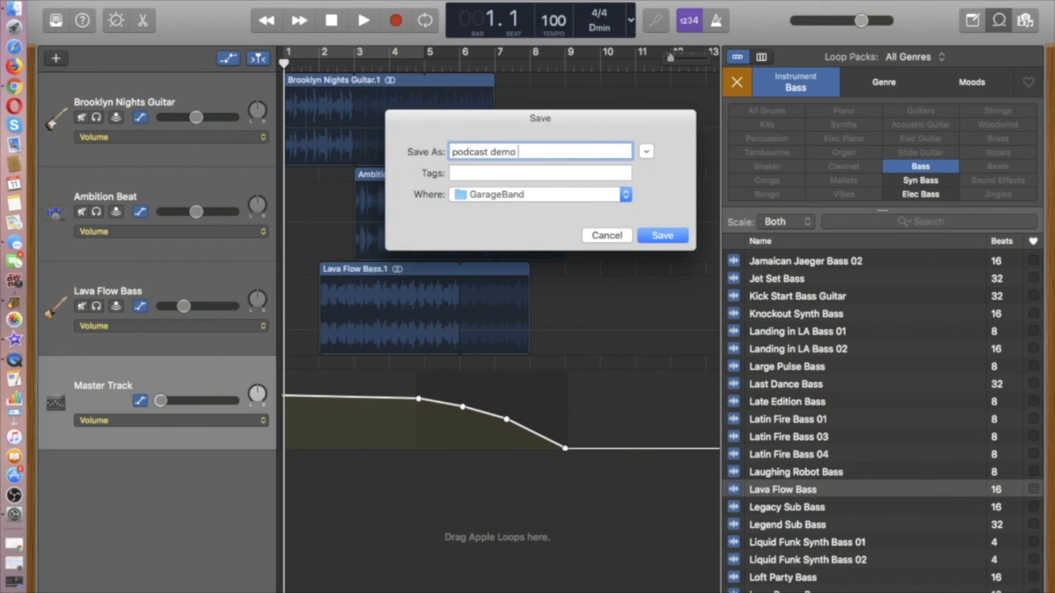
{"action": "type", "text": "1"}
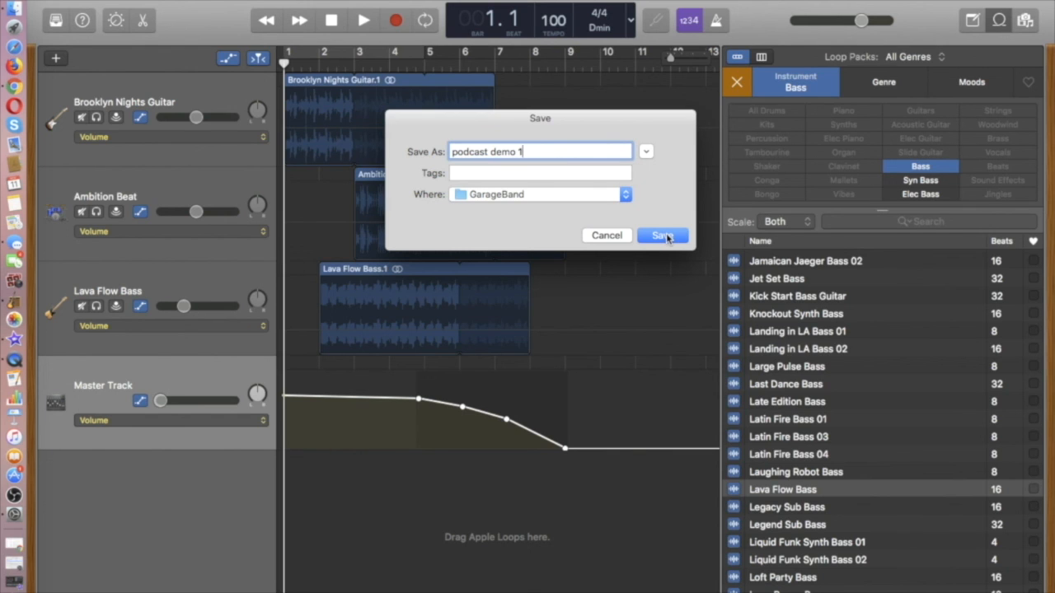
{"action": "left_click", "coordinate": [662, 236]}
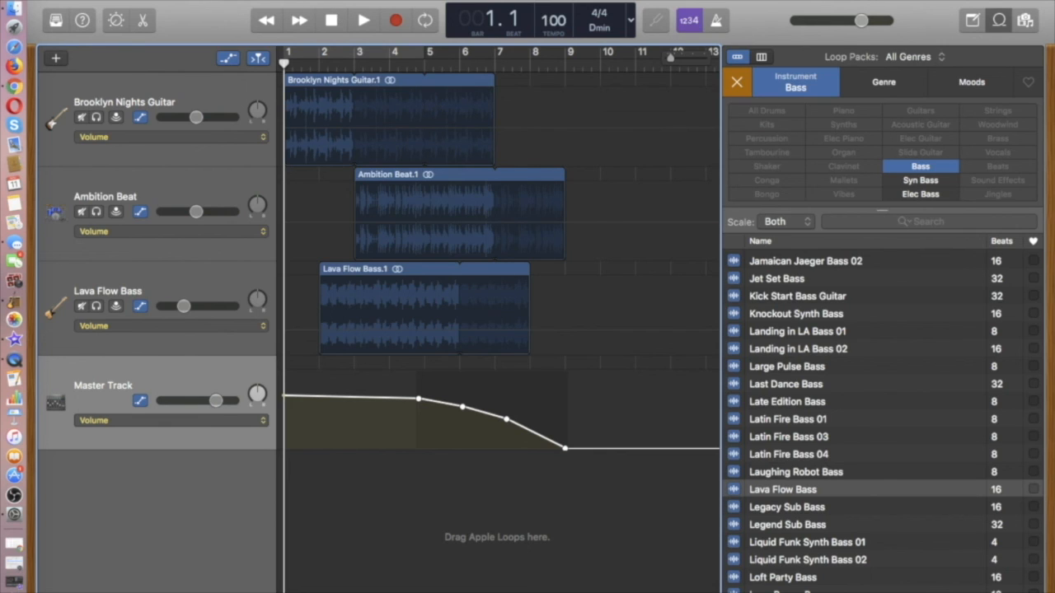
{"action": "mouse_move", "coordinate": [188, 5]}
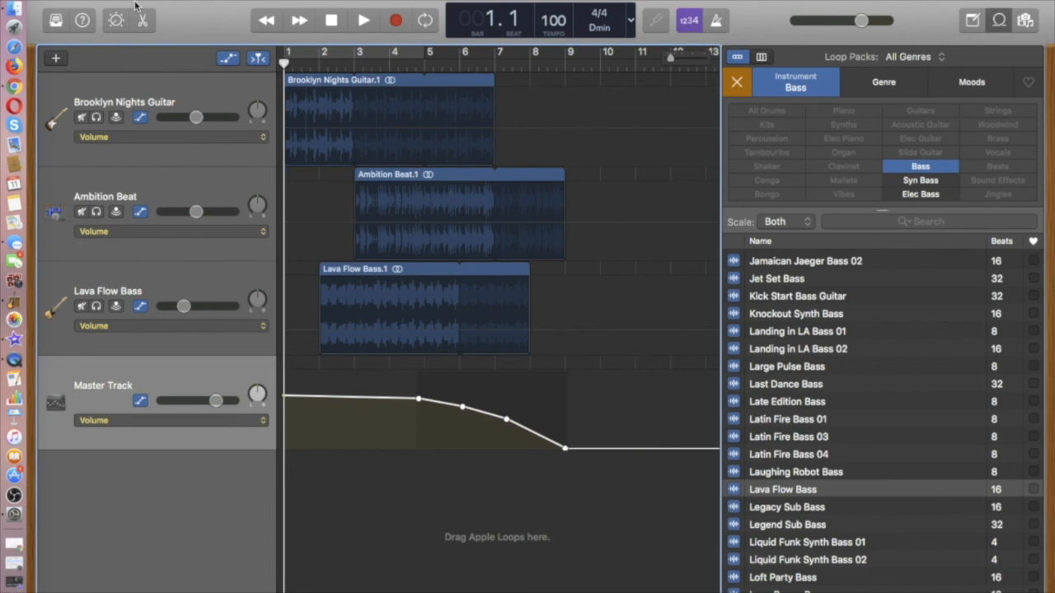
Open GarageBand's application menu, ready to hide the app and reveal the Finder desktop
{"action": "left_click", "coordinate": [17, 7]}
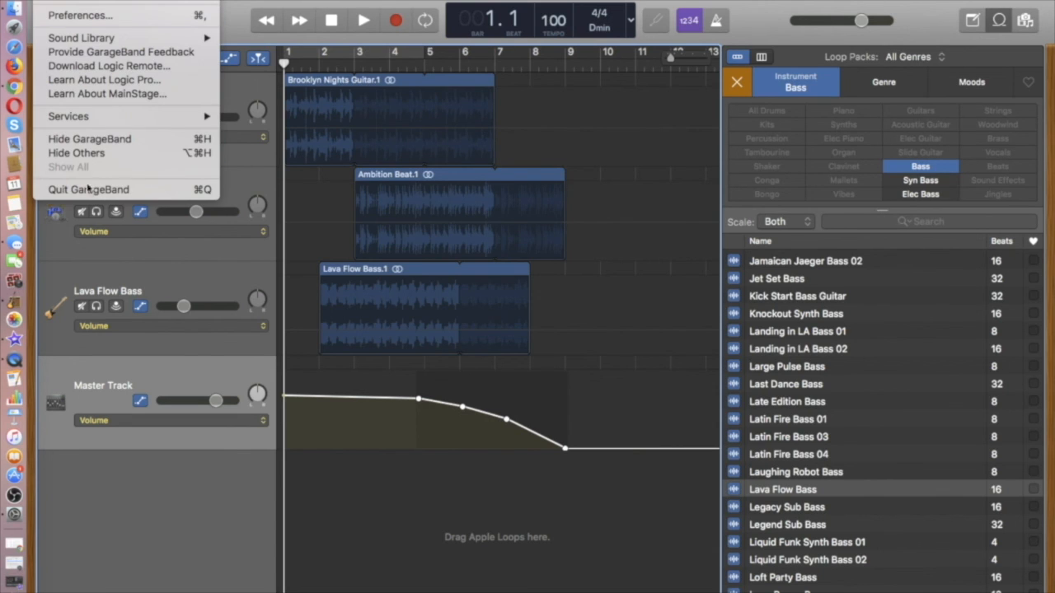
{"action": "mouse_move", "coordinate": [88, 189]}
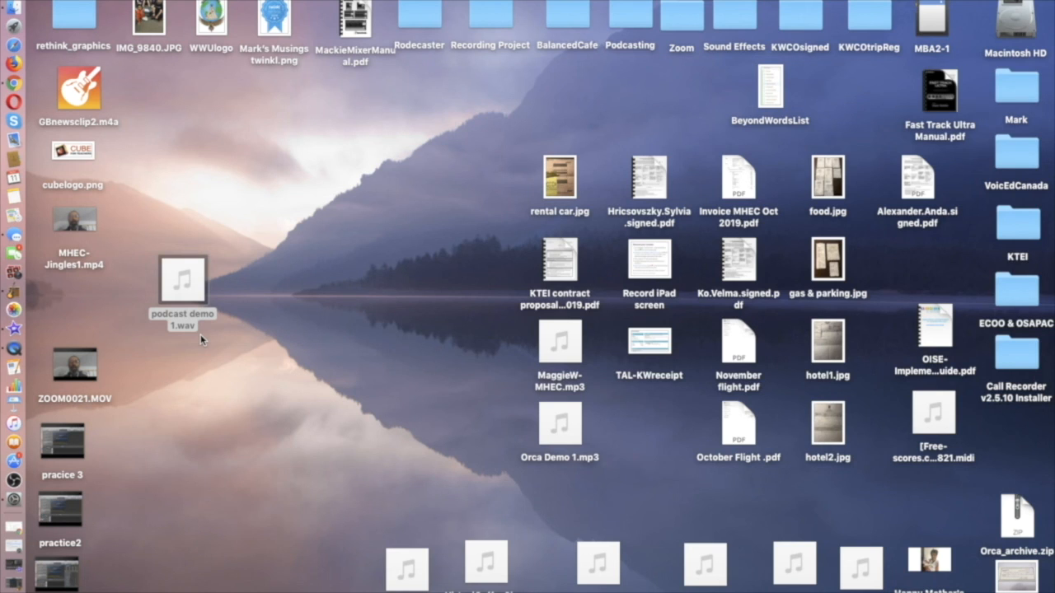
{"action": "mouse_move", "coordinate": [245, 309]}
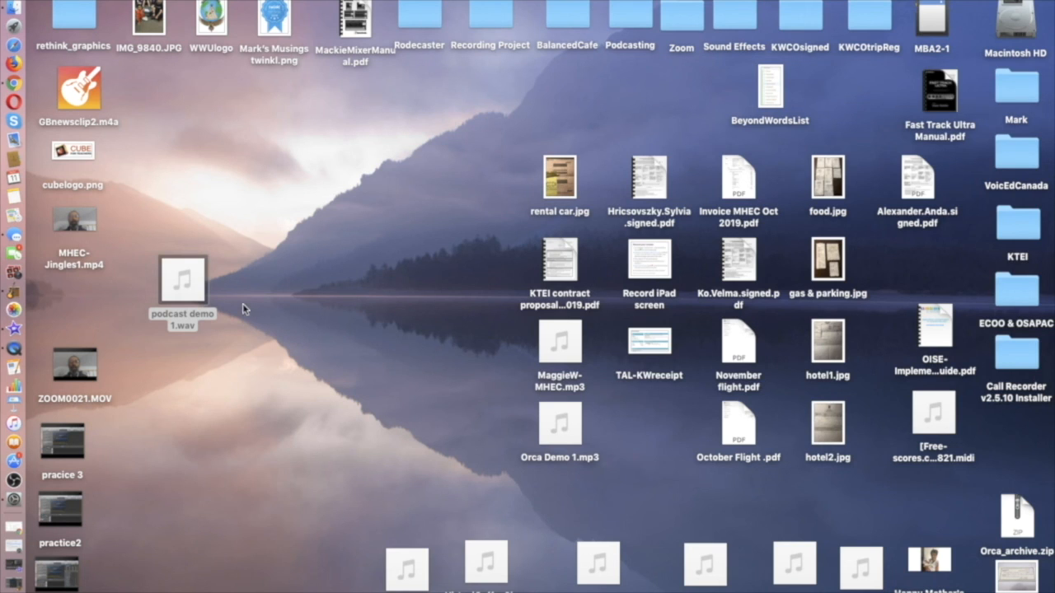
{"action": "mouse_move", "coordinate": [234, 371]}
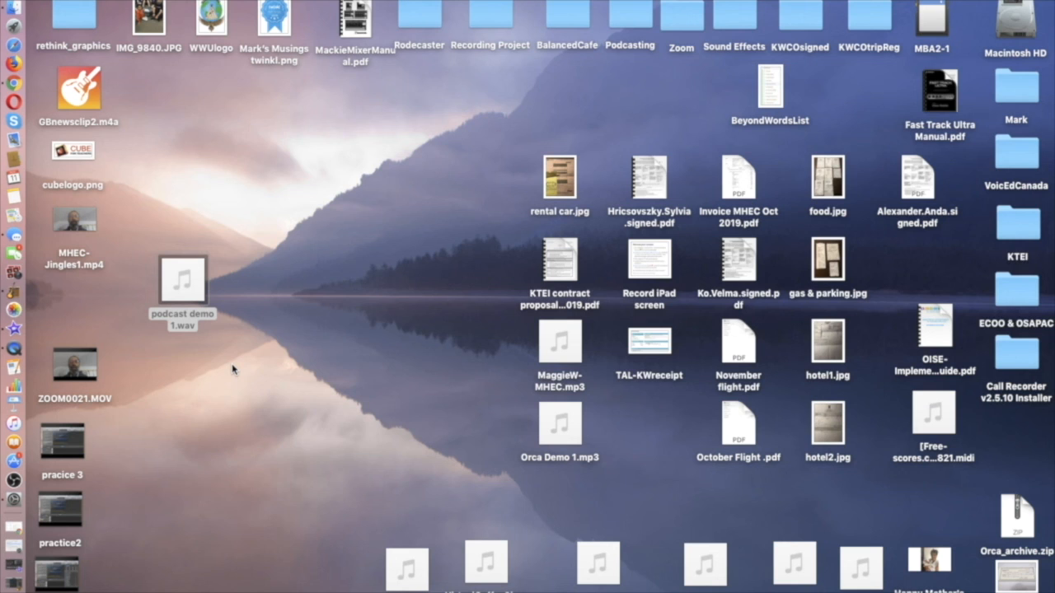
{"action": "mouse_move", "coordinate": [192, 379]}
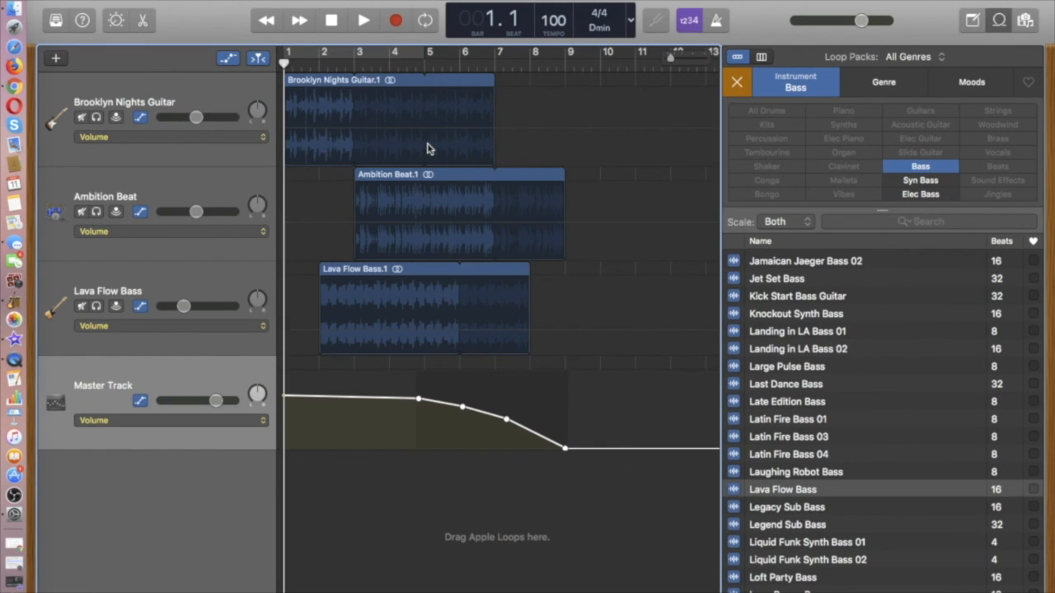
{"action": "mouse_move", "coordinate": [445, 151]}
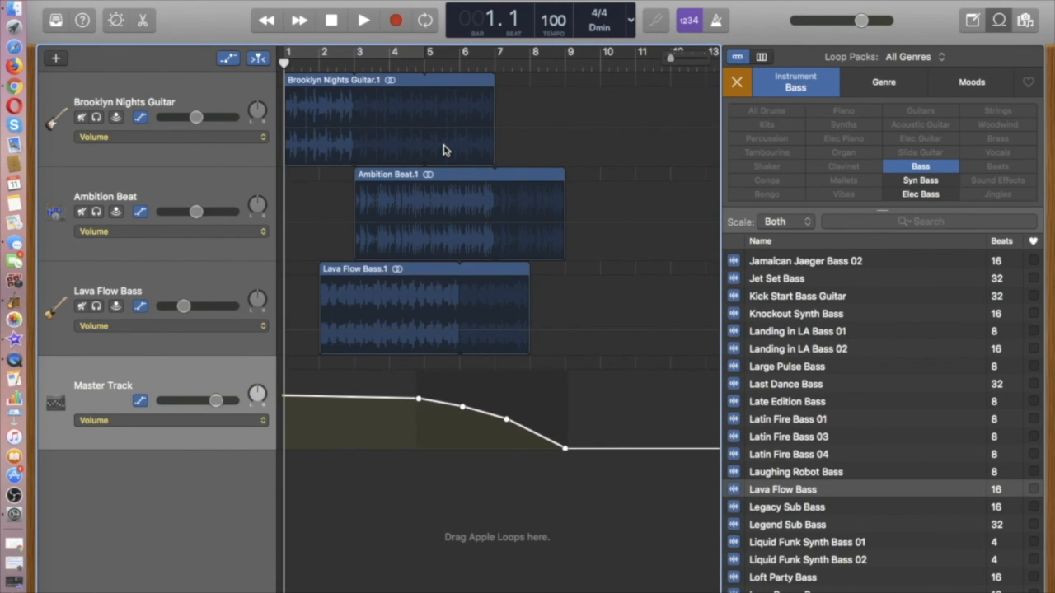
{"action": "mouse_move", "coordinate": [618, 76]}
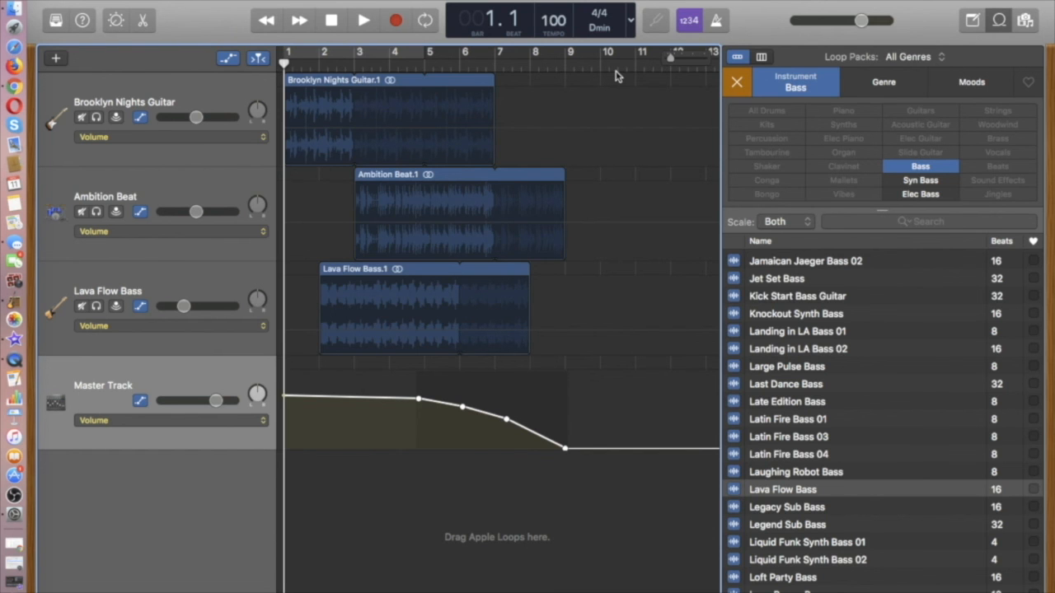